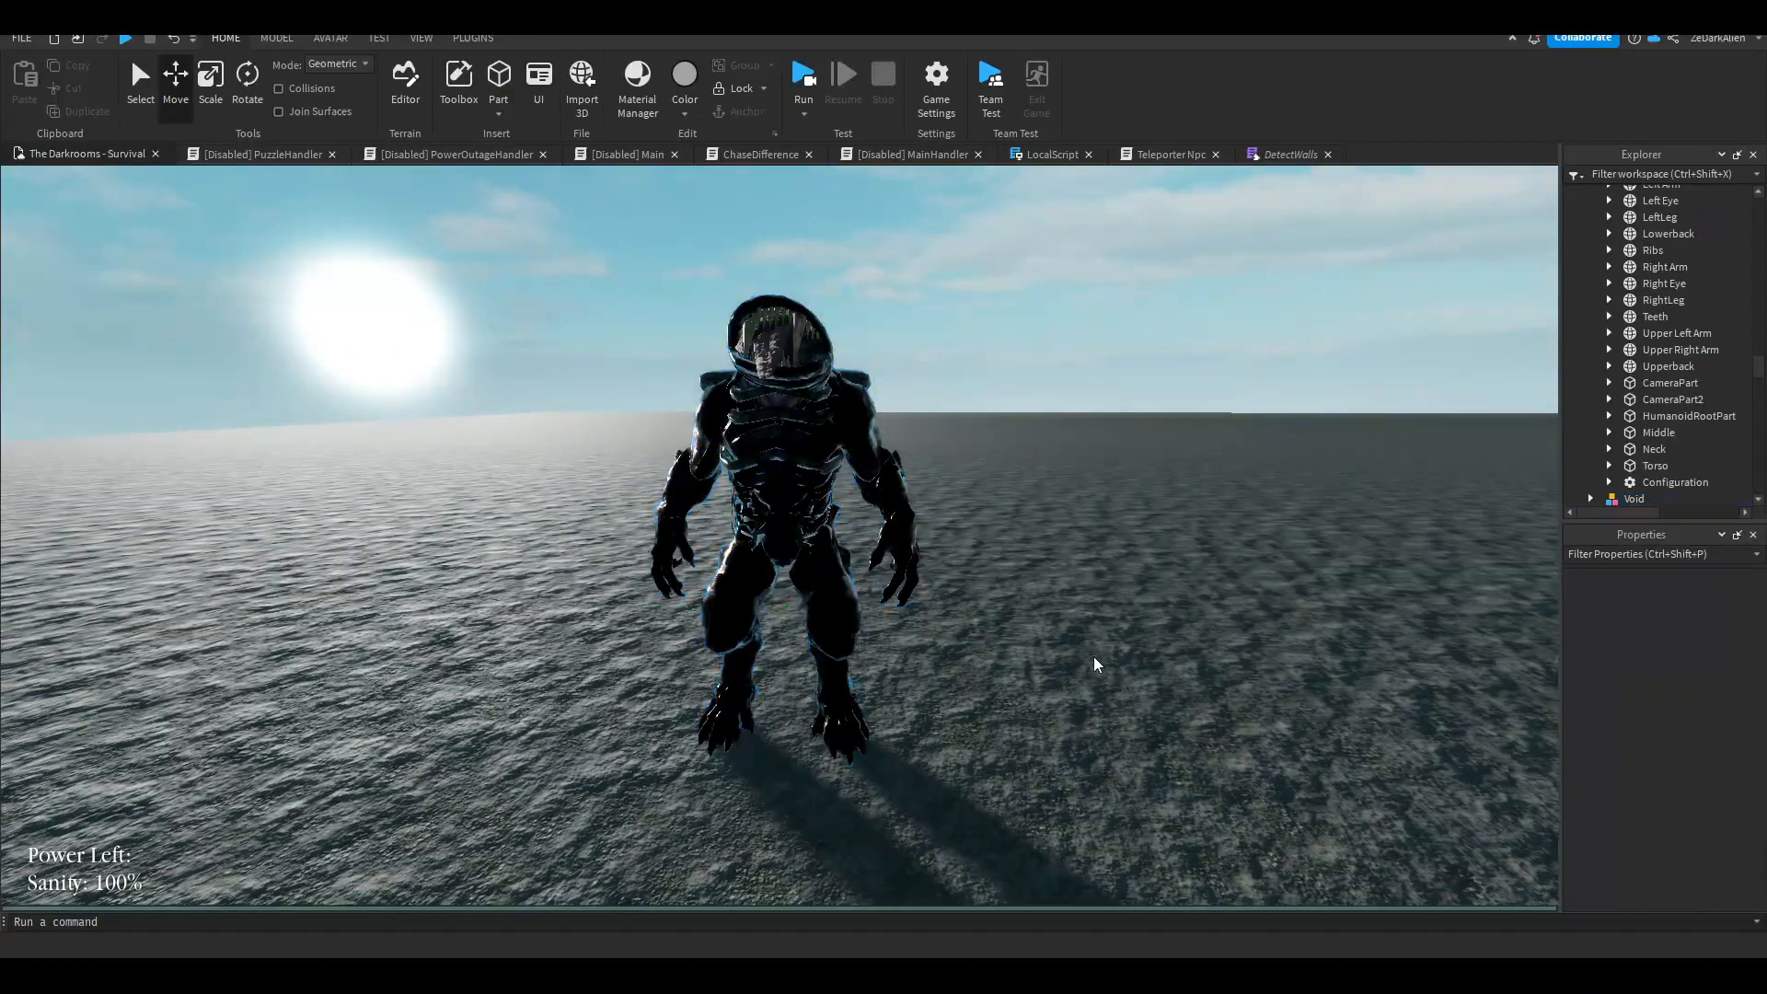
Step: Show the Toolbox model library beside the monster scene
click(420, 37)
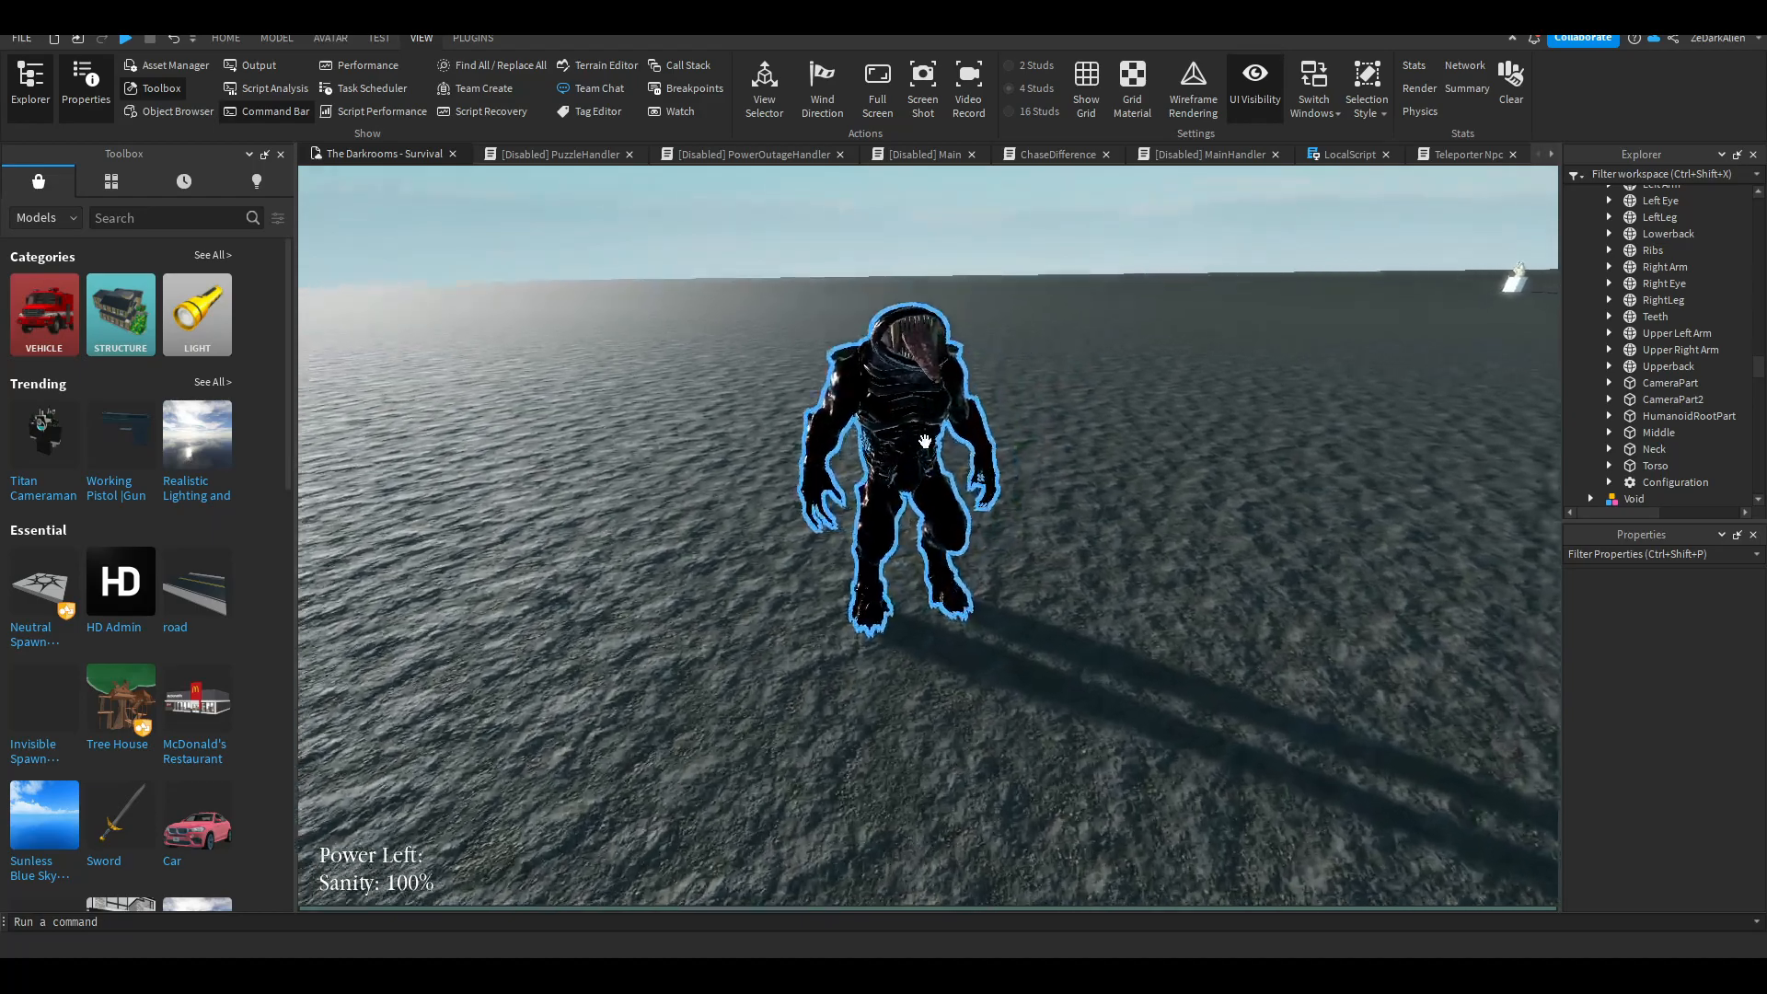
Step: Search 'mutant', then give the monster's parts no texture, Foil material and near-black colour [11,7,7]
text(mutant)
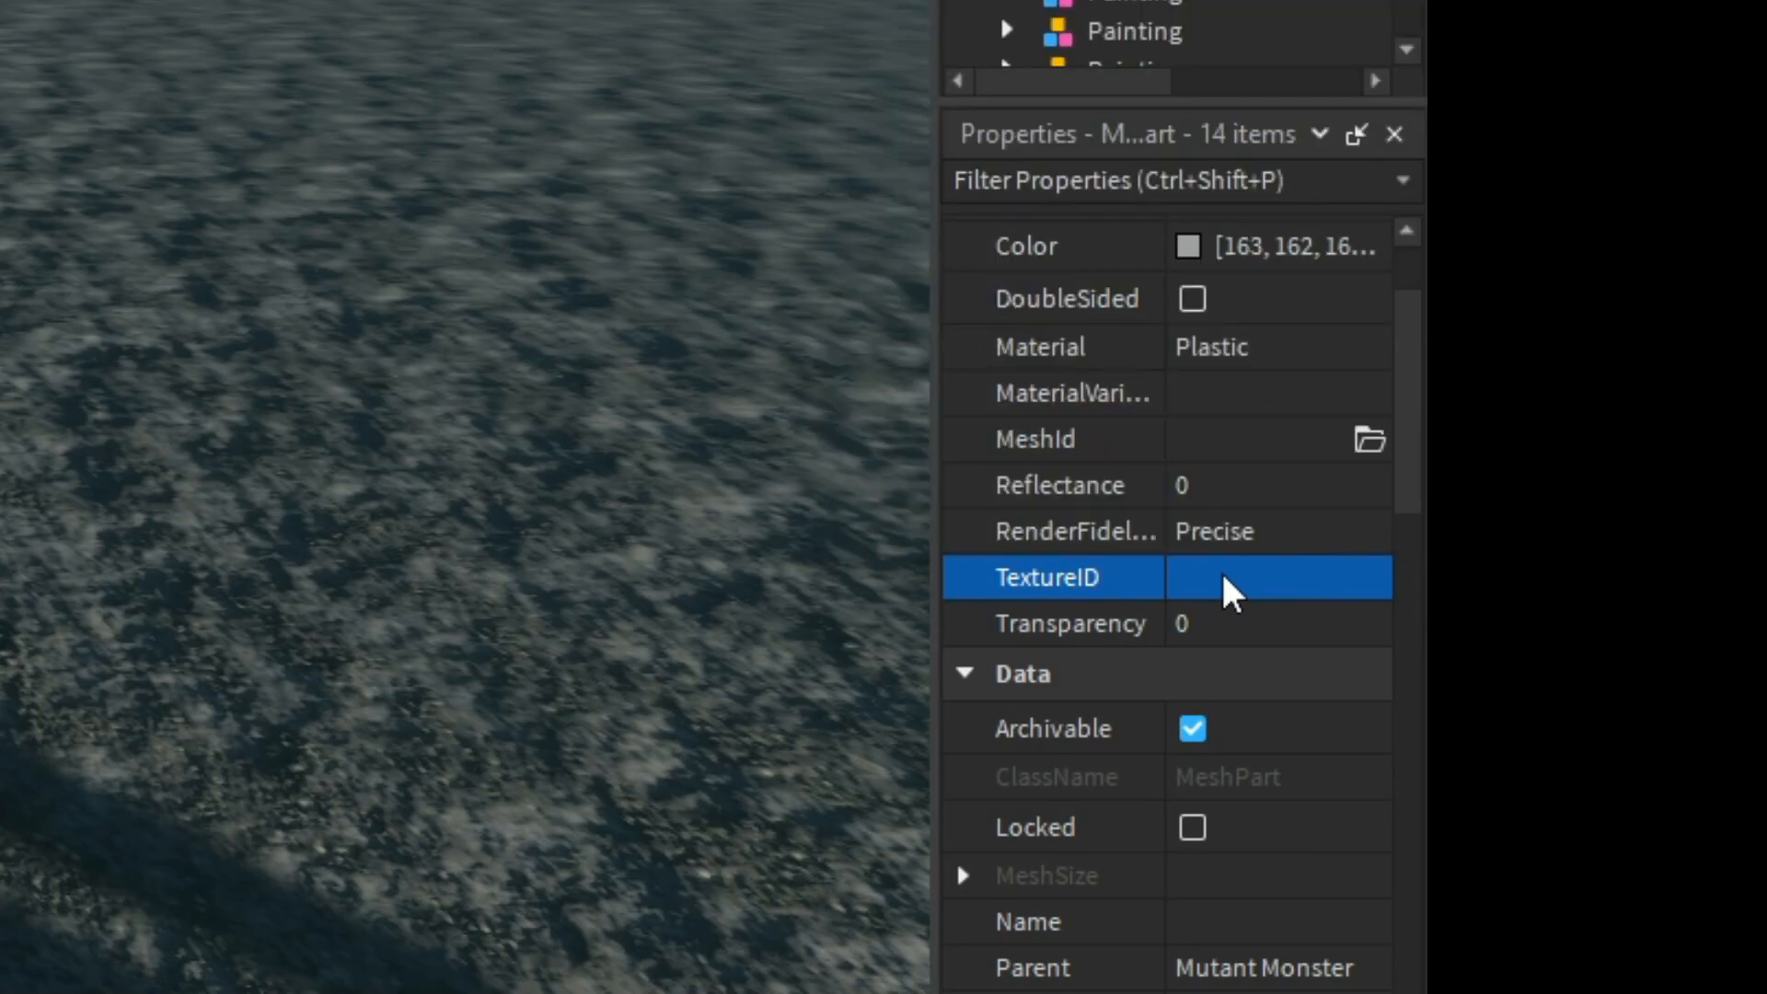
click(1277, 576)
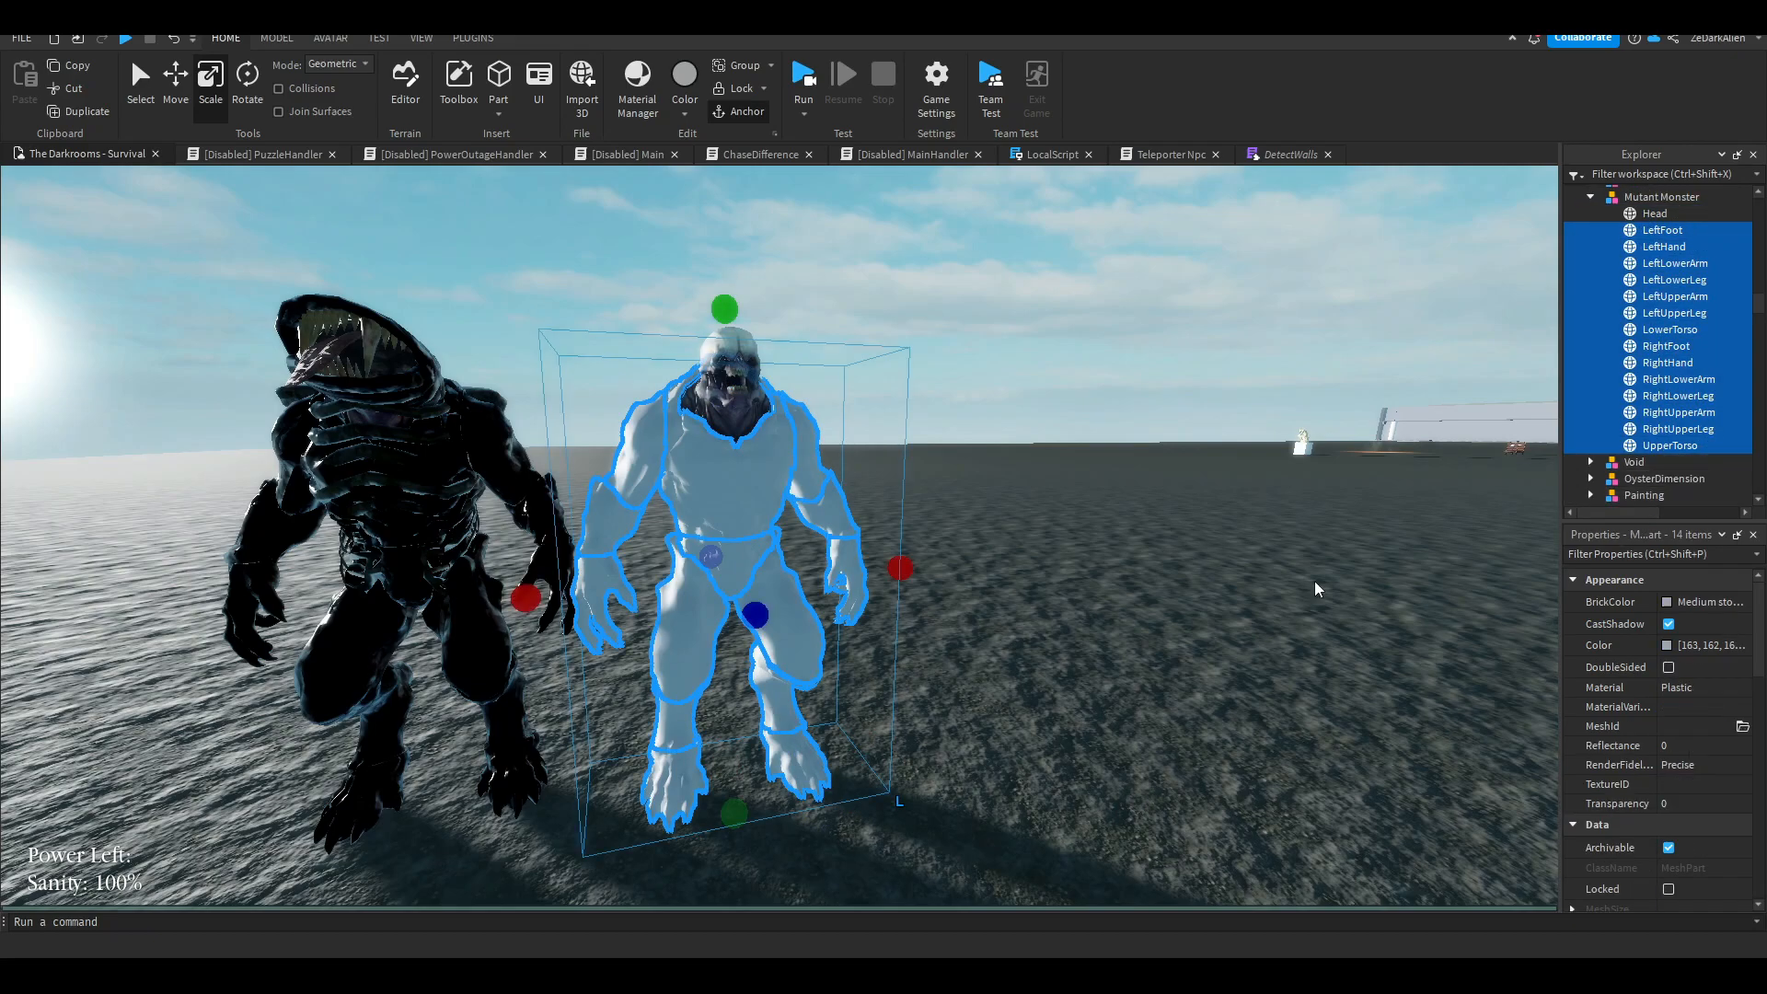
click(1675, 686)
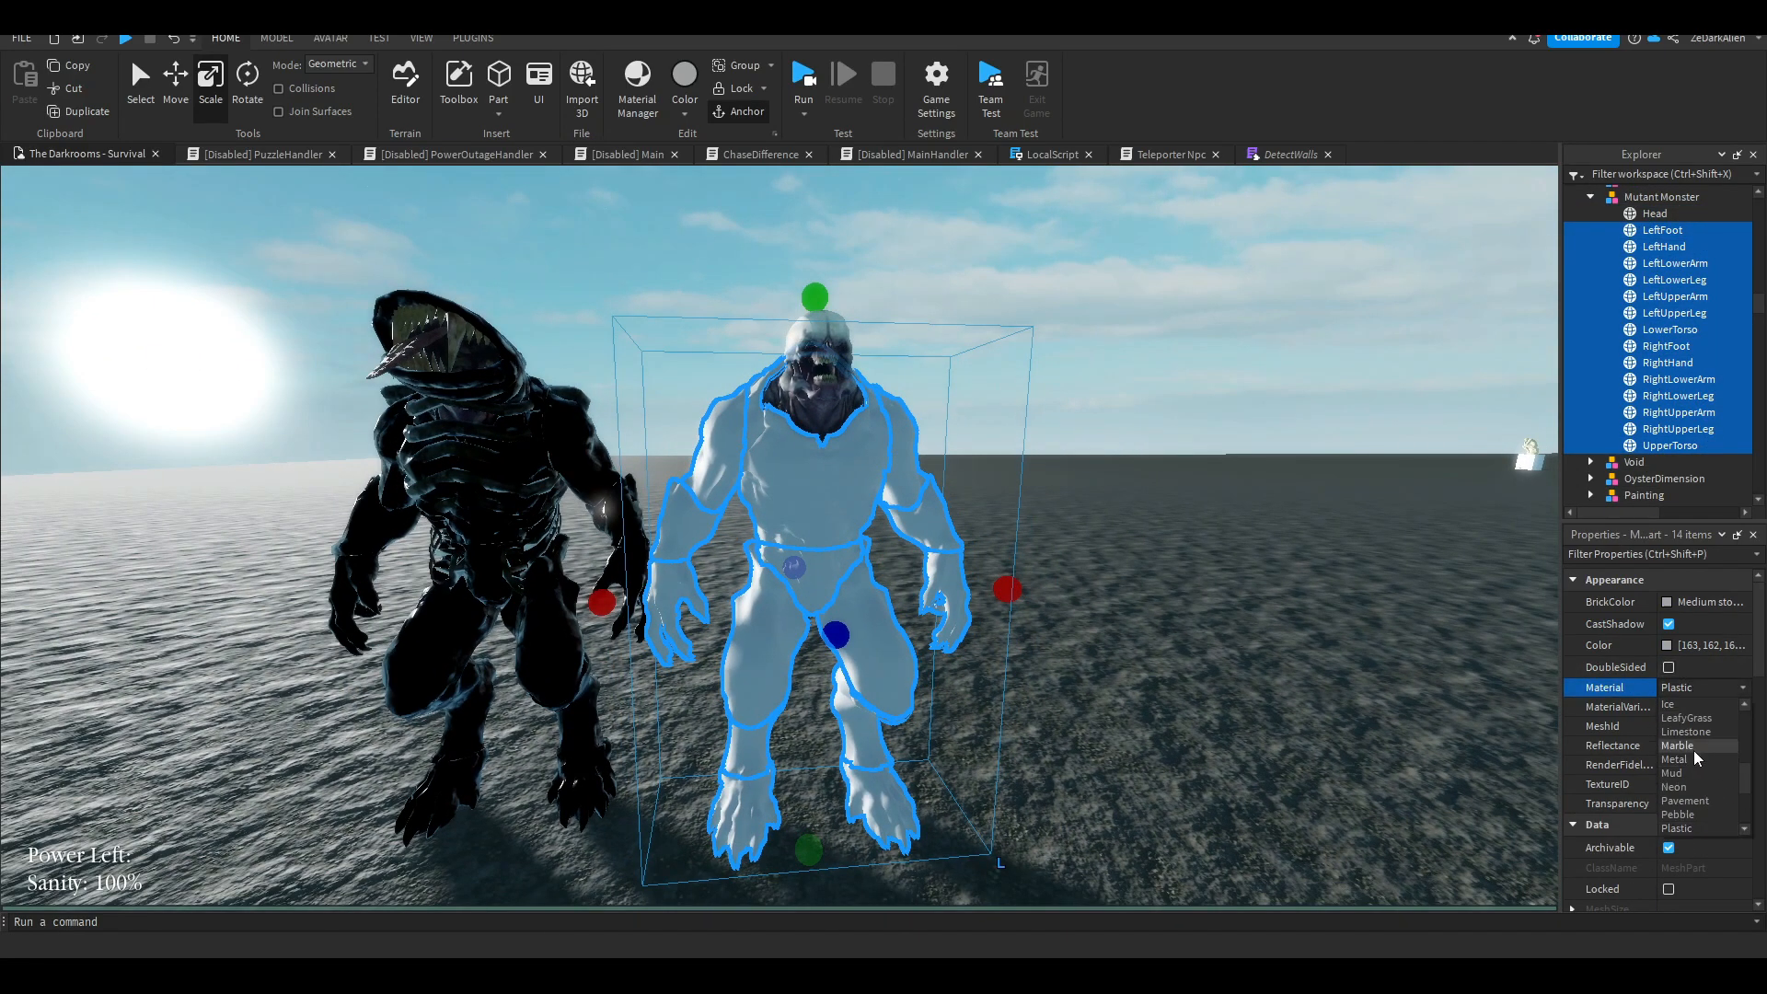
mouse_move(1690, 800)
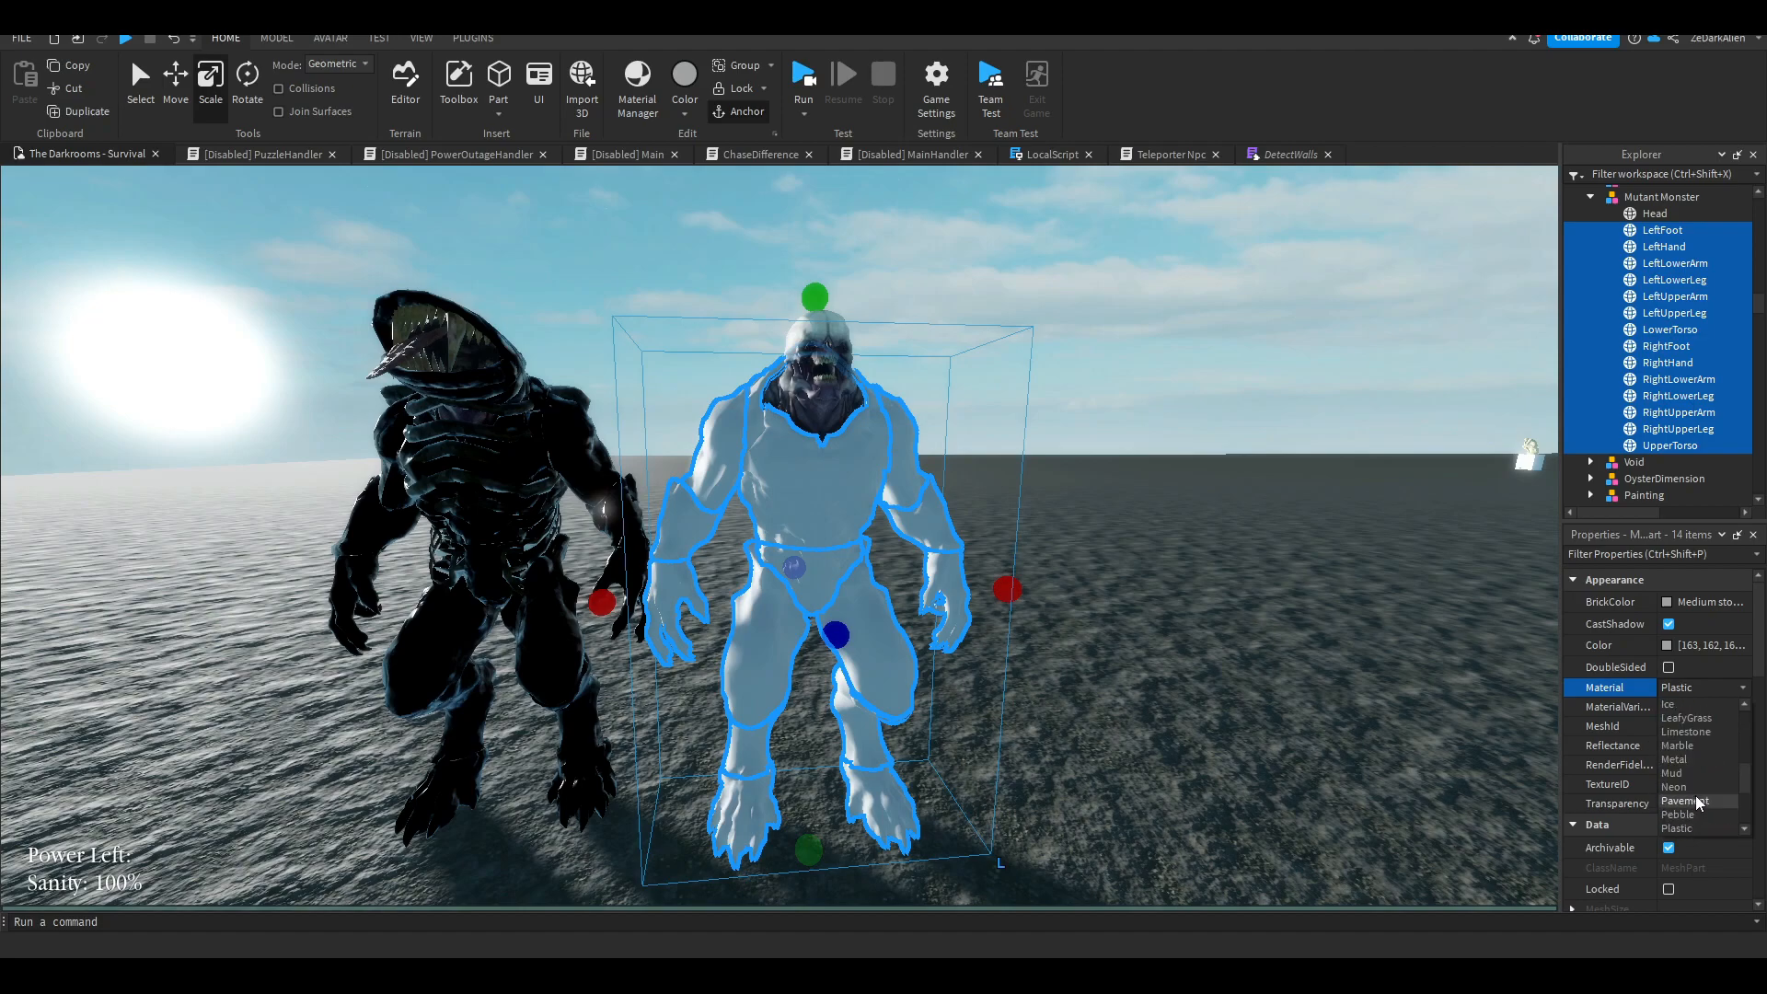
click(1699, 644)
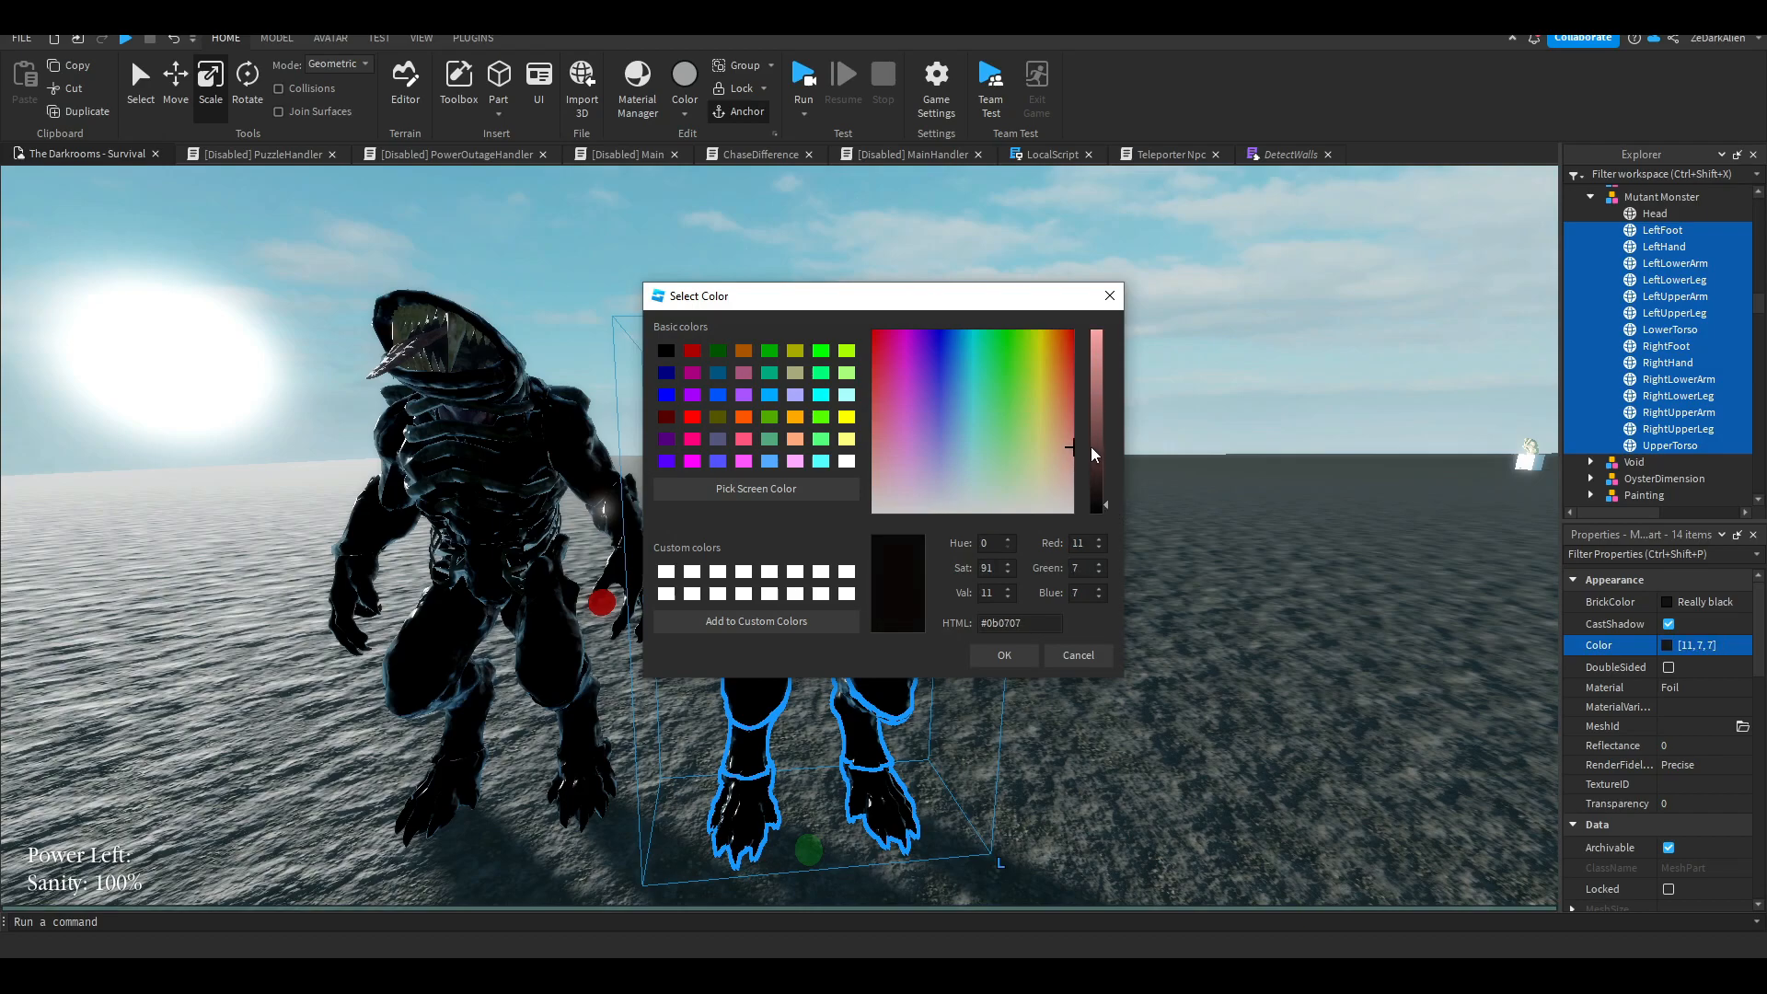
click(1002, 656)
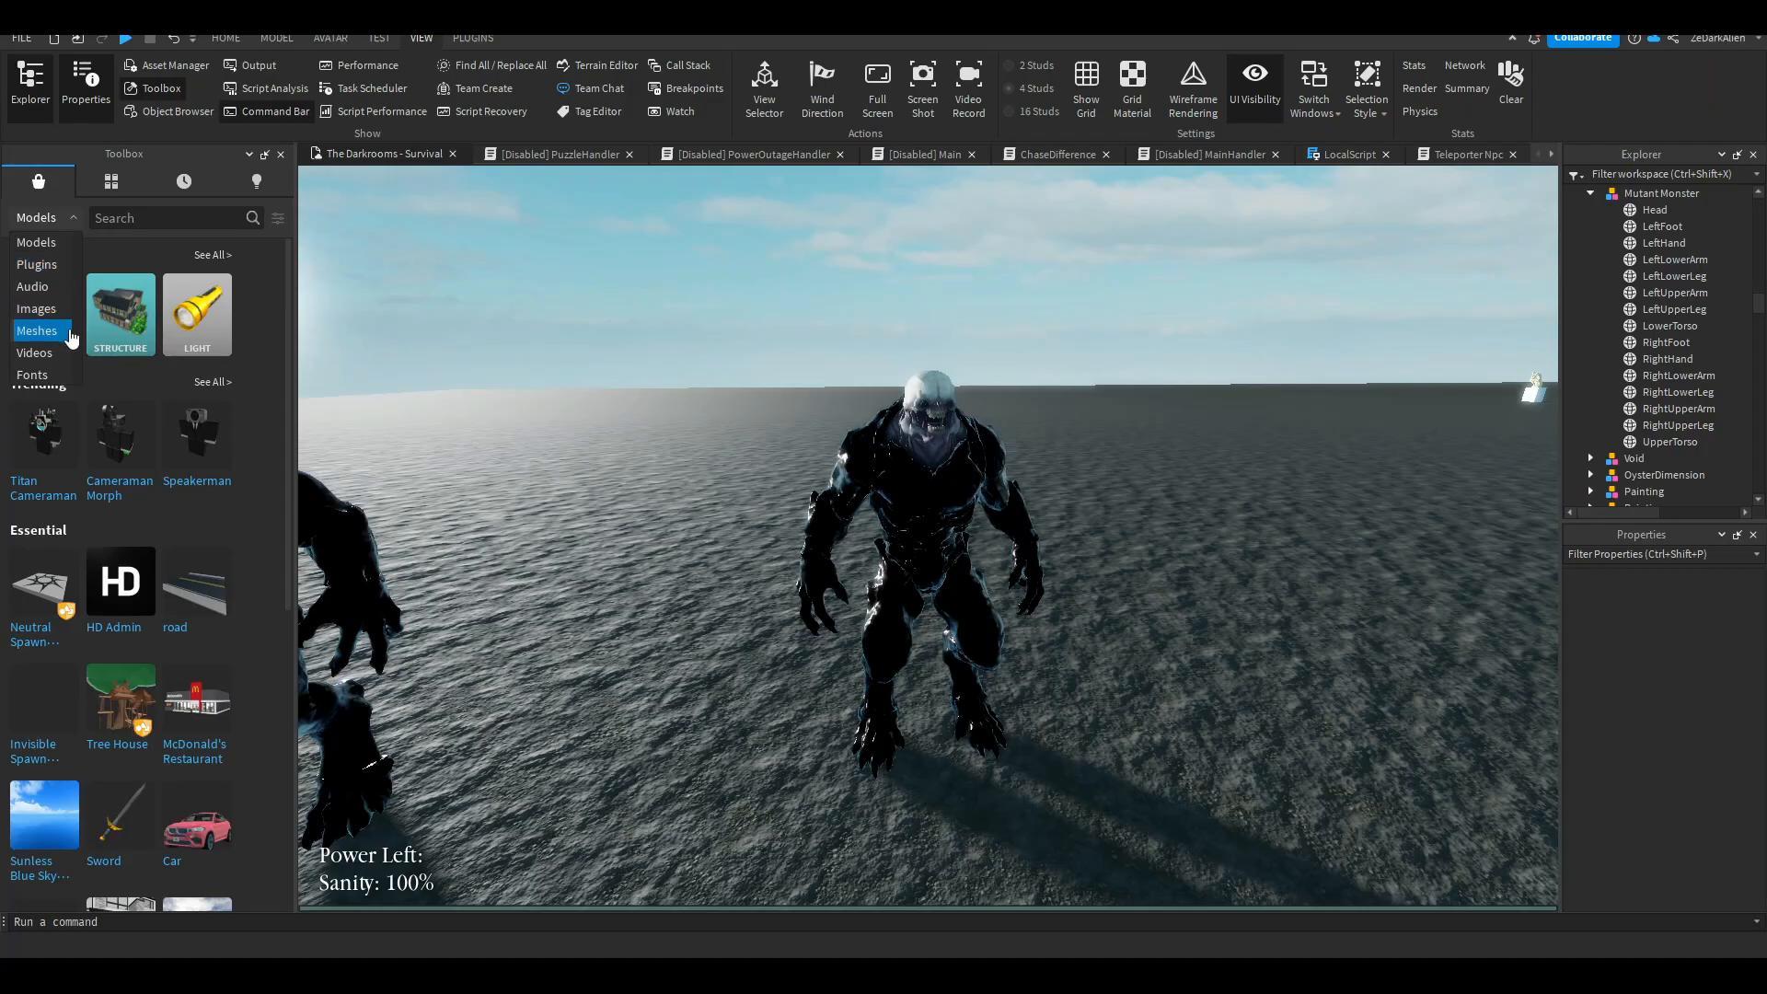
mouse_move(37, 354)
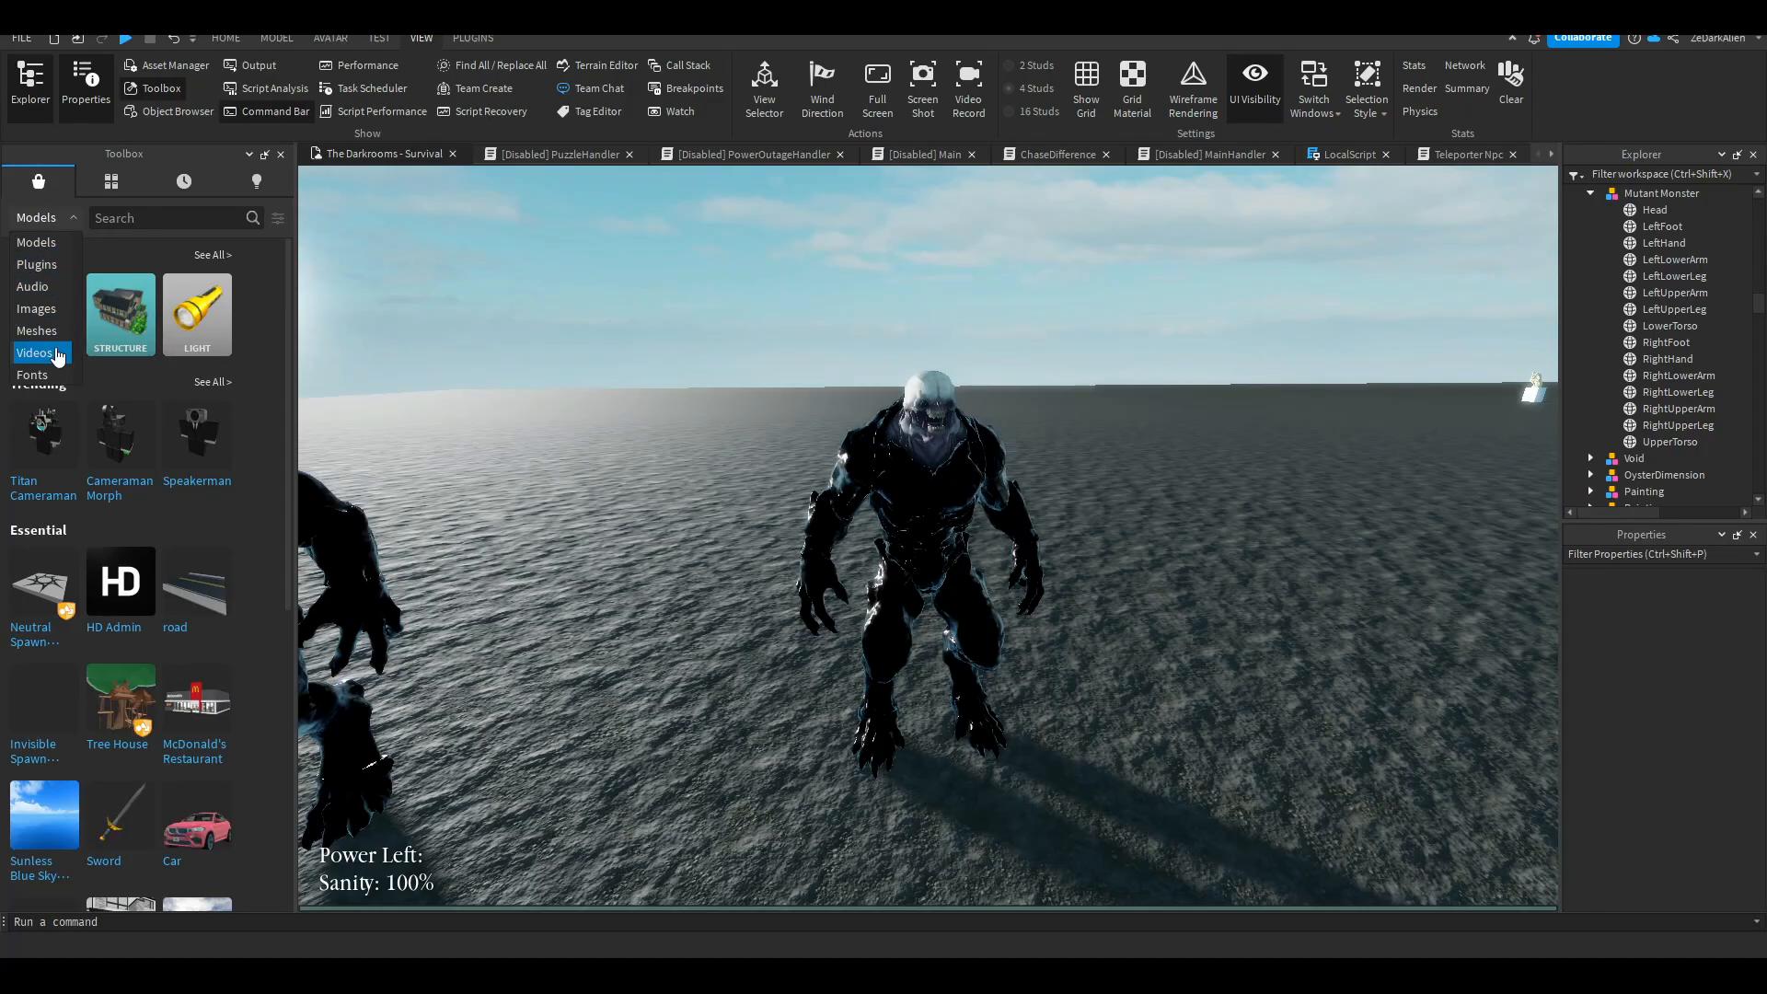
Step: Insert a Humanoid into Mutant Monster and add a torso block renamed HumanoidRootPart
text(ri)
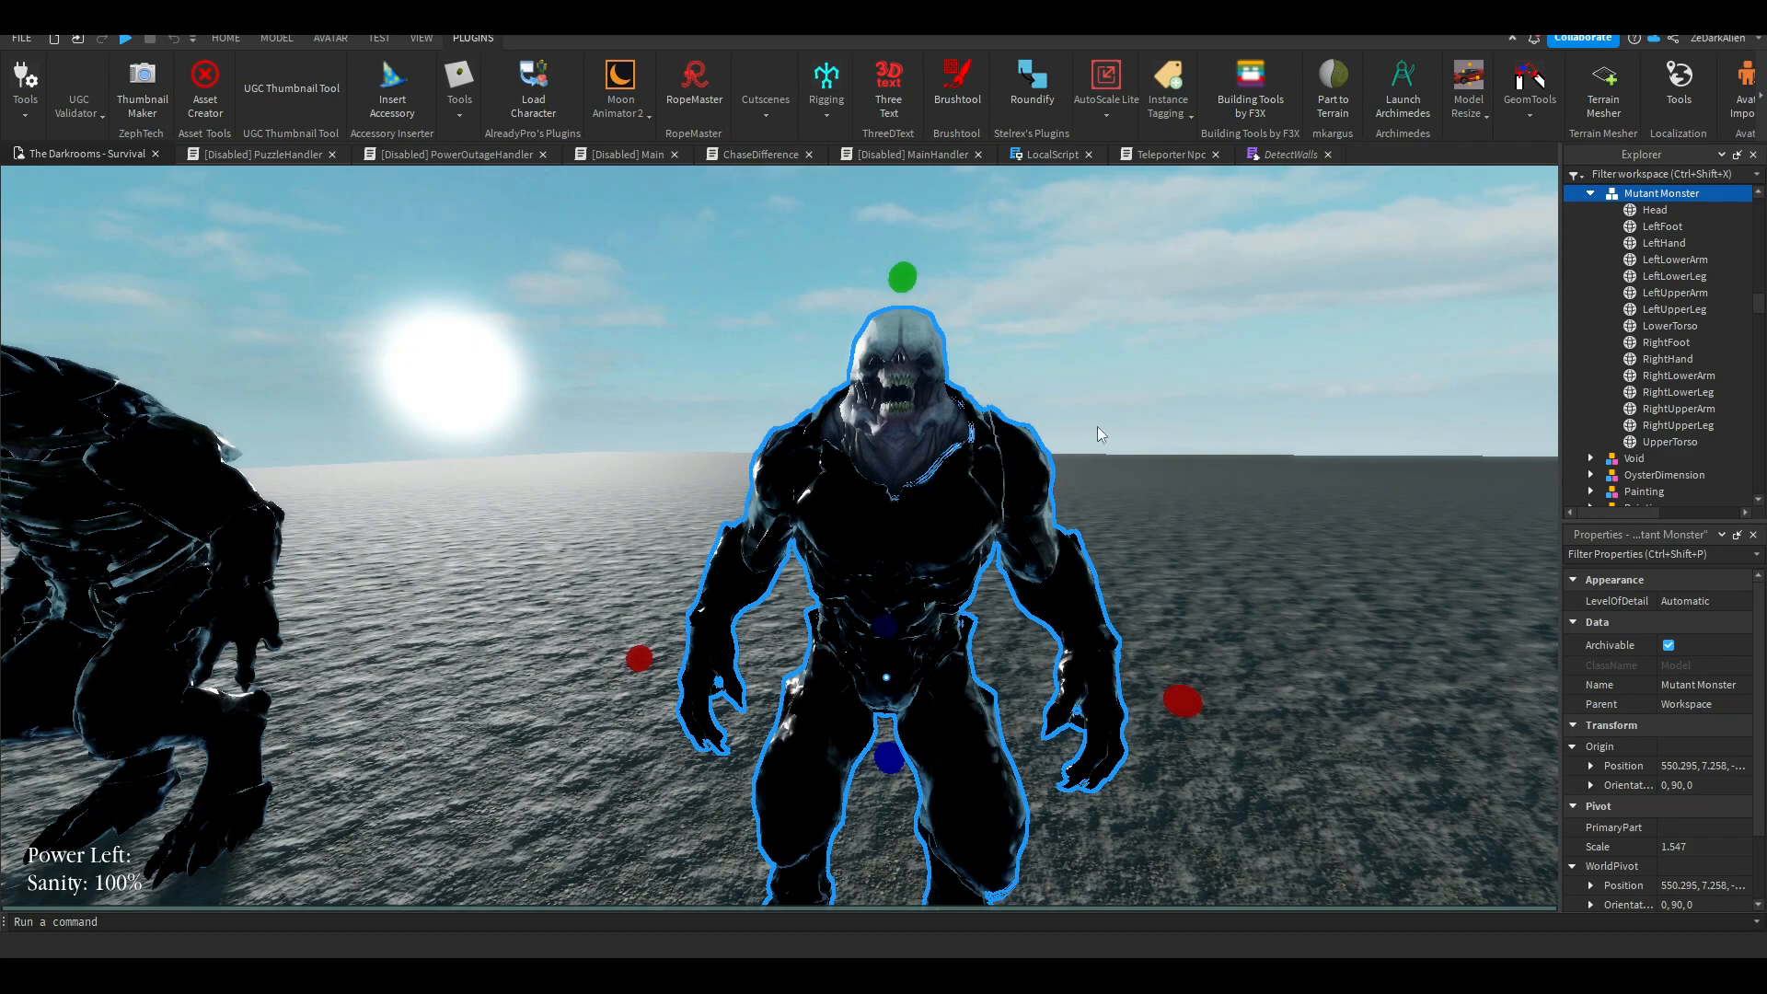
right_click(1660, 193)
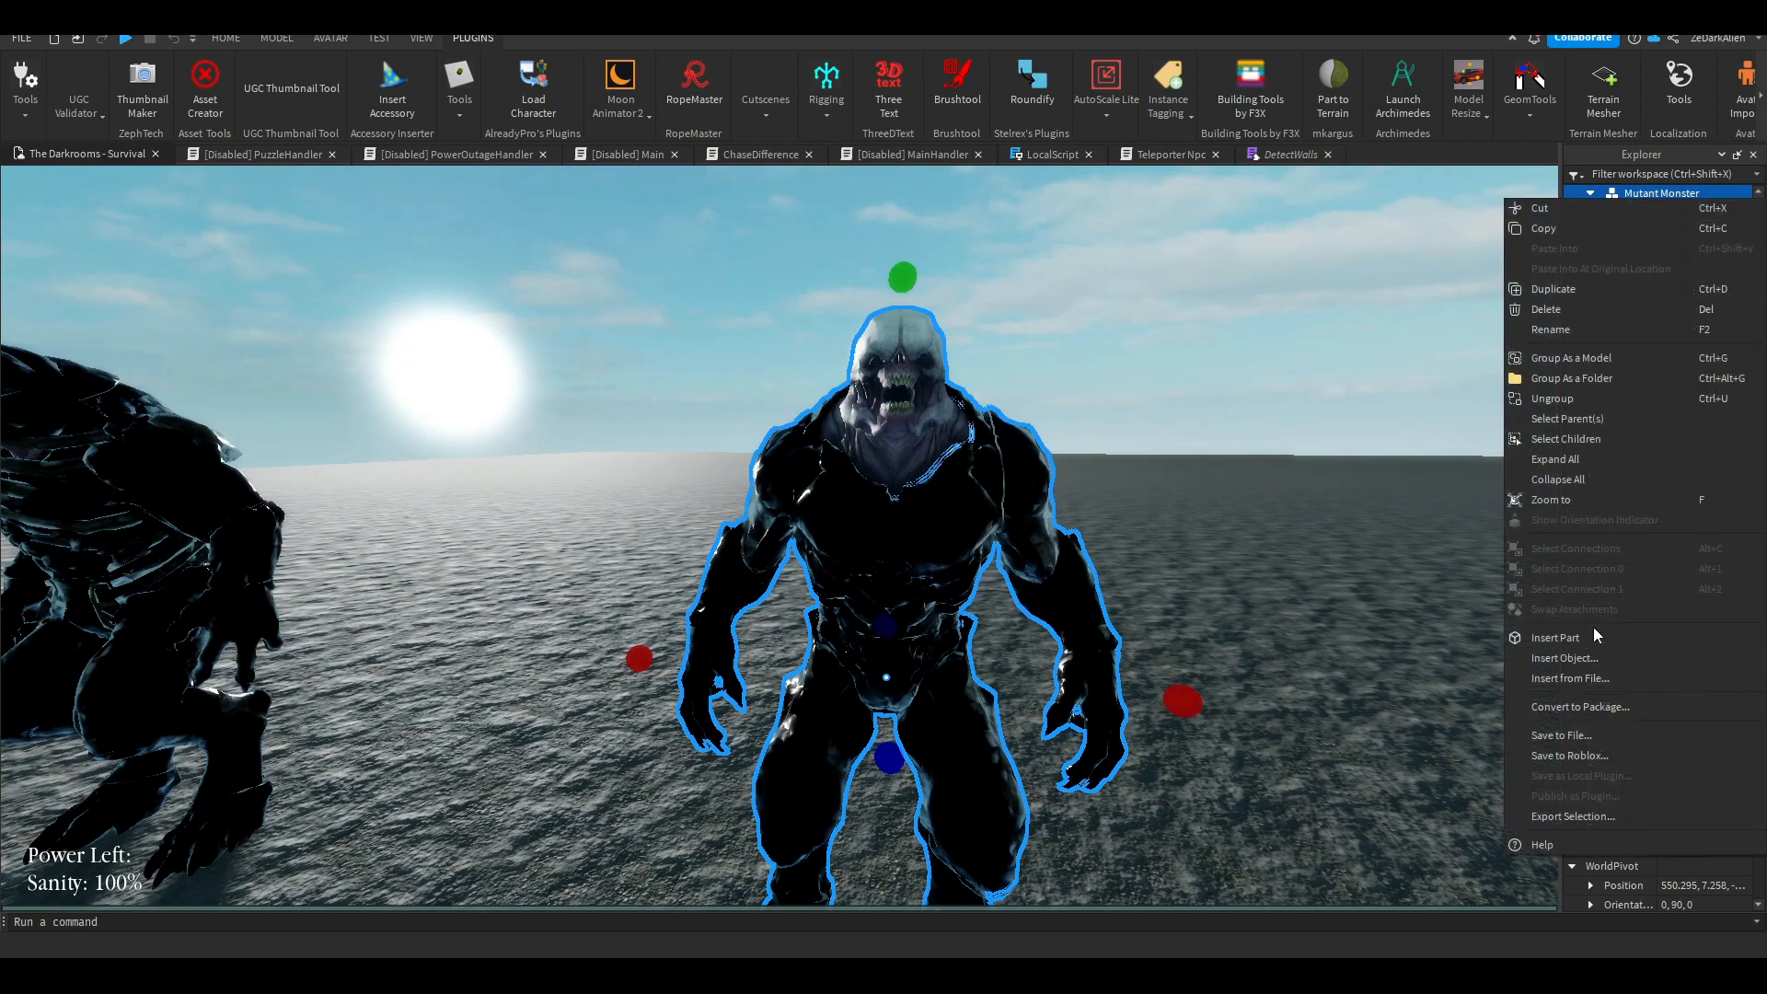
click(1565, 438)
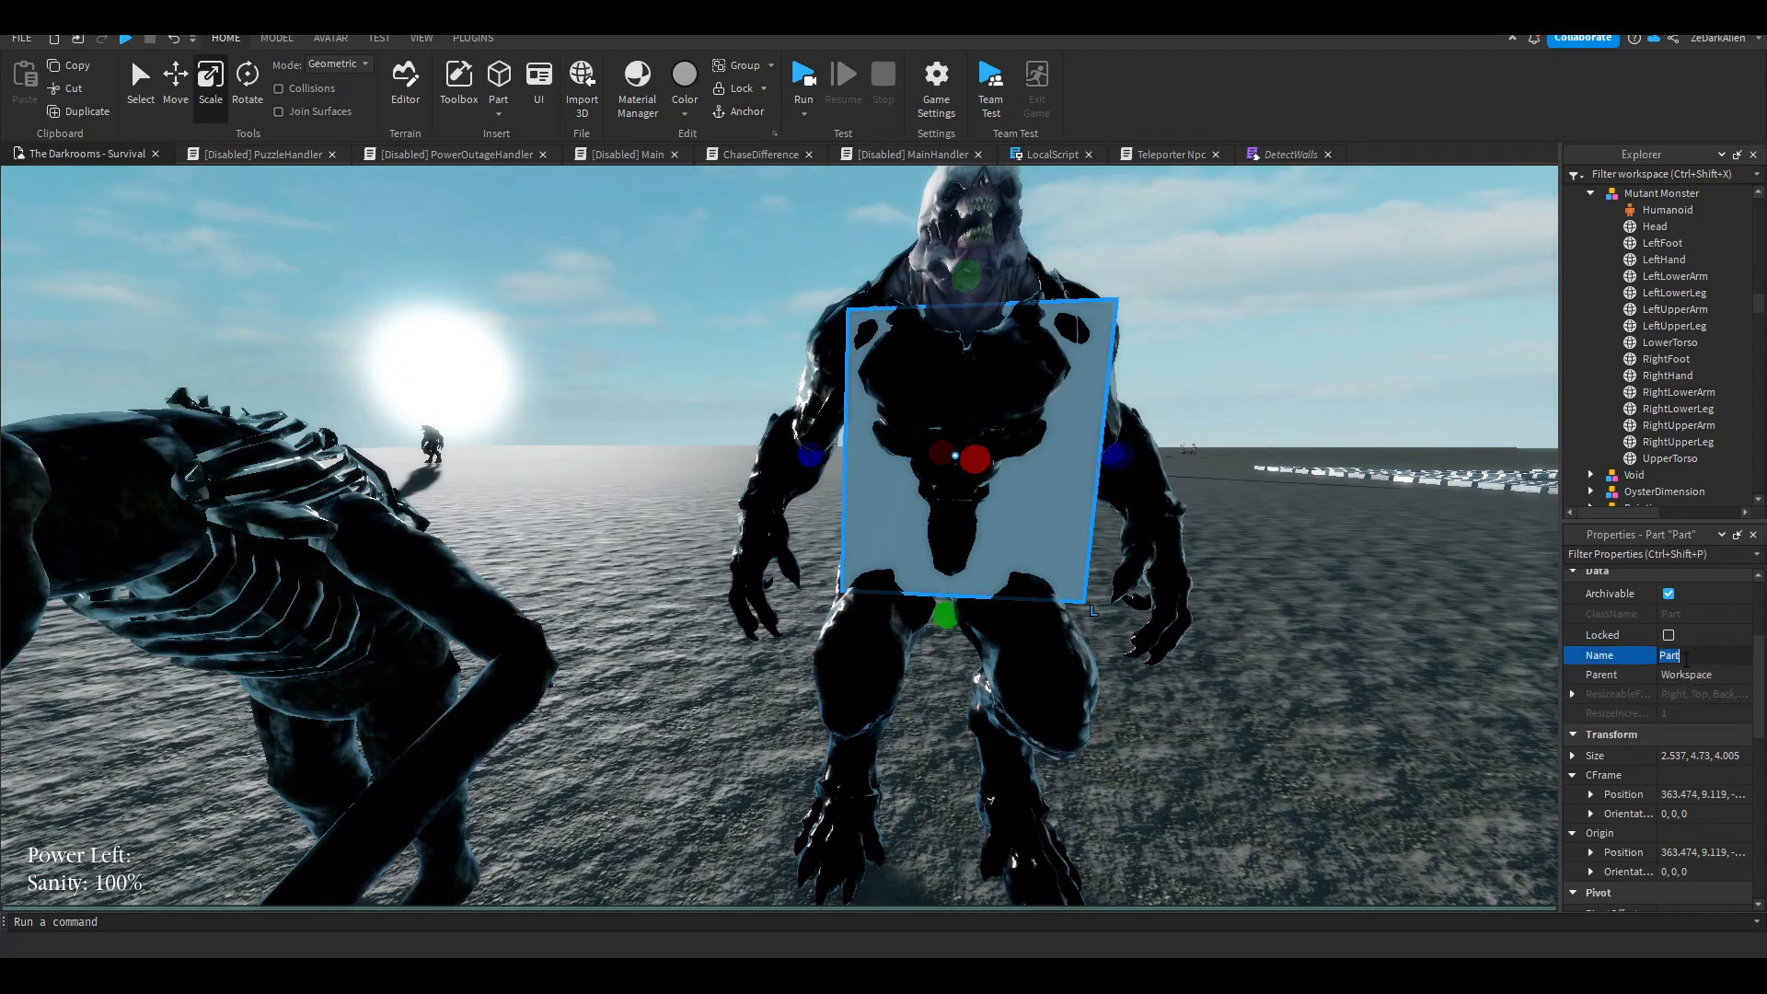
text(HumanoidRootP)
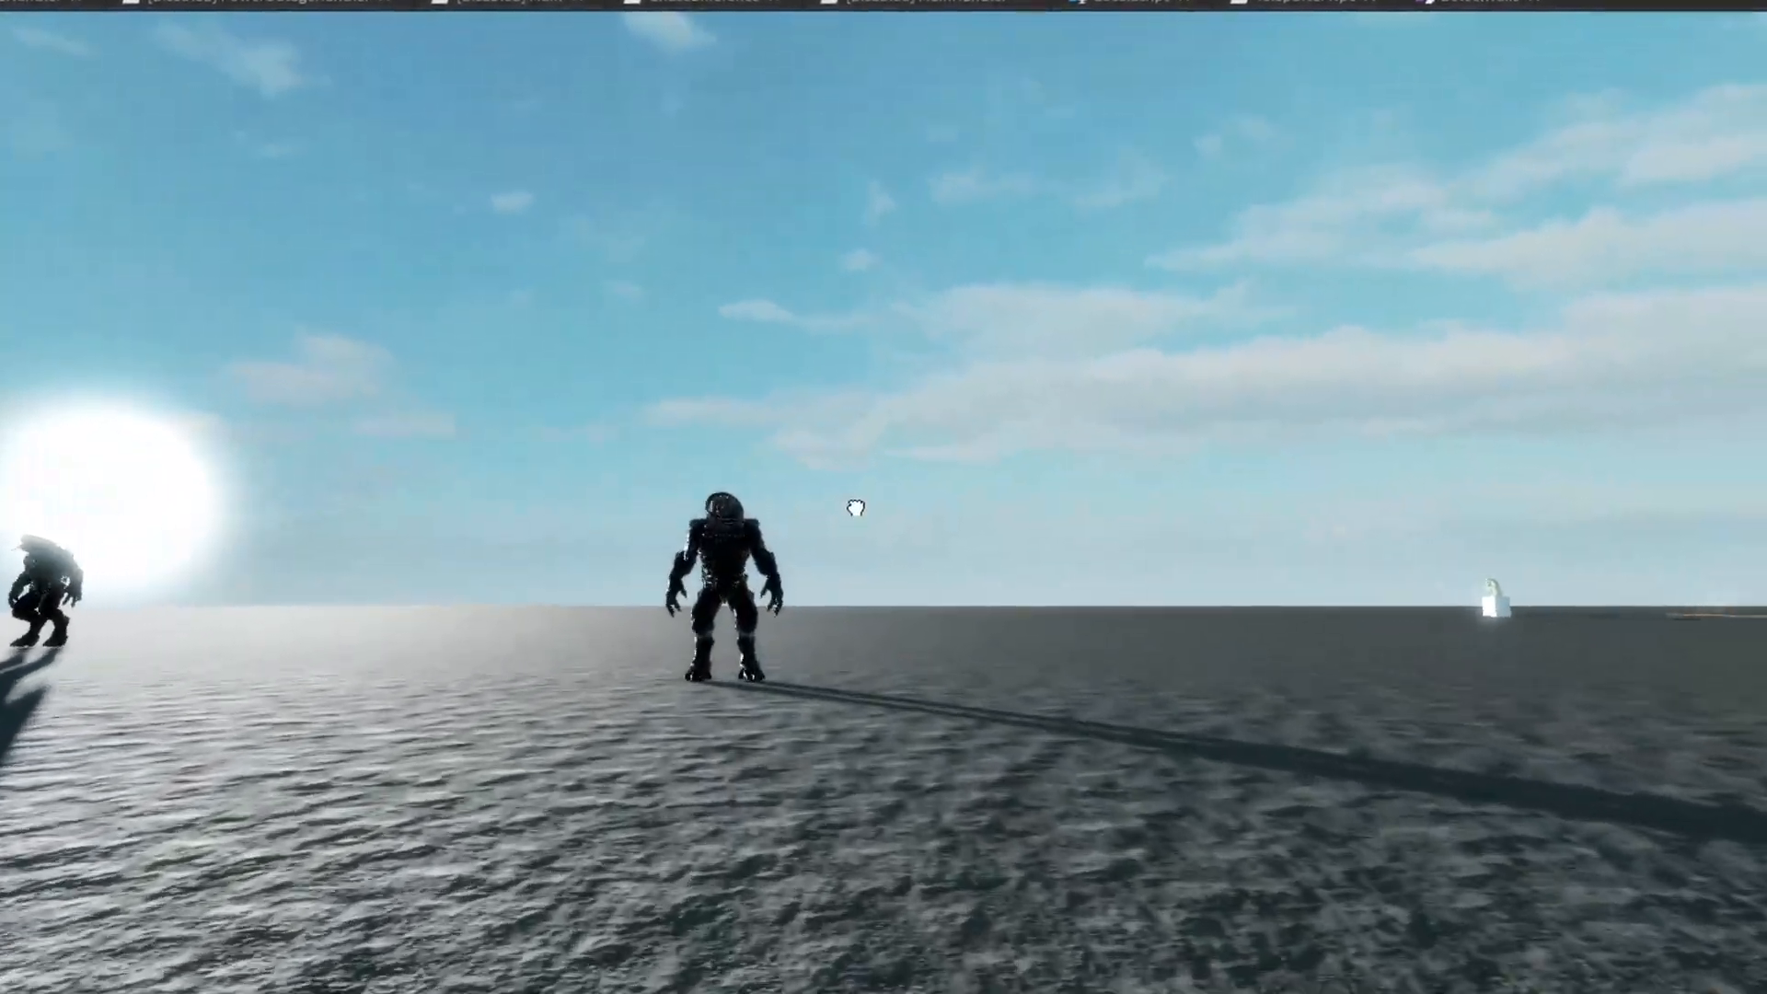
Step: Launch Rig Editor on the Mutant Monster and enter Create Joints mode
click(881, 74)
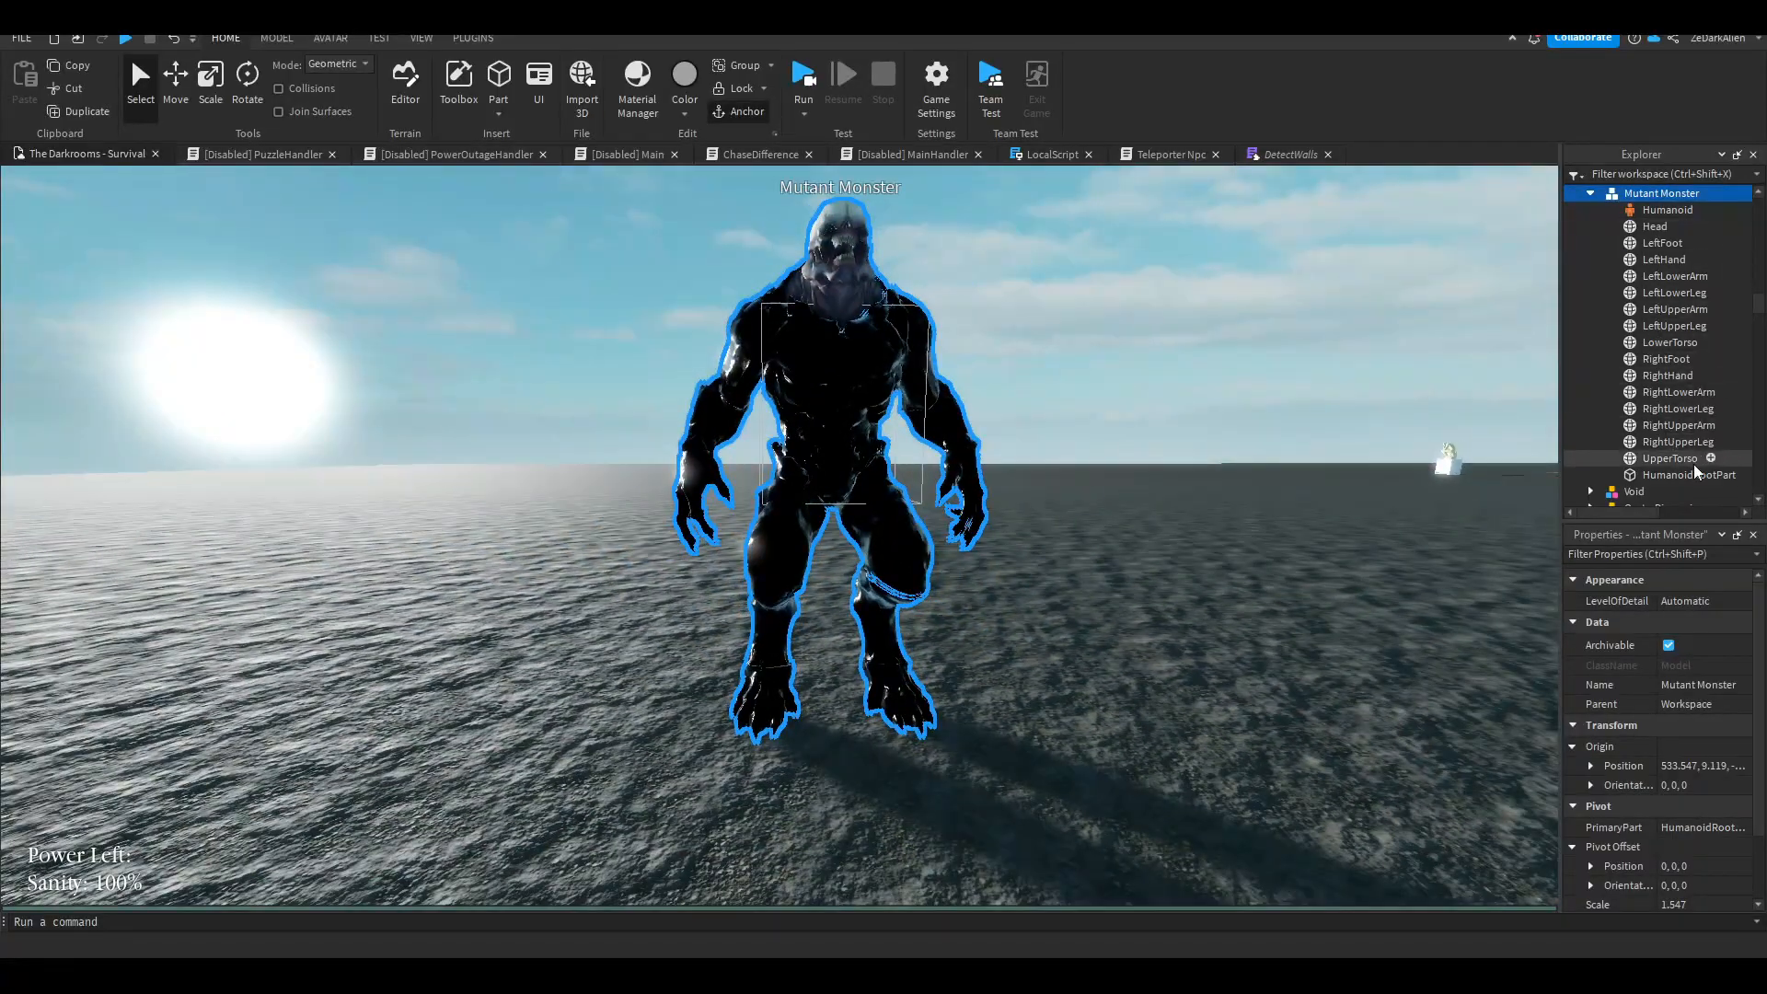
click(1666, 210)
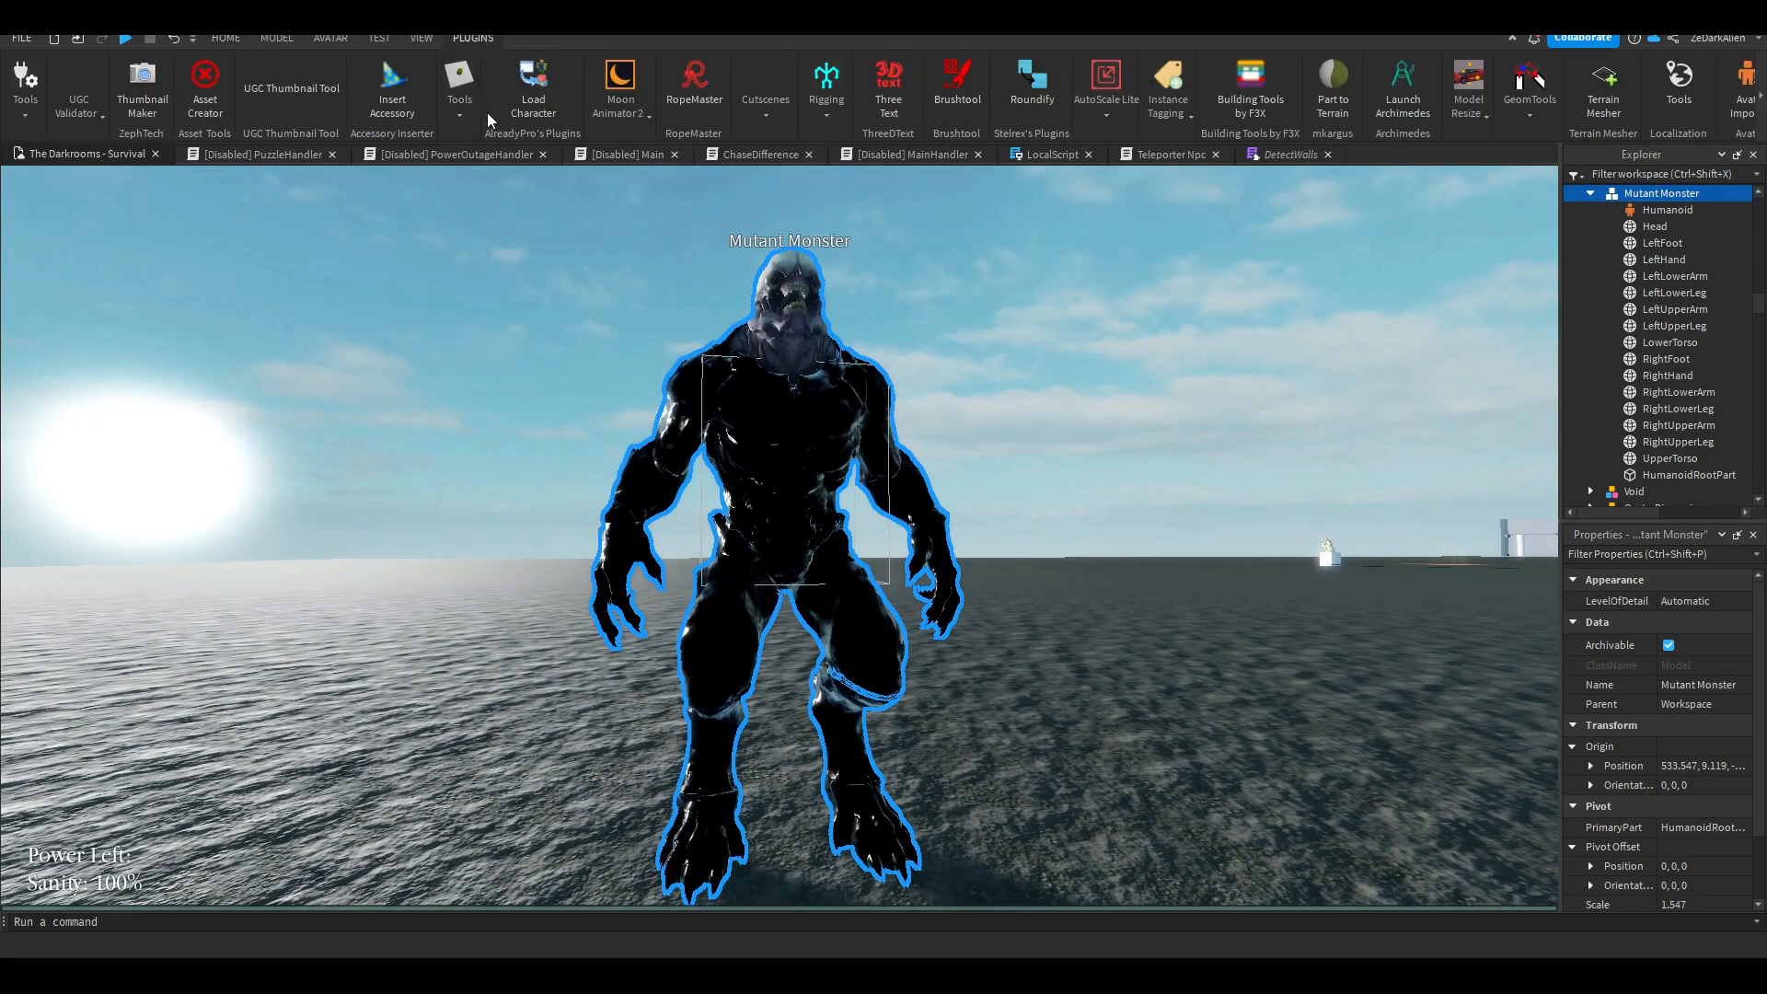
click(824, 79)
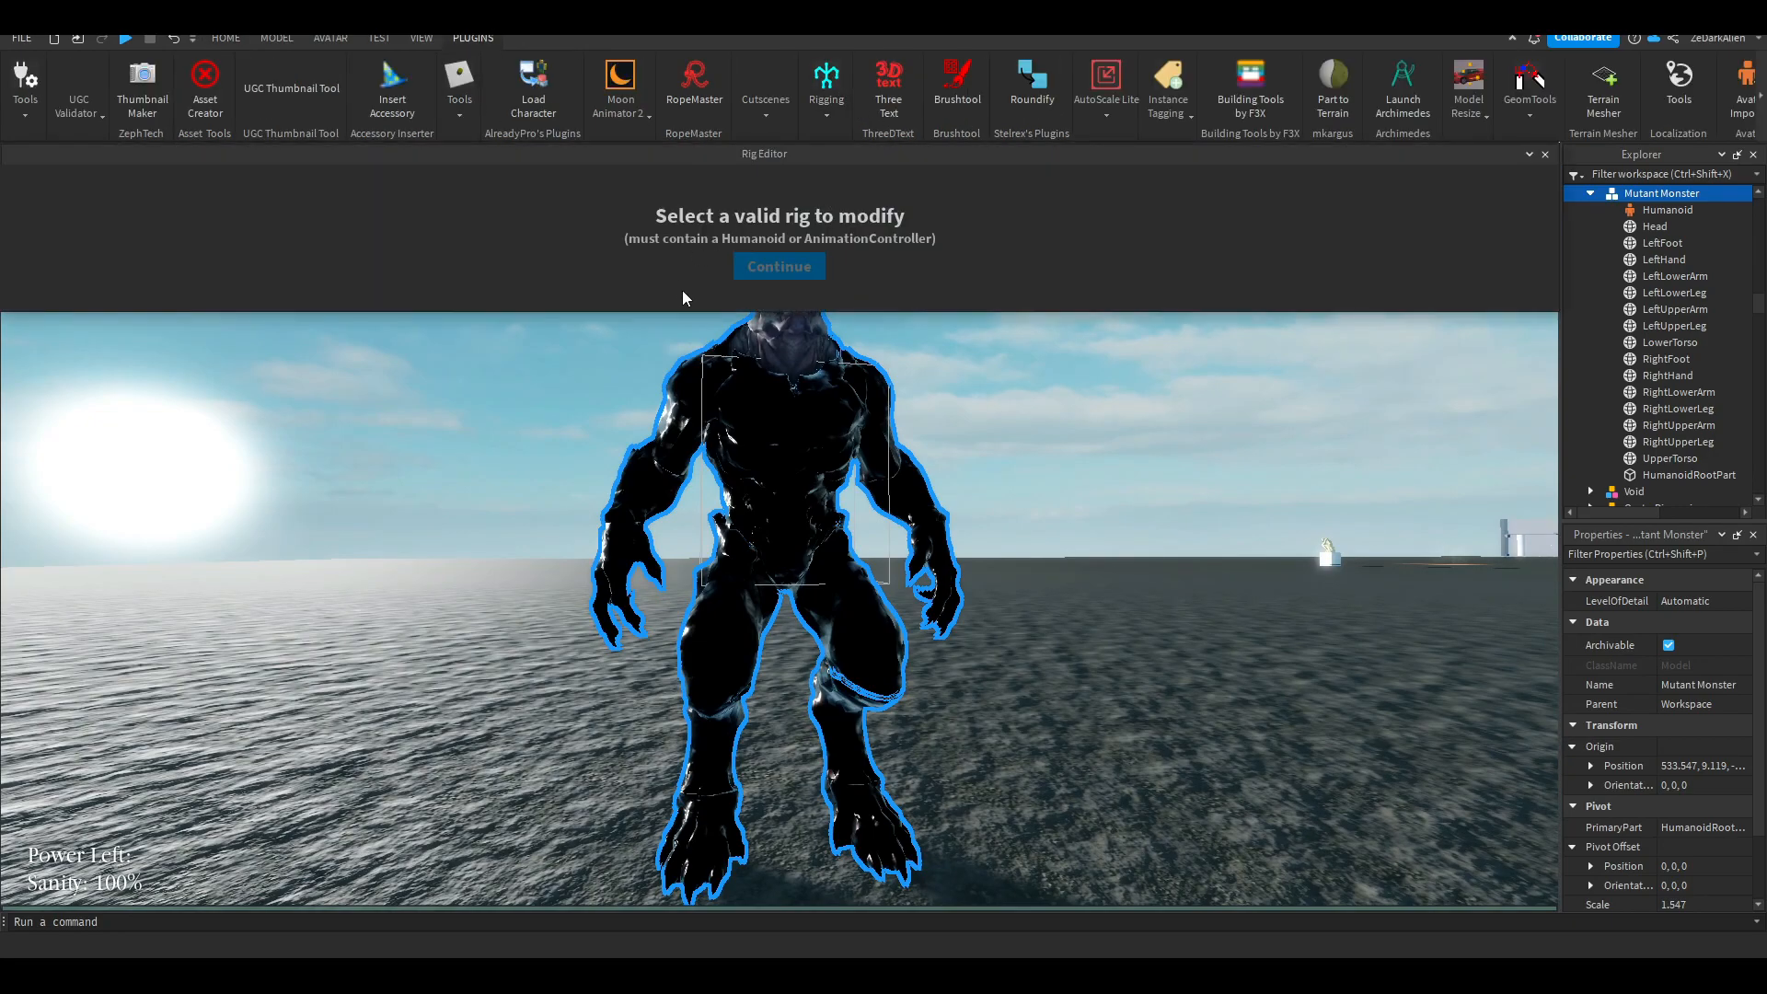
click(779, 265)
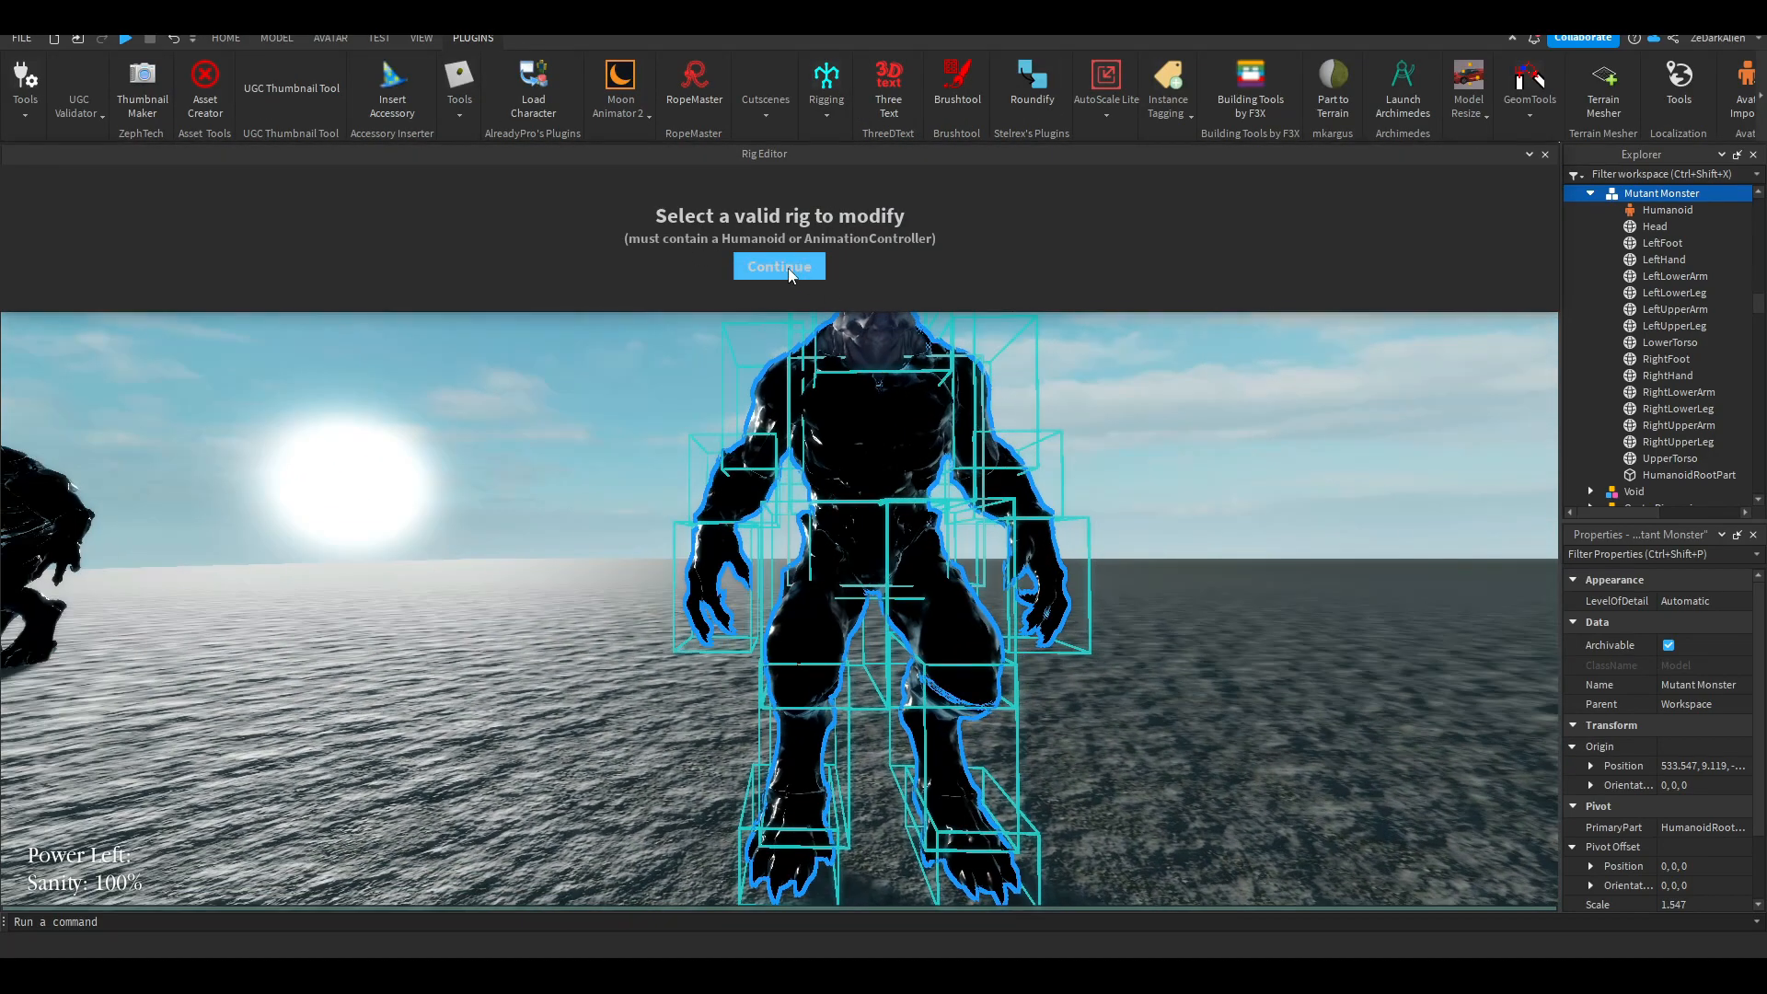
click(777, 265)
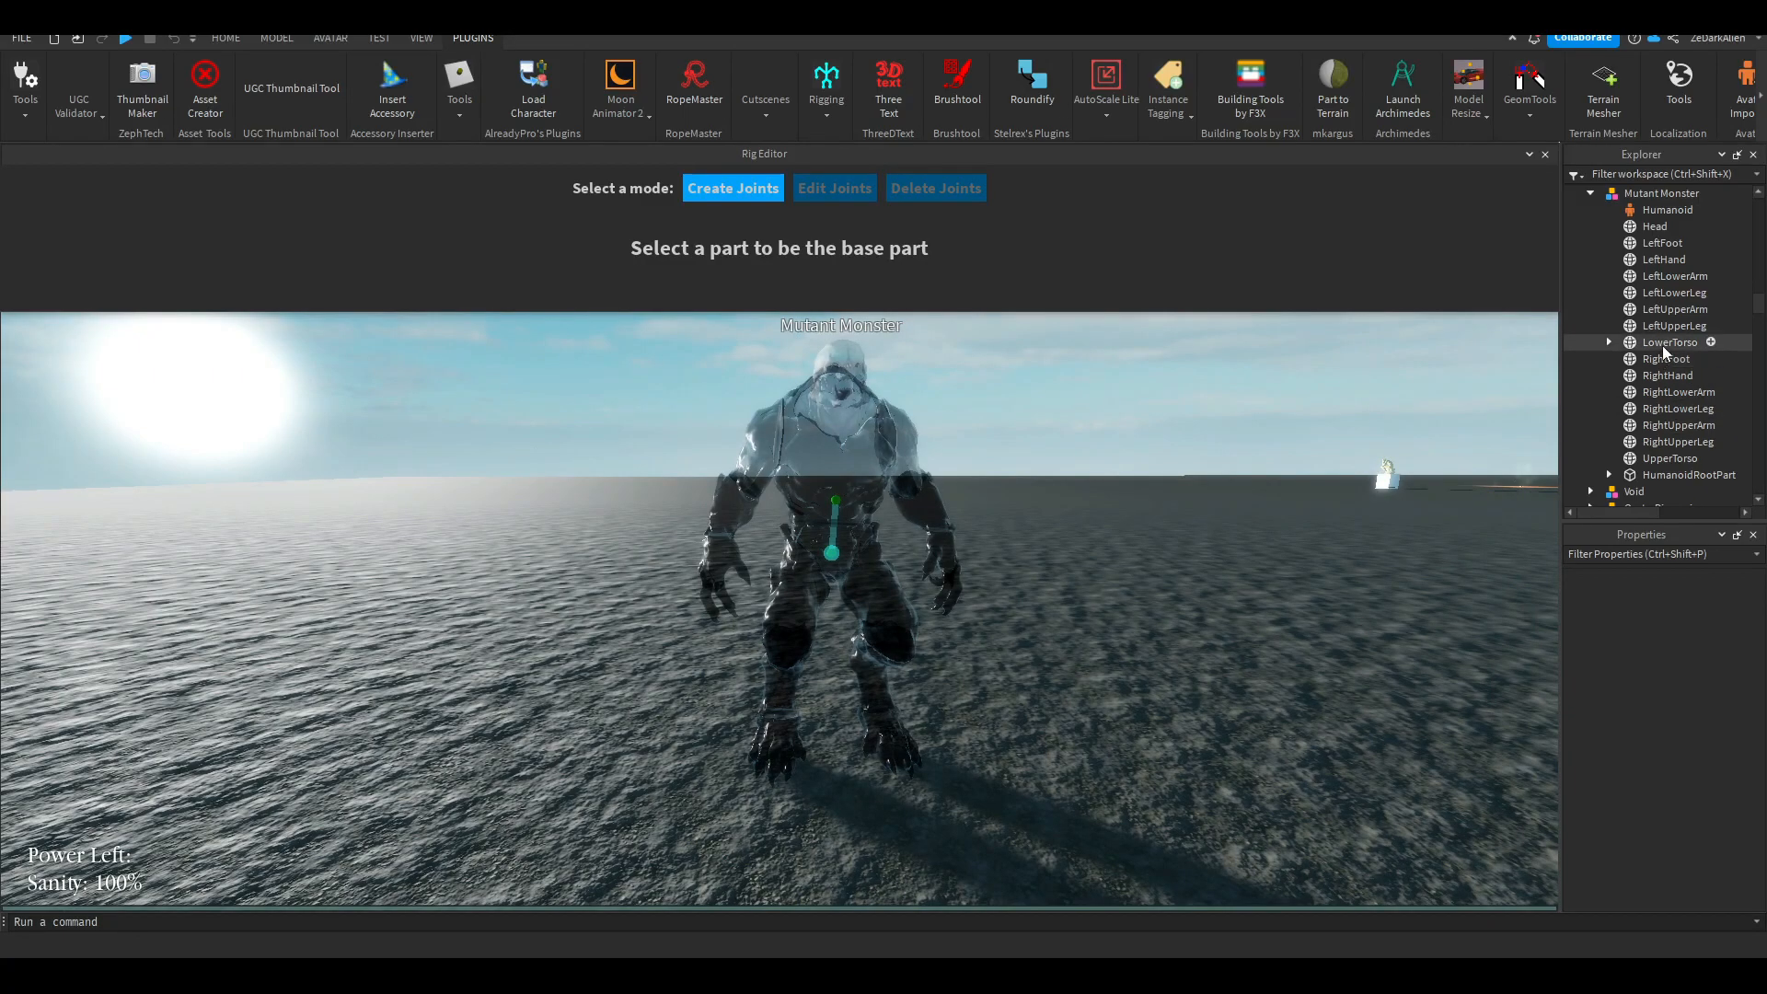
Step: Chain joints from the root through LowerTorso and UpperTorso to the arm segments
click(1689, 475)
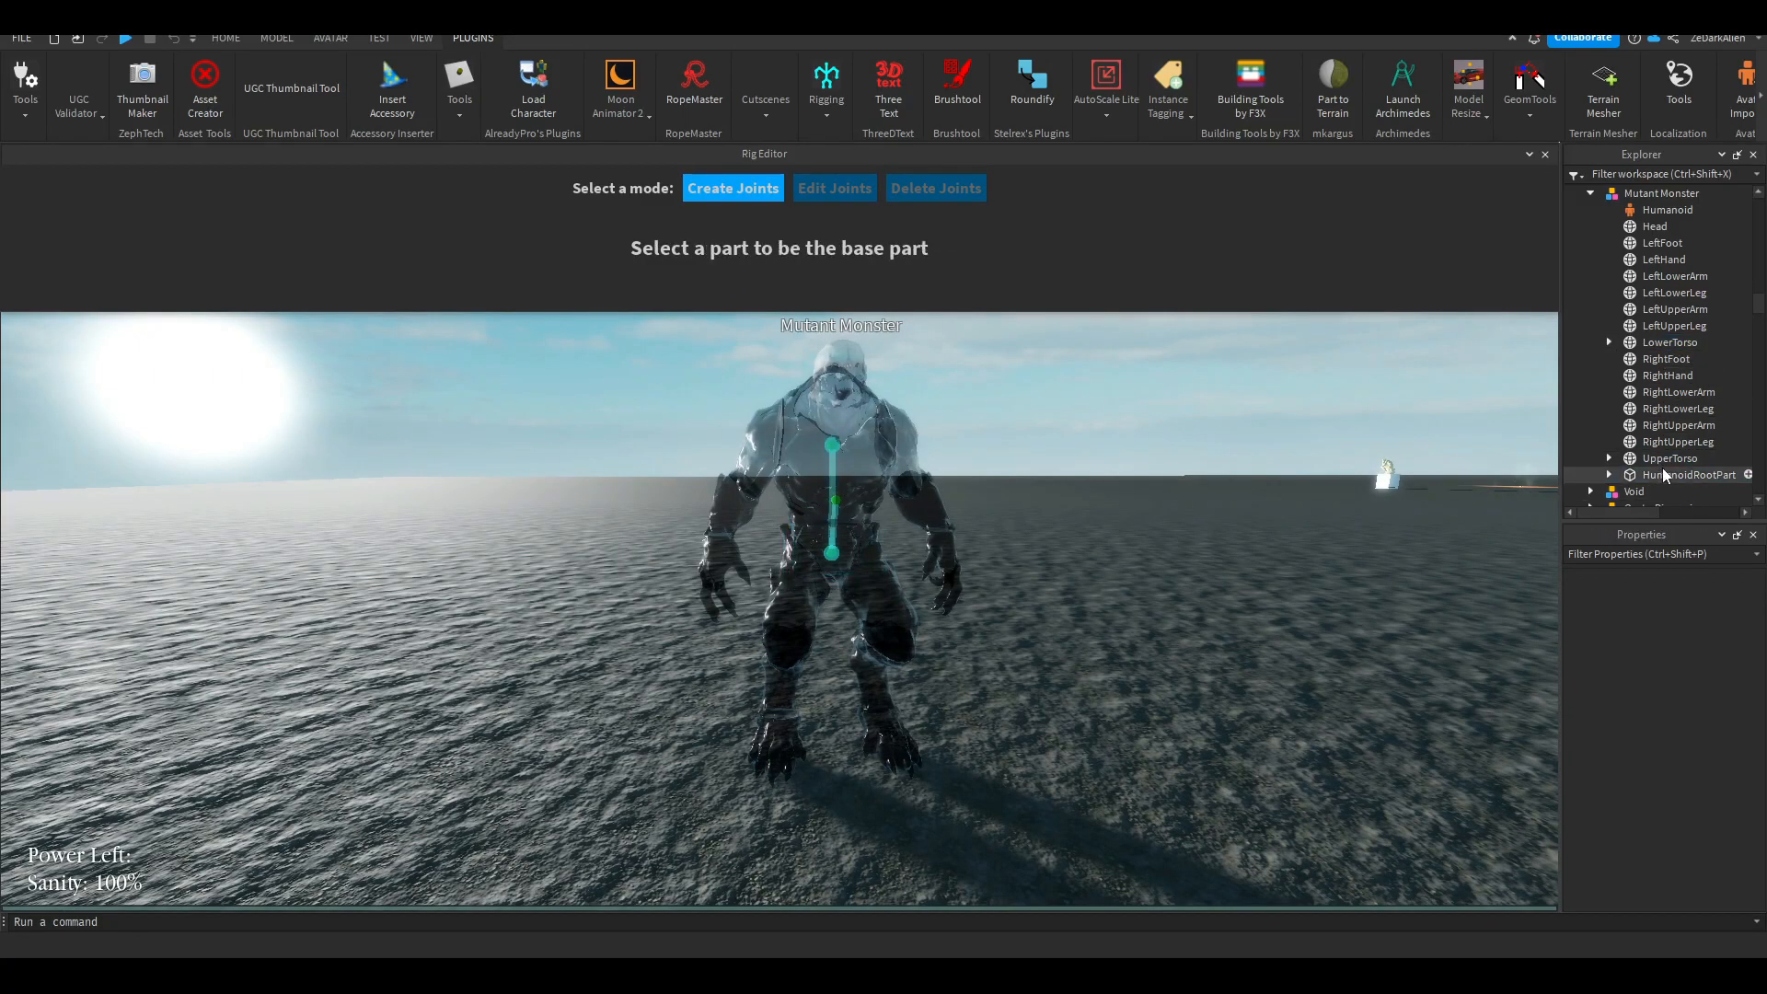
click(1678, 425)
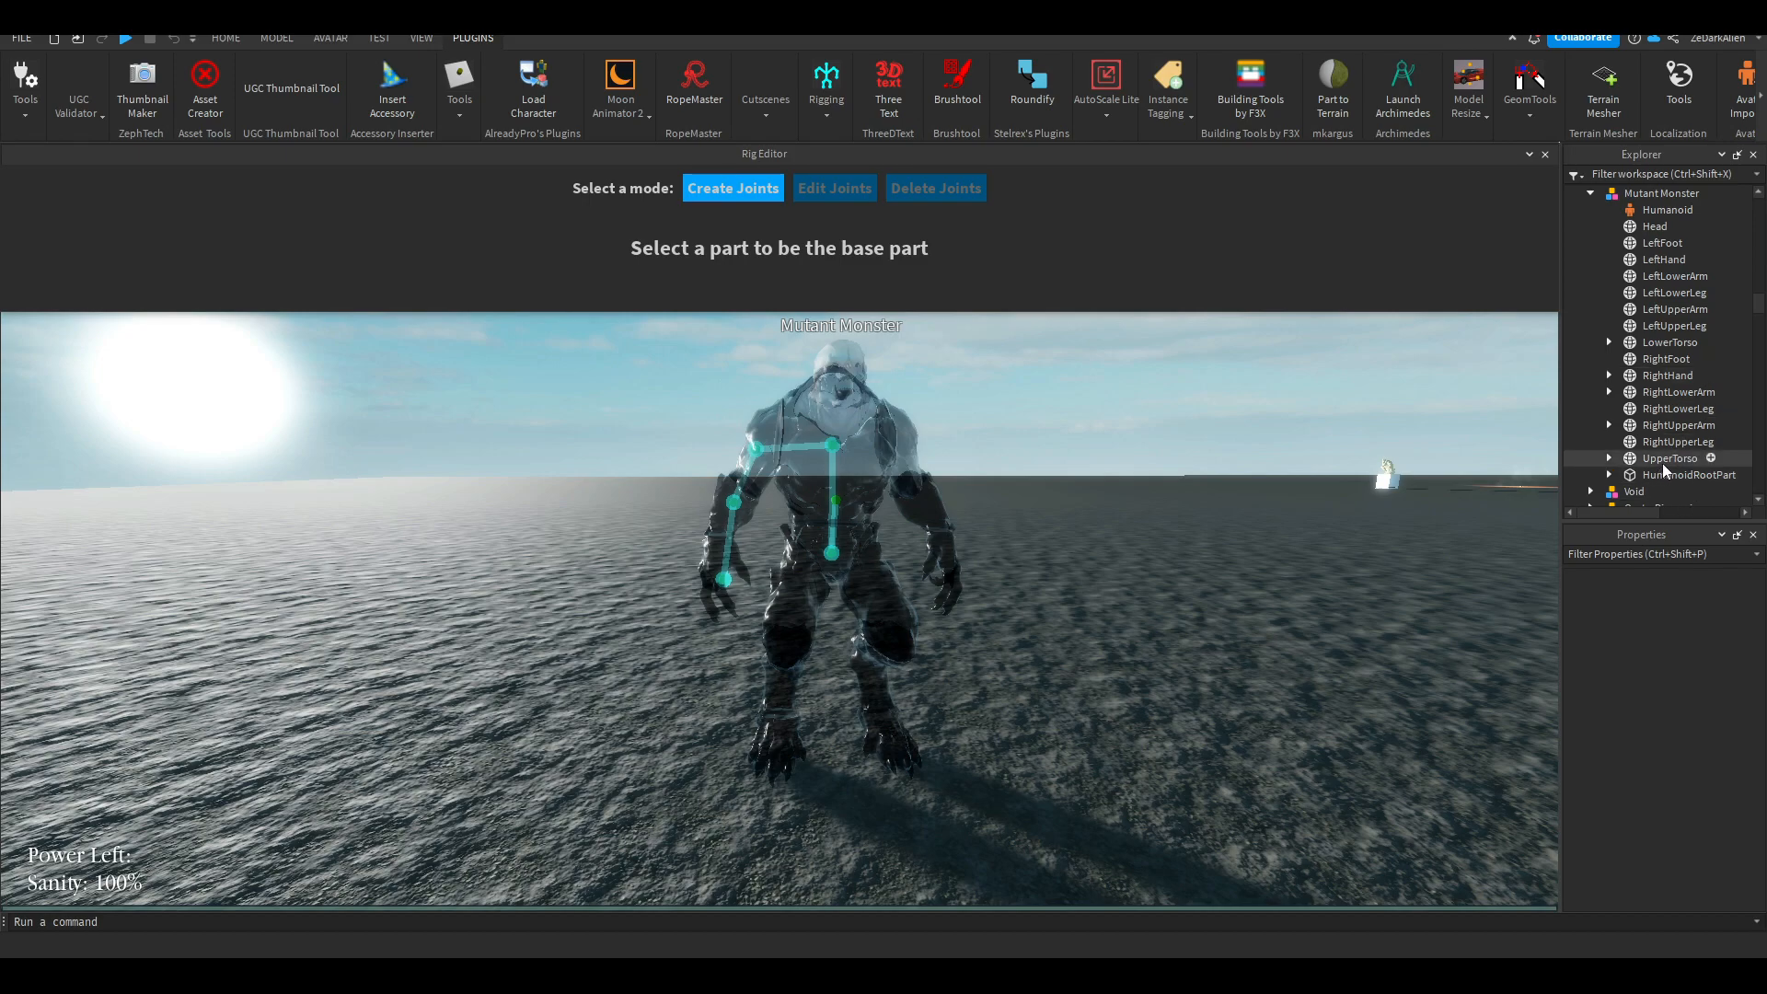
click(832, 445)
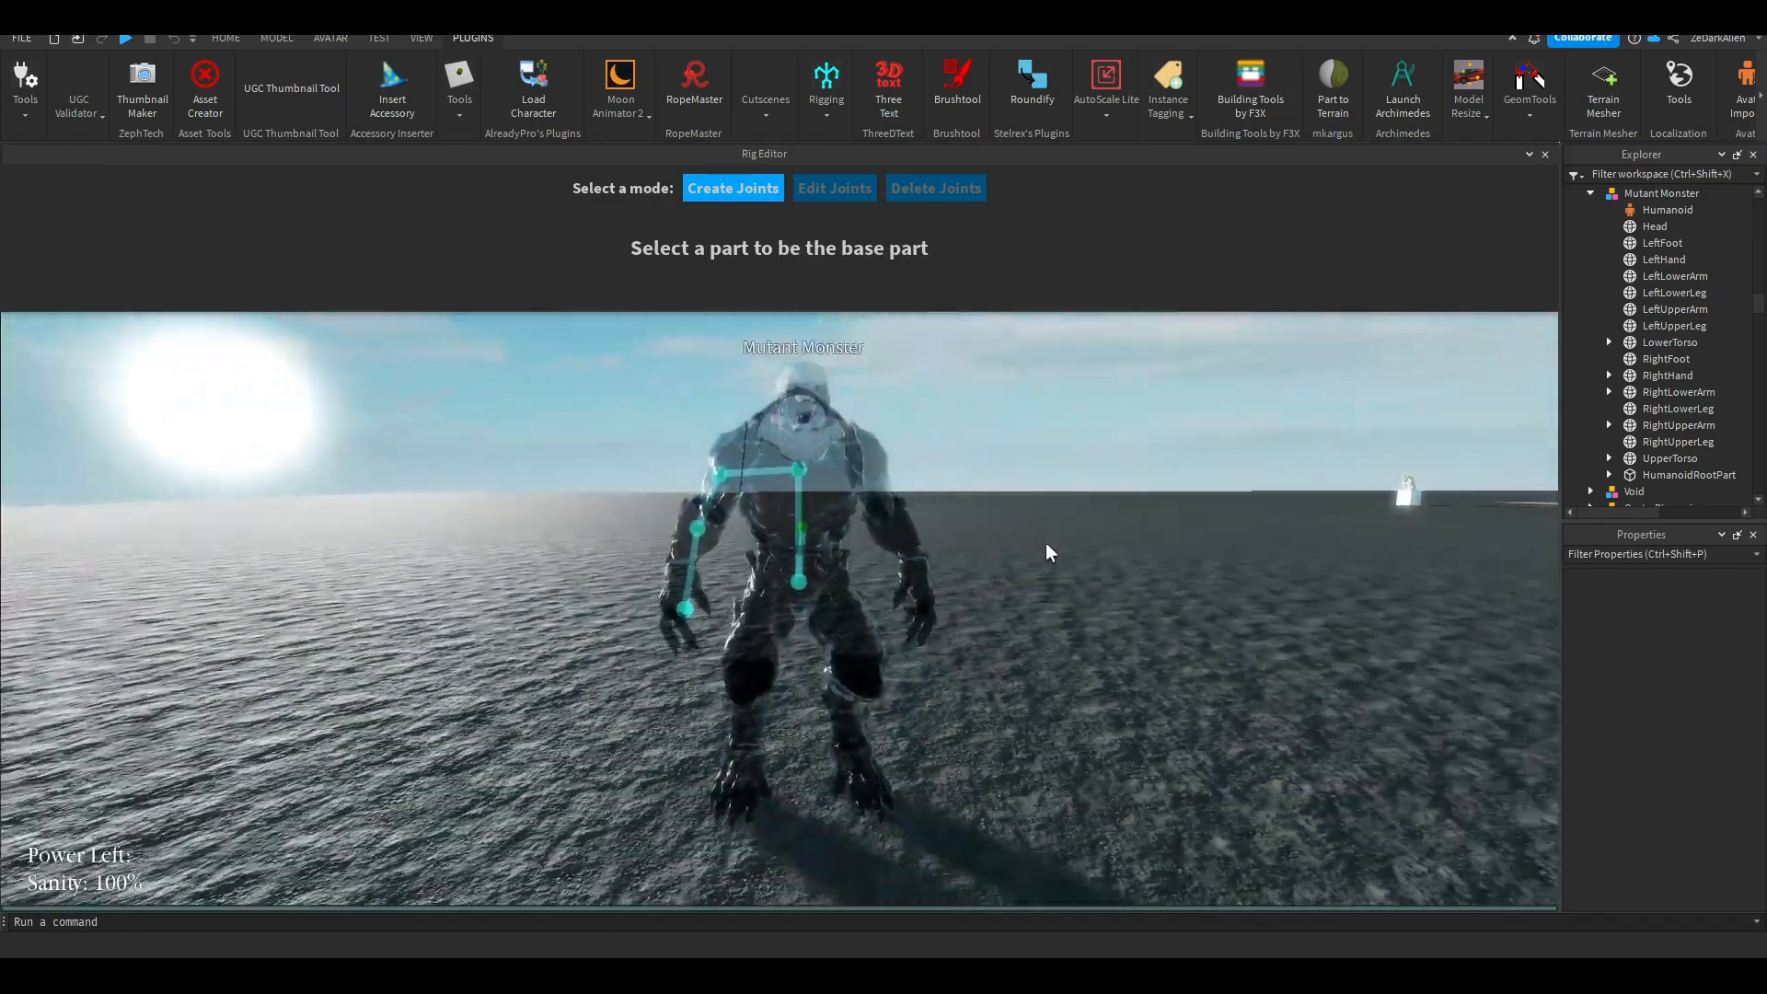
click(834, 188)
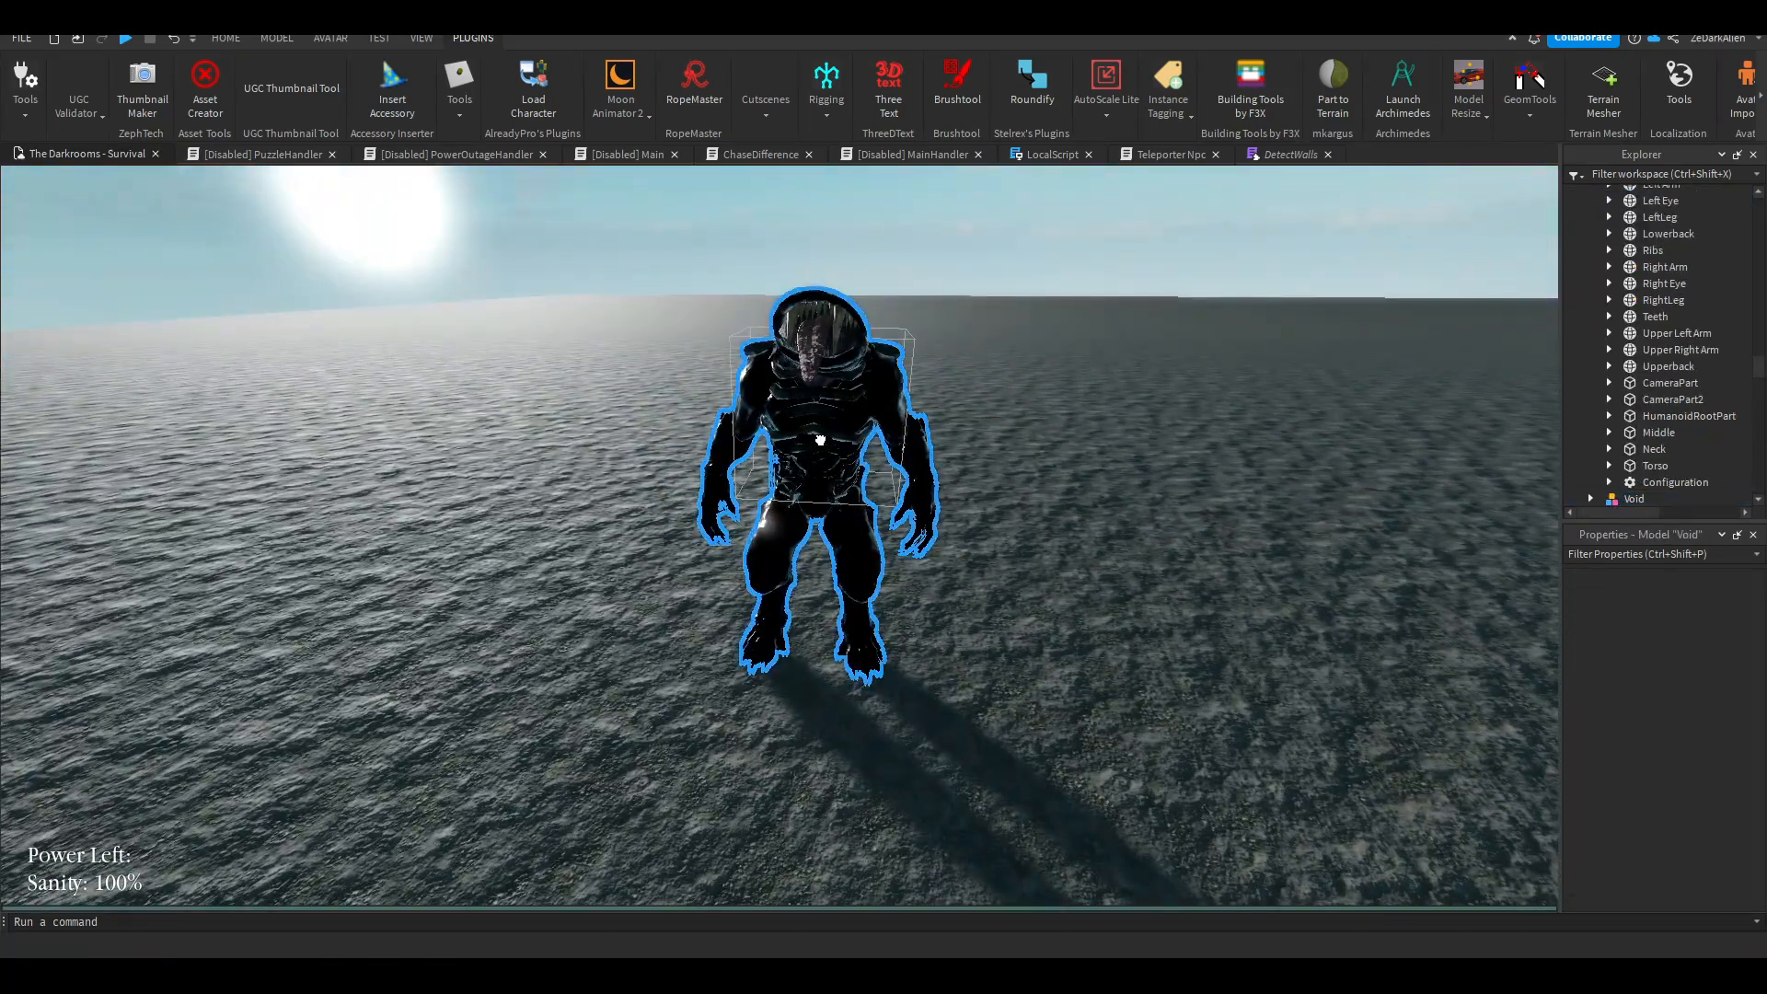
Step: Select the Void creature and switch the ribbon to the Avatar animation tools
click(276, 37)
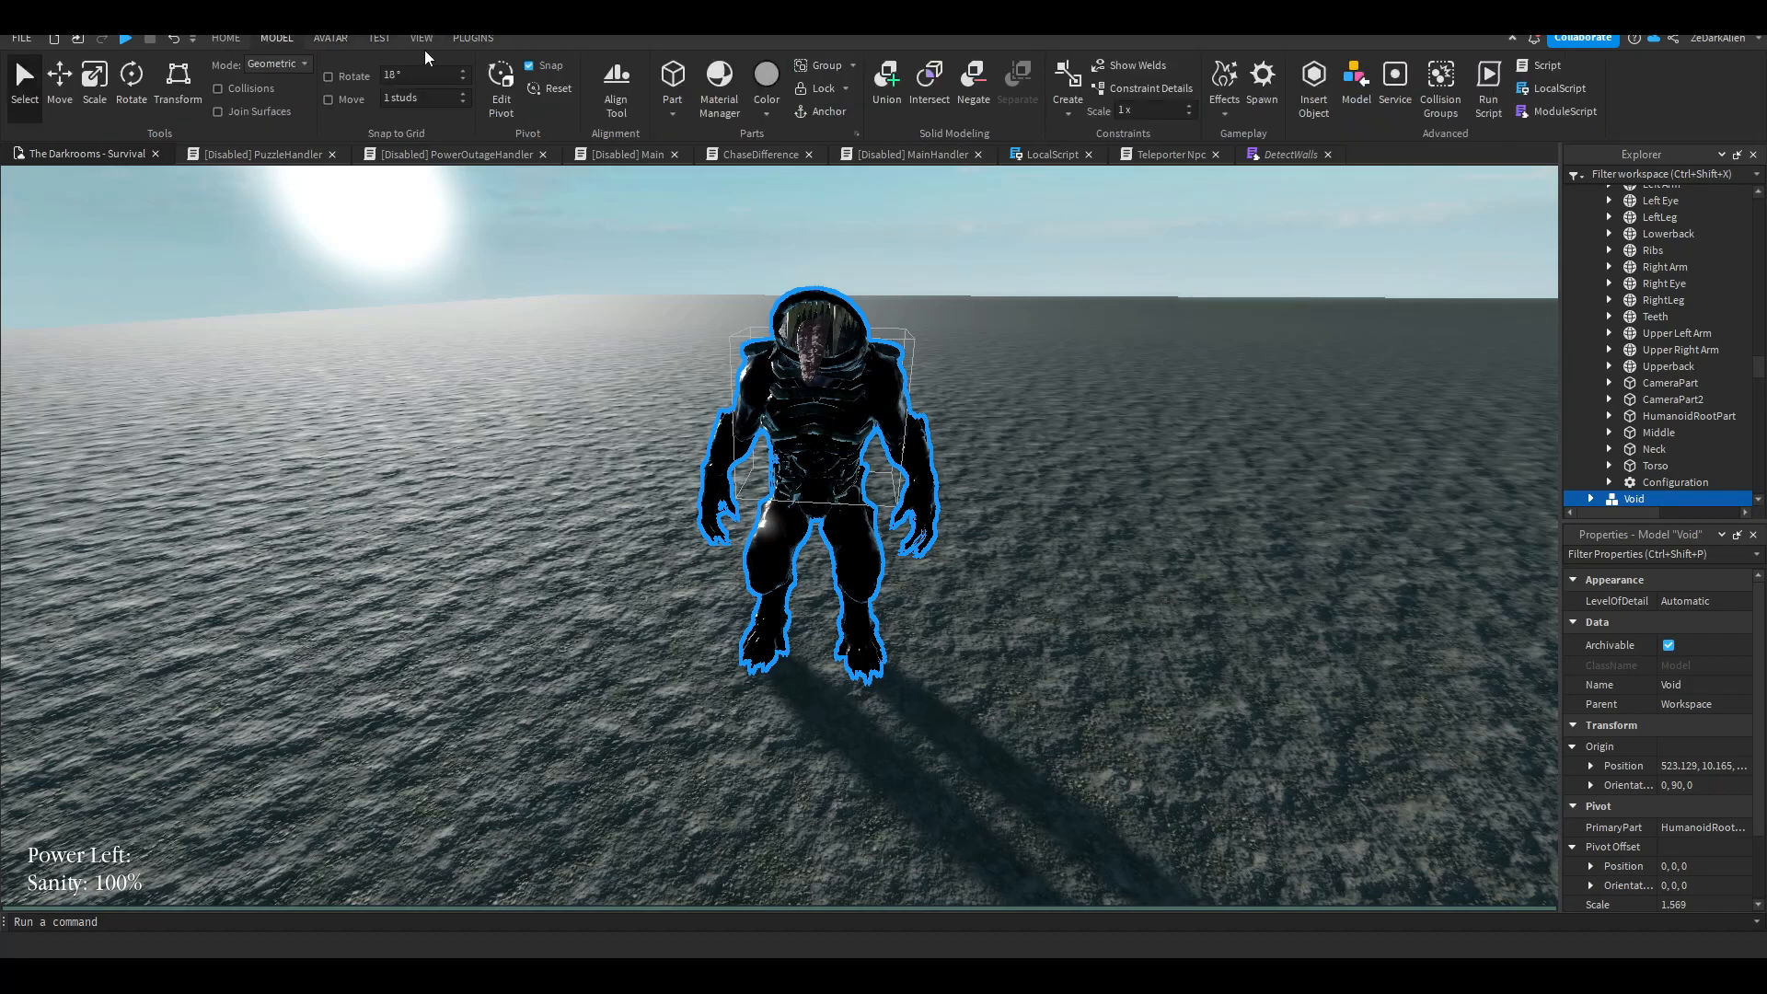
click(473, 37)
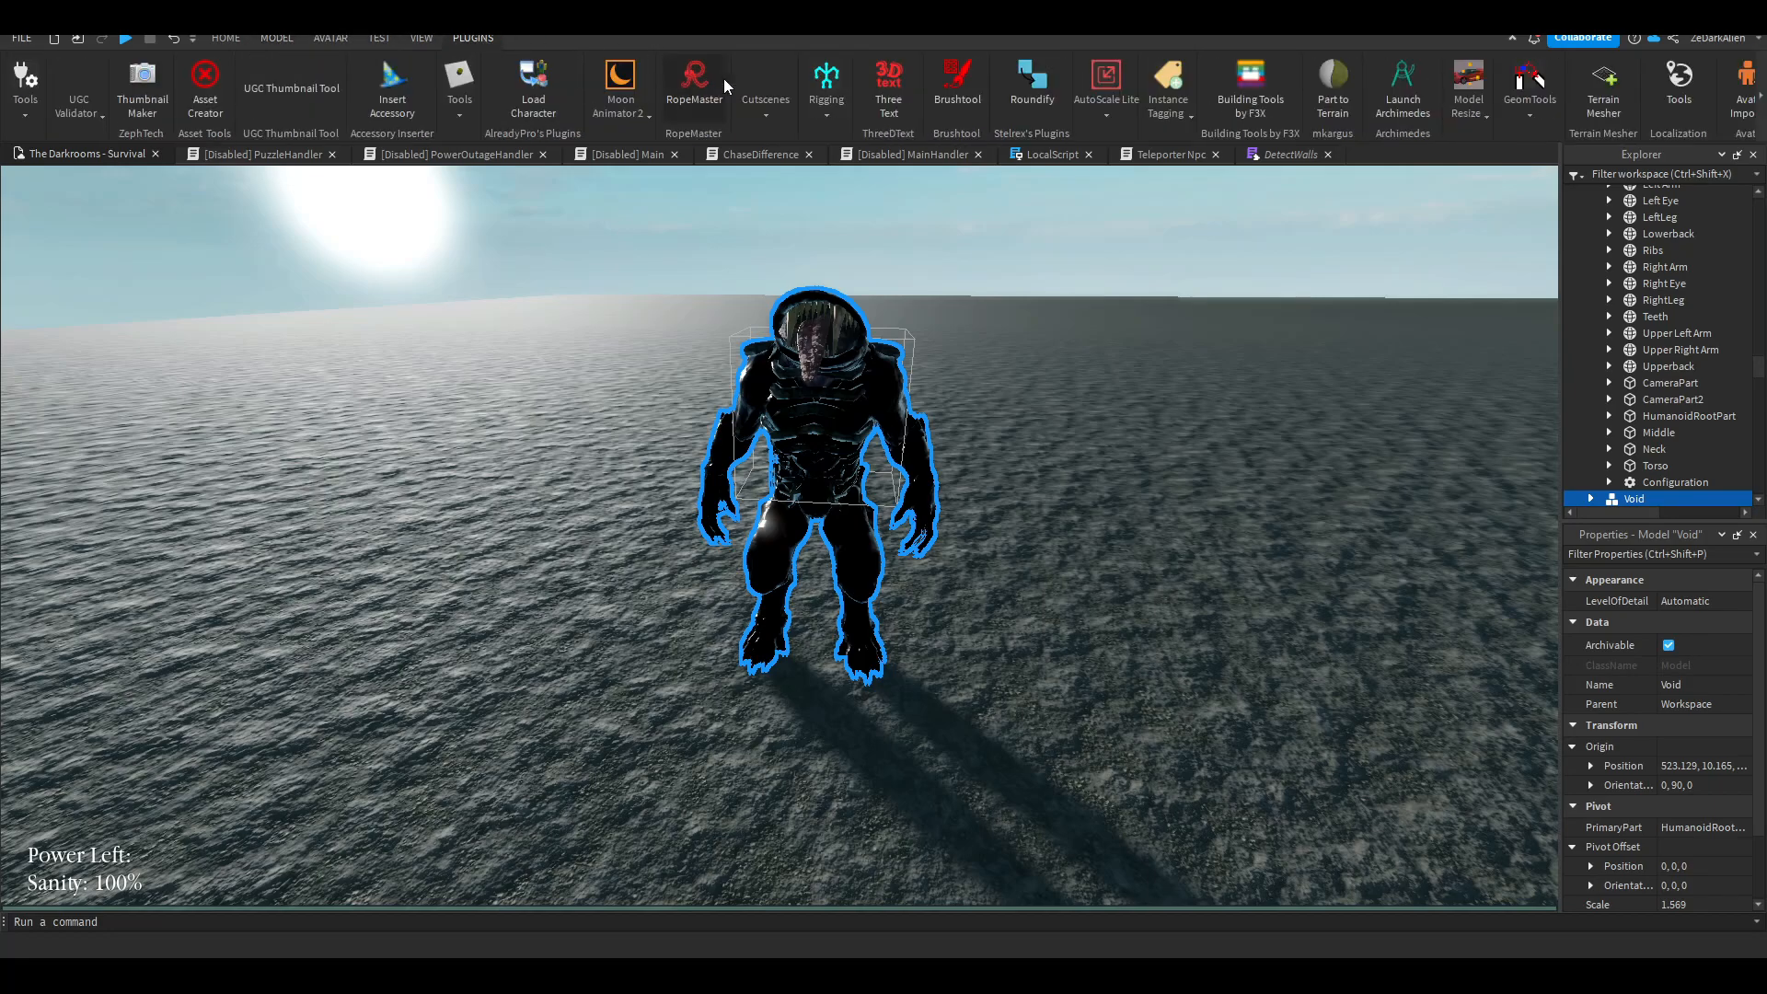
mouse_move(554, 295)
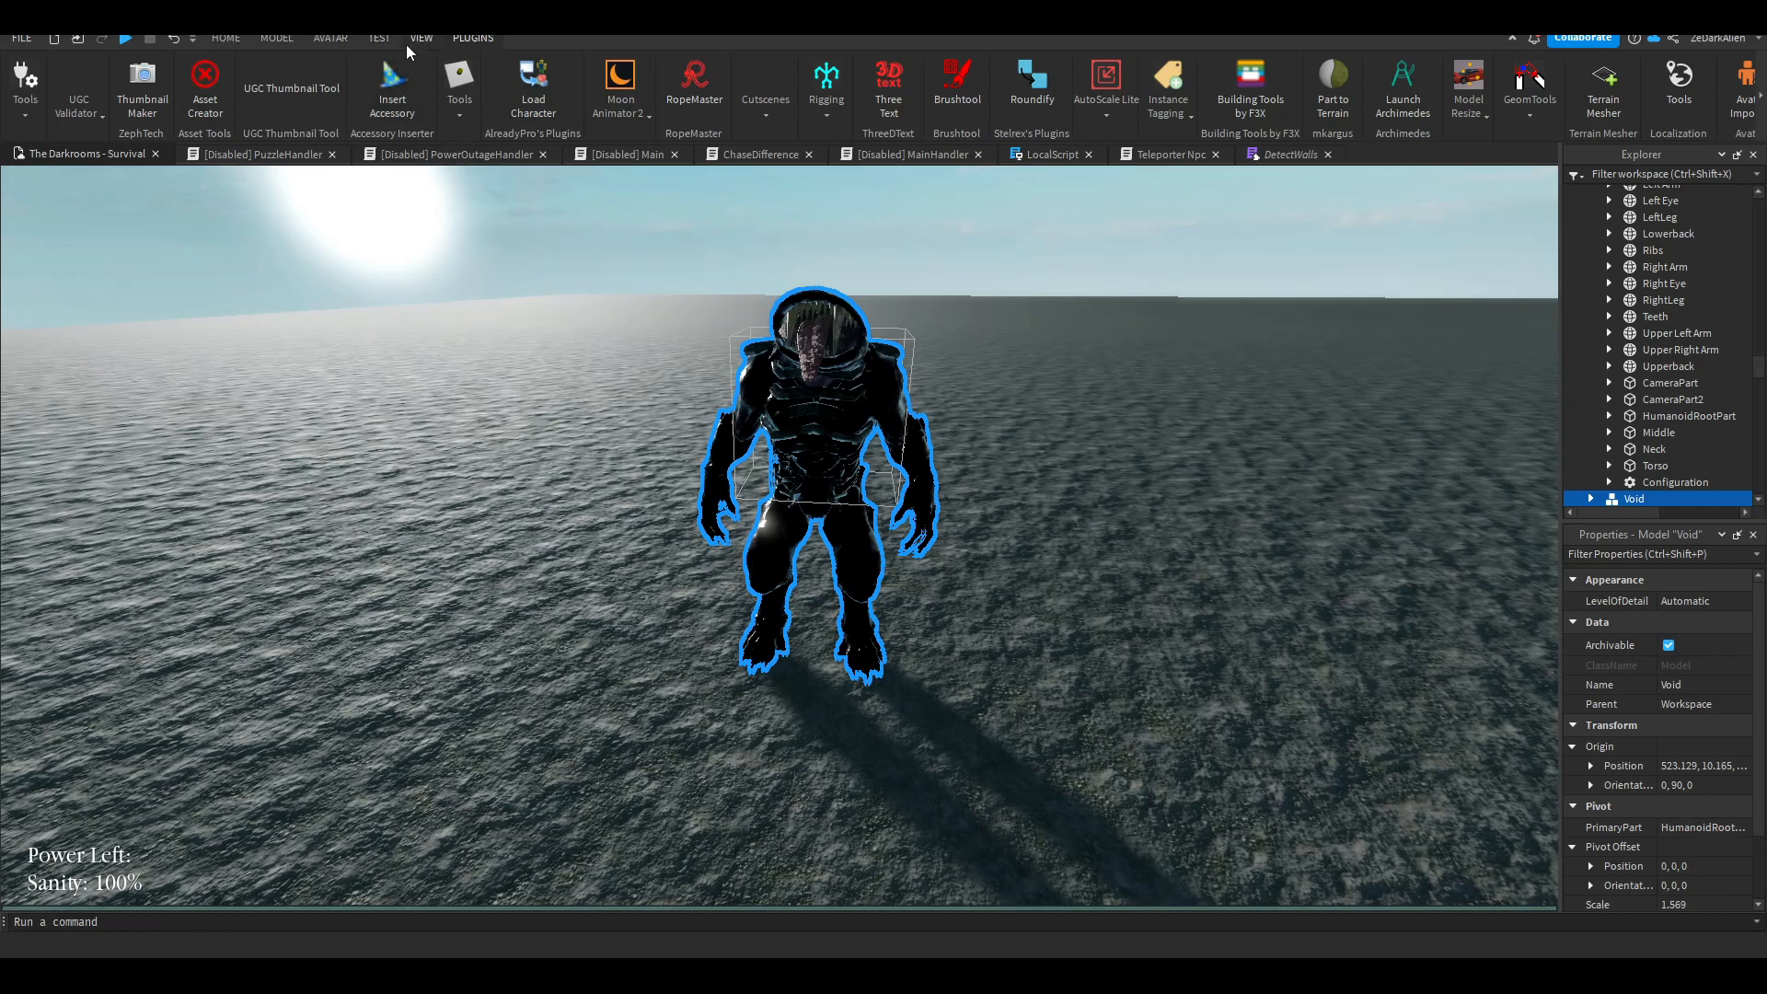
click(379, 37)
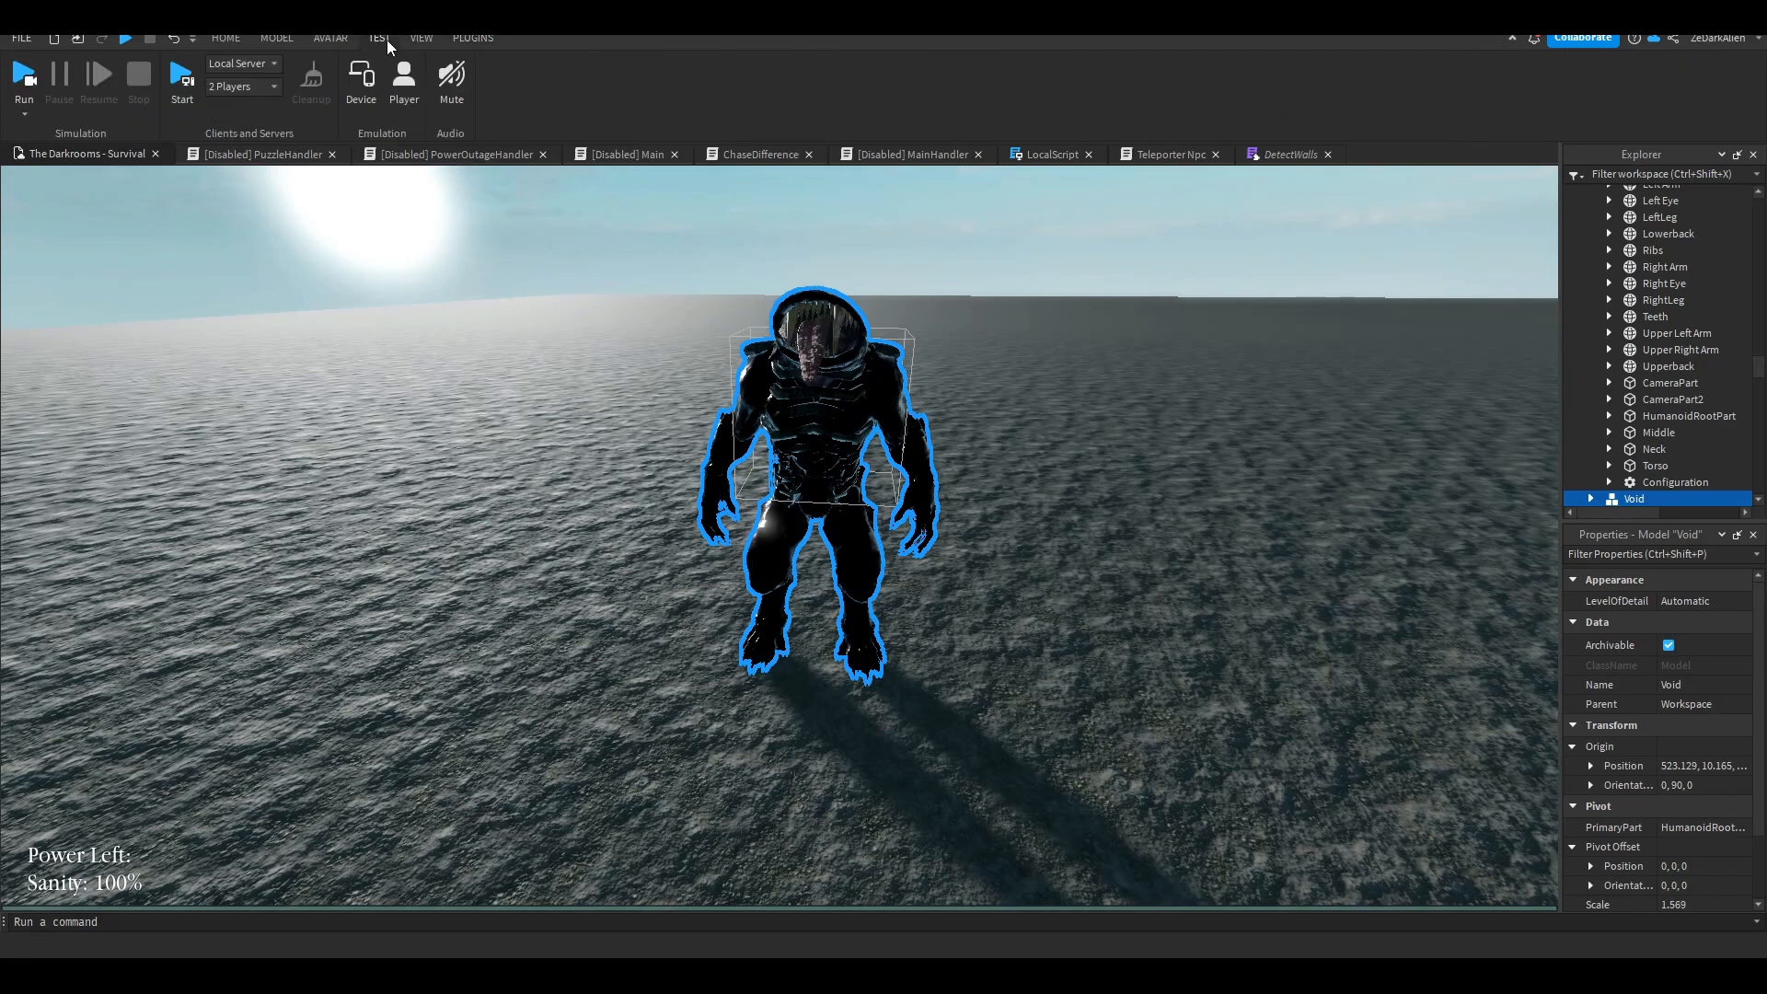
click(331, 37)
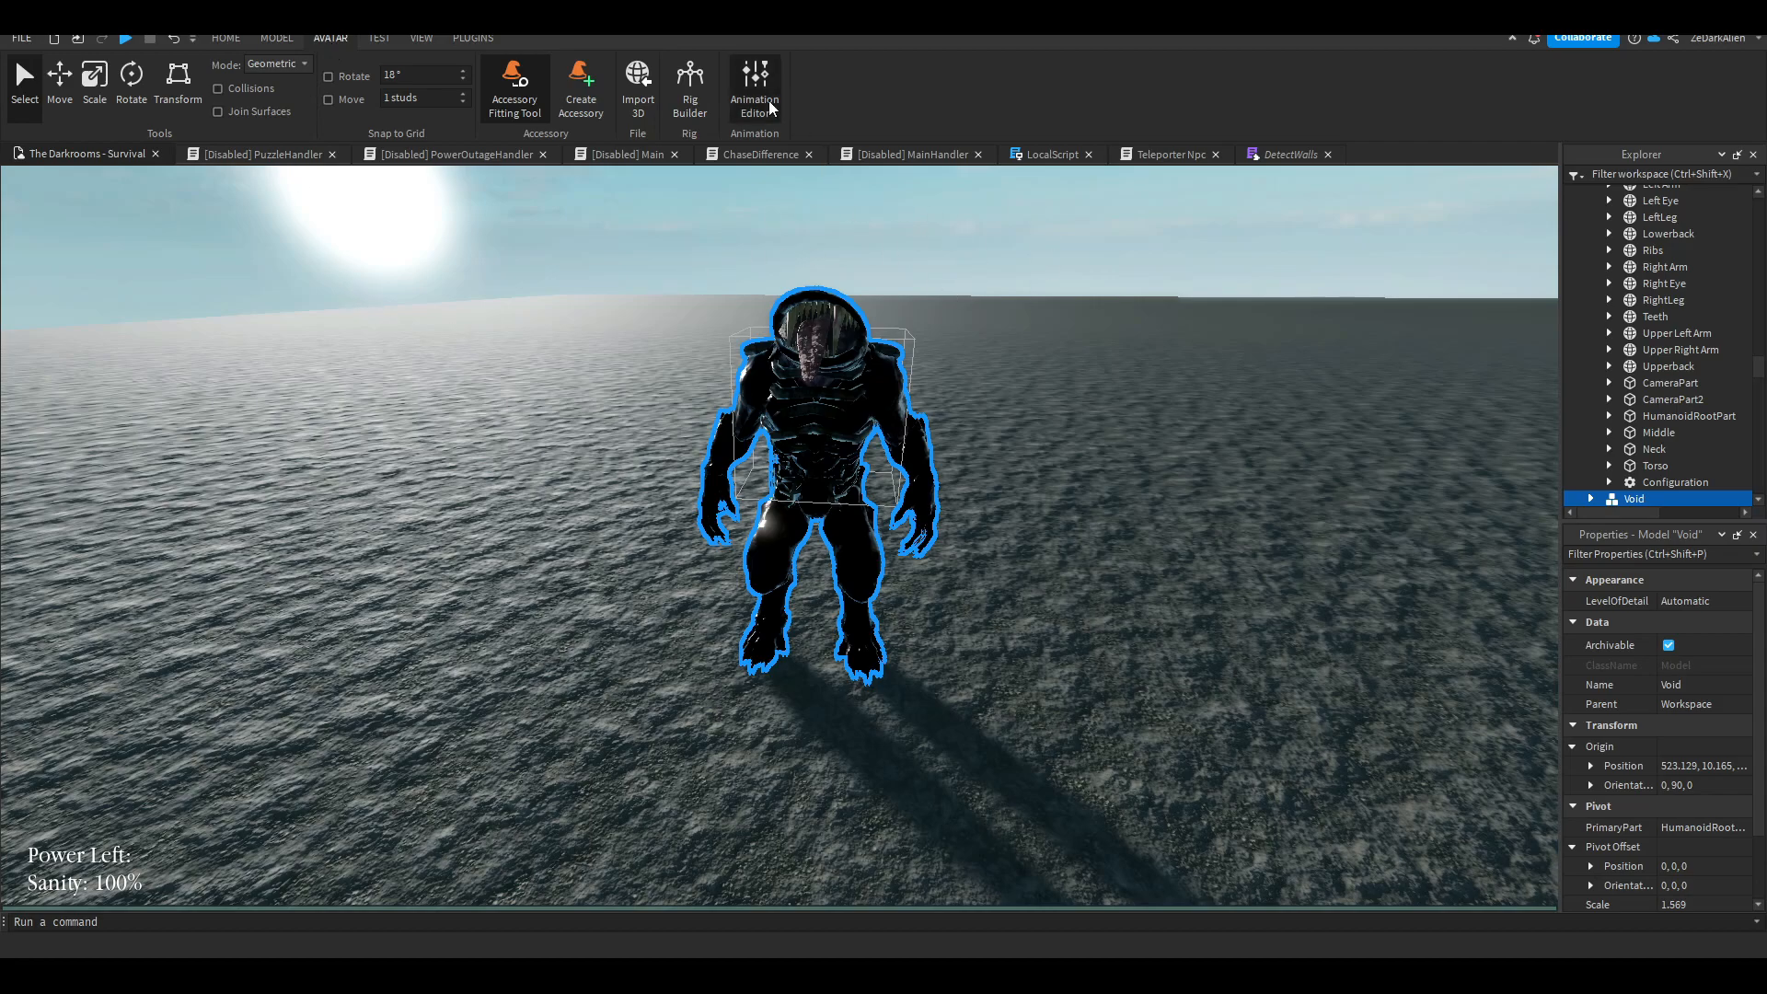
Step: Load the Void Crawling animation into the Animation Editor with its keyframes
click(755, 90)
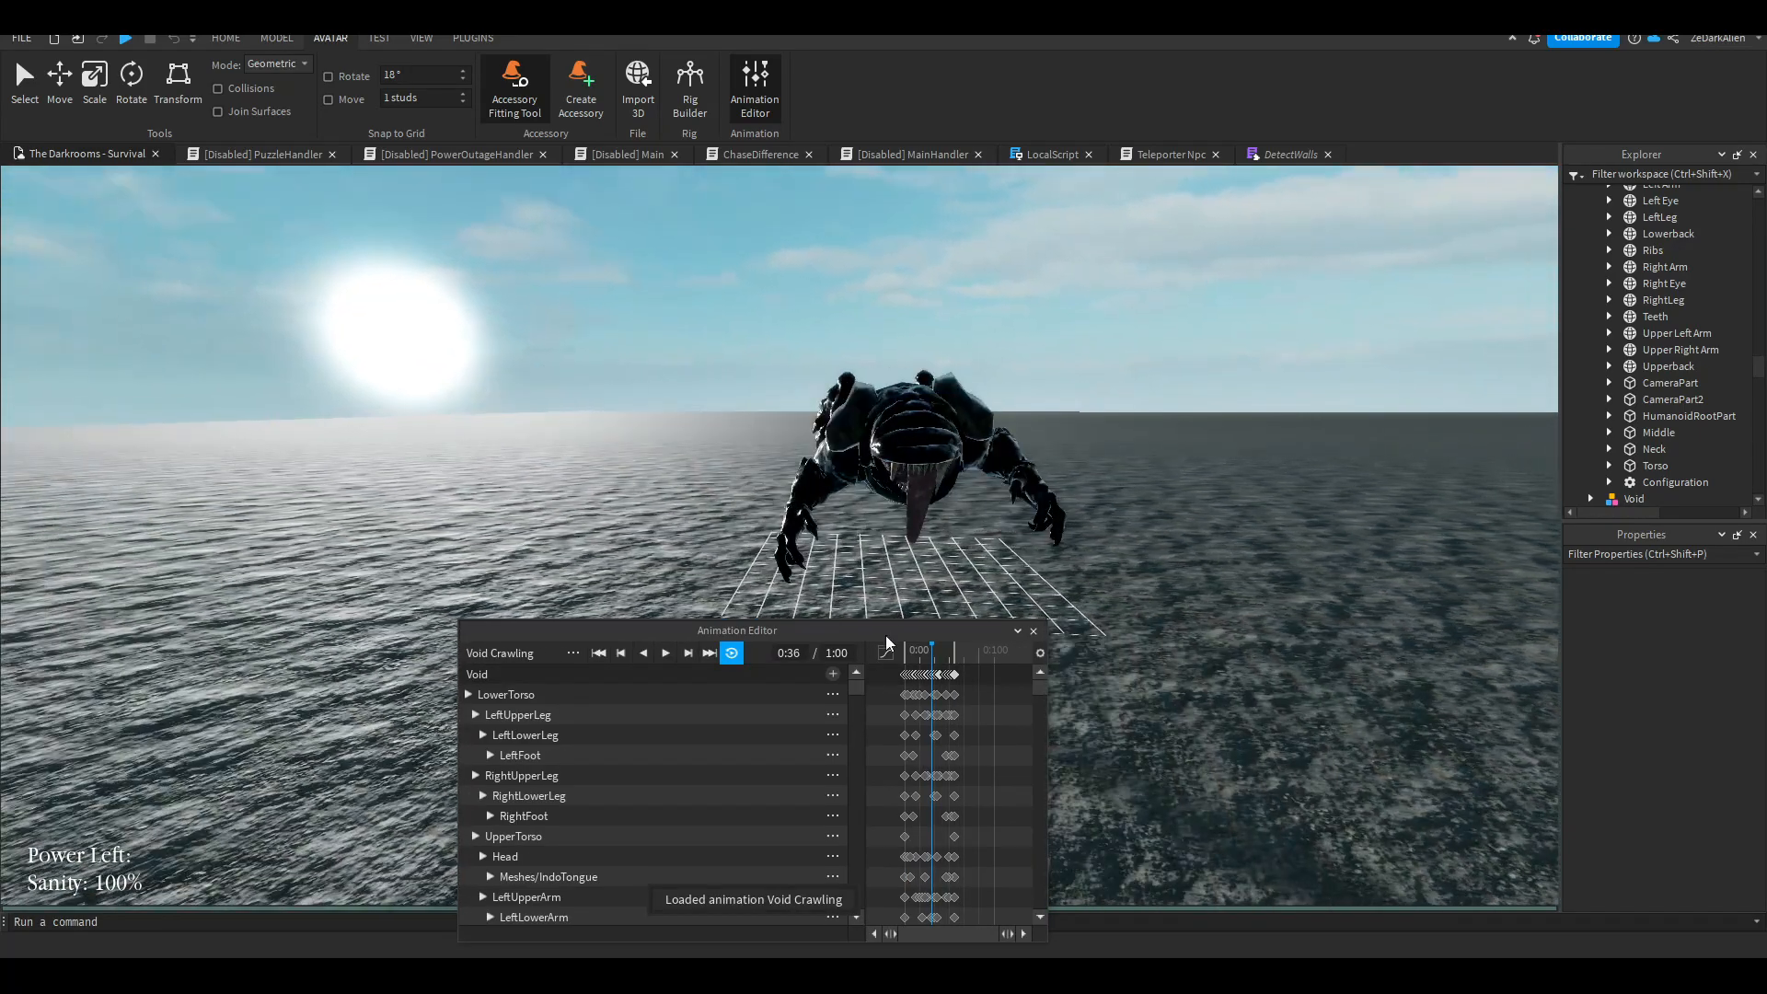
drag(738, 629, 419, 596)
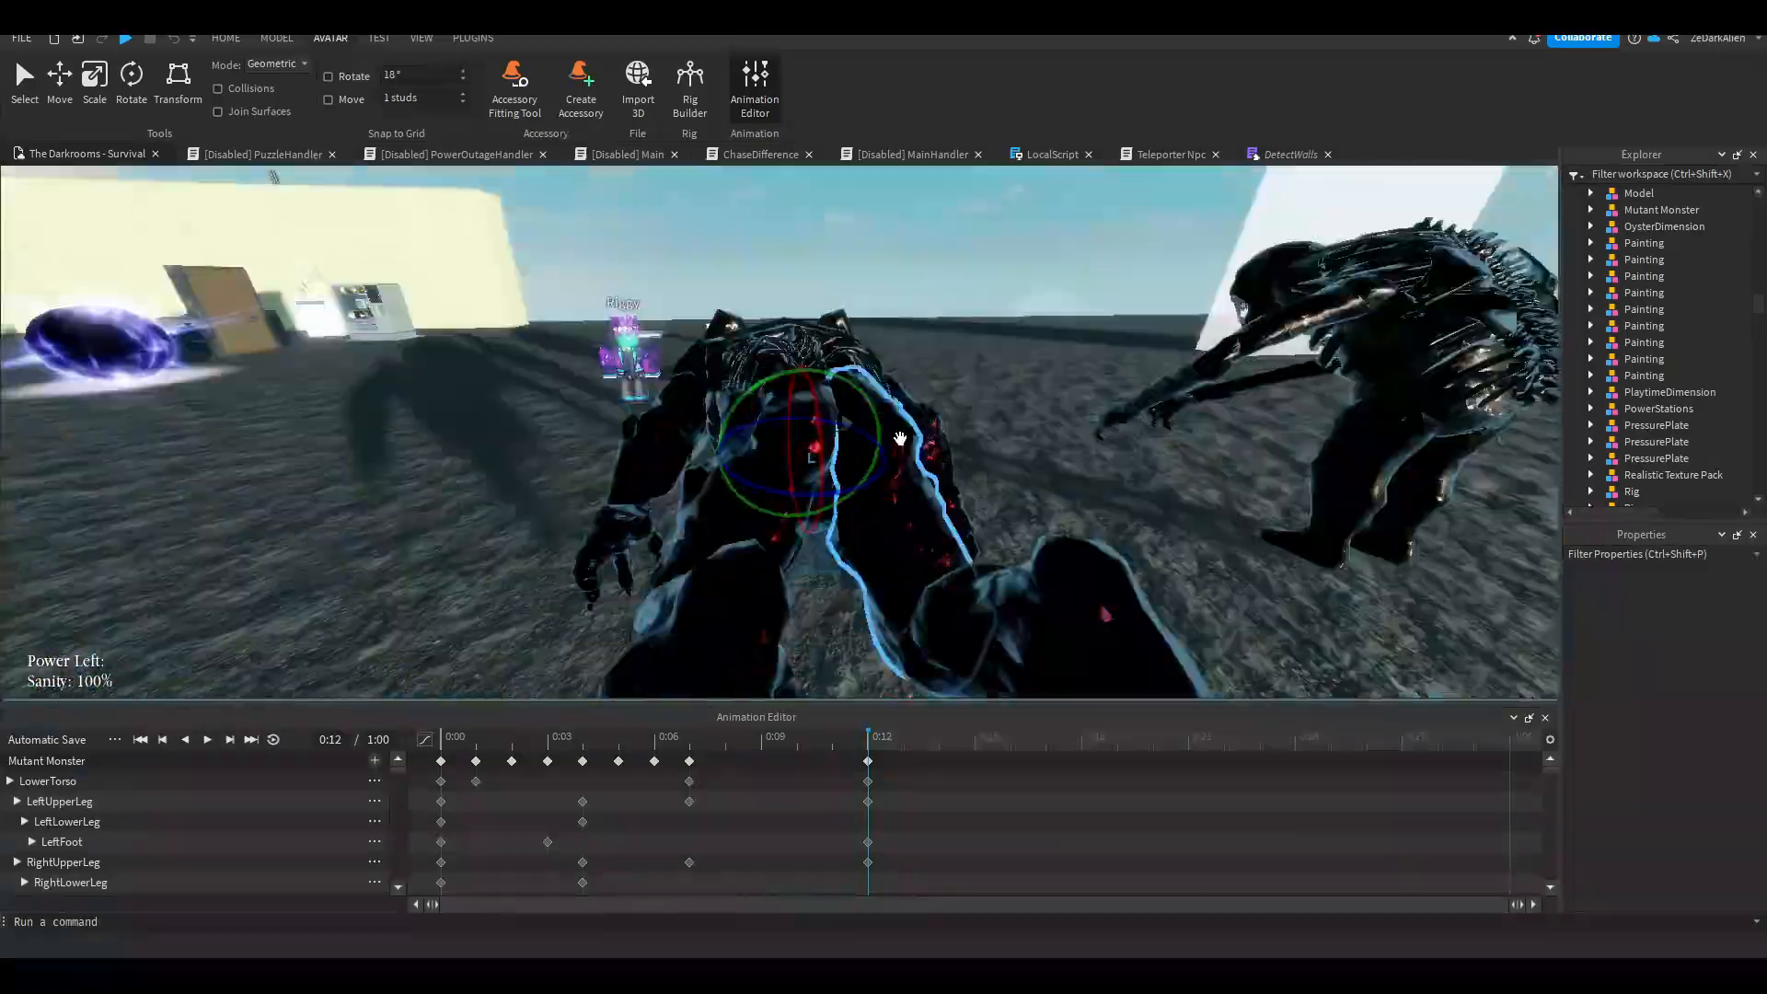
Step: Pose body parts and the head to add crawl keyframes out past 0:21, checking playback
click(619, 736)
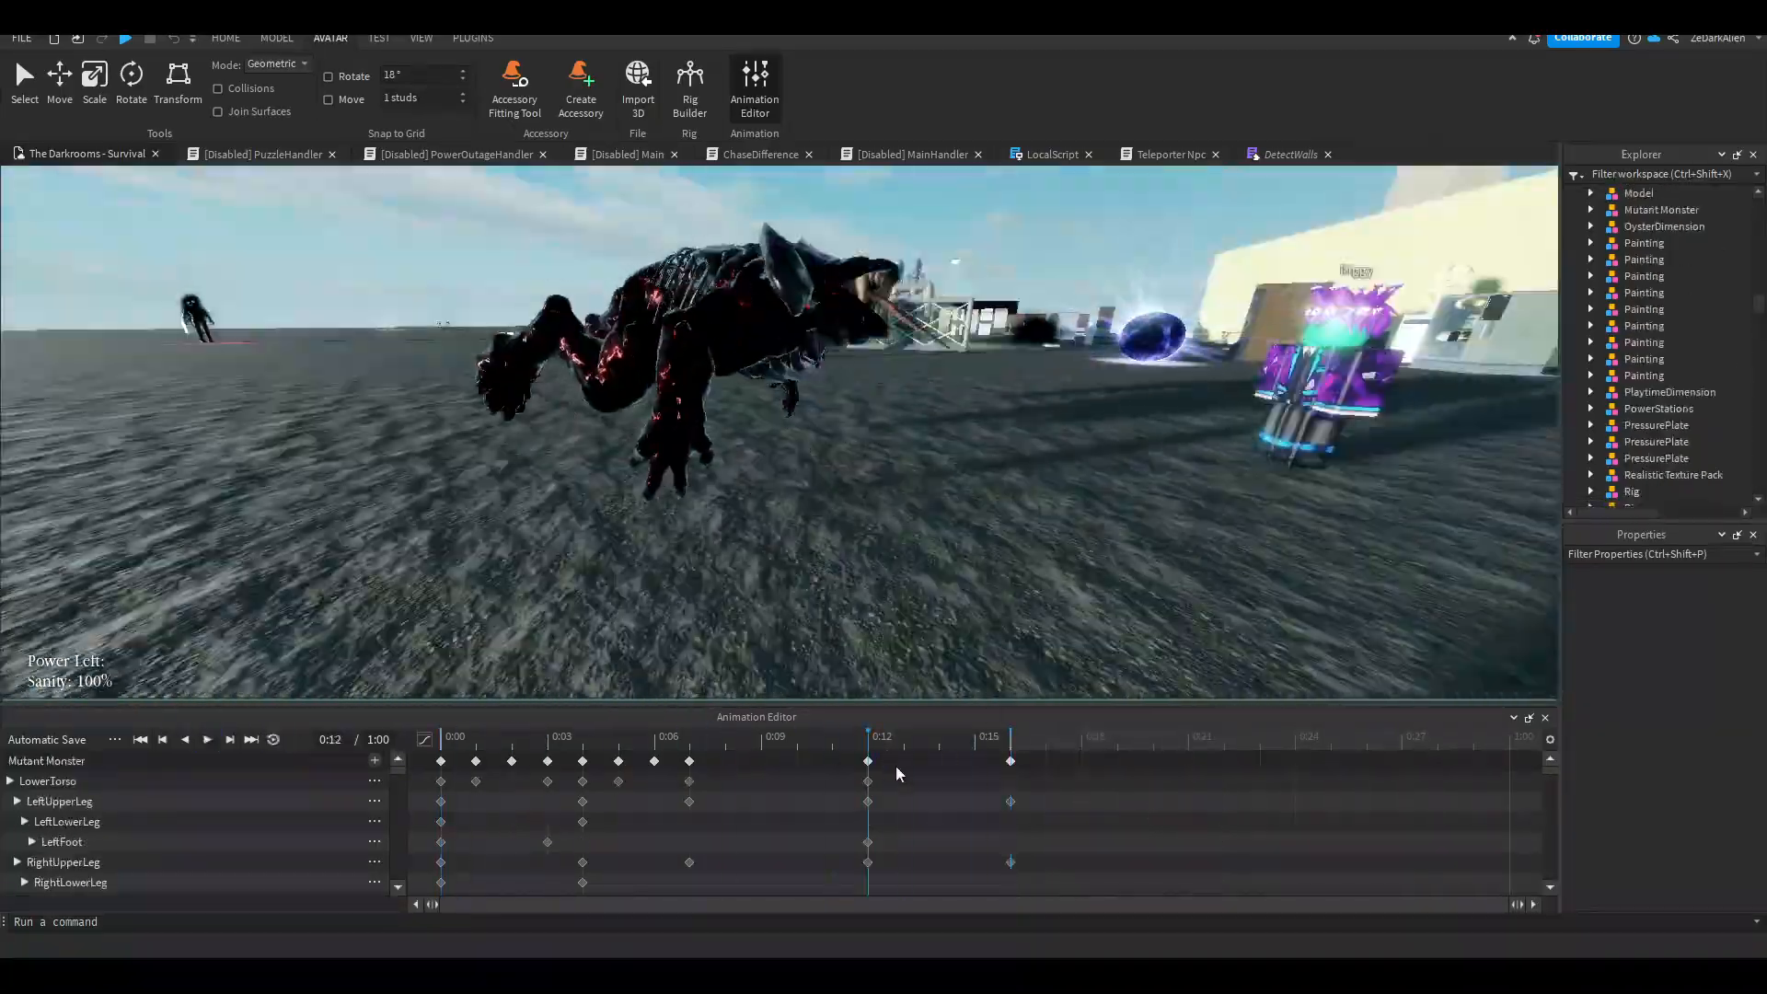
click(206, 740)
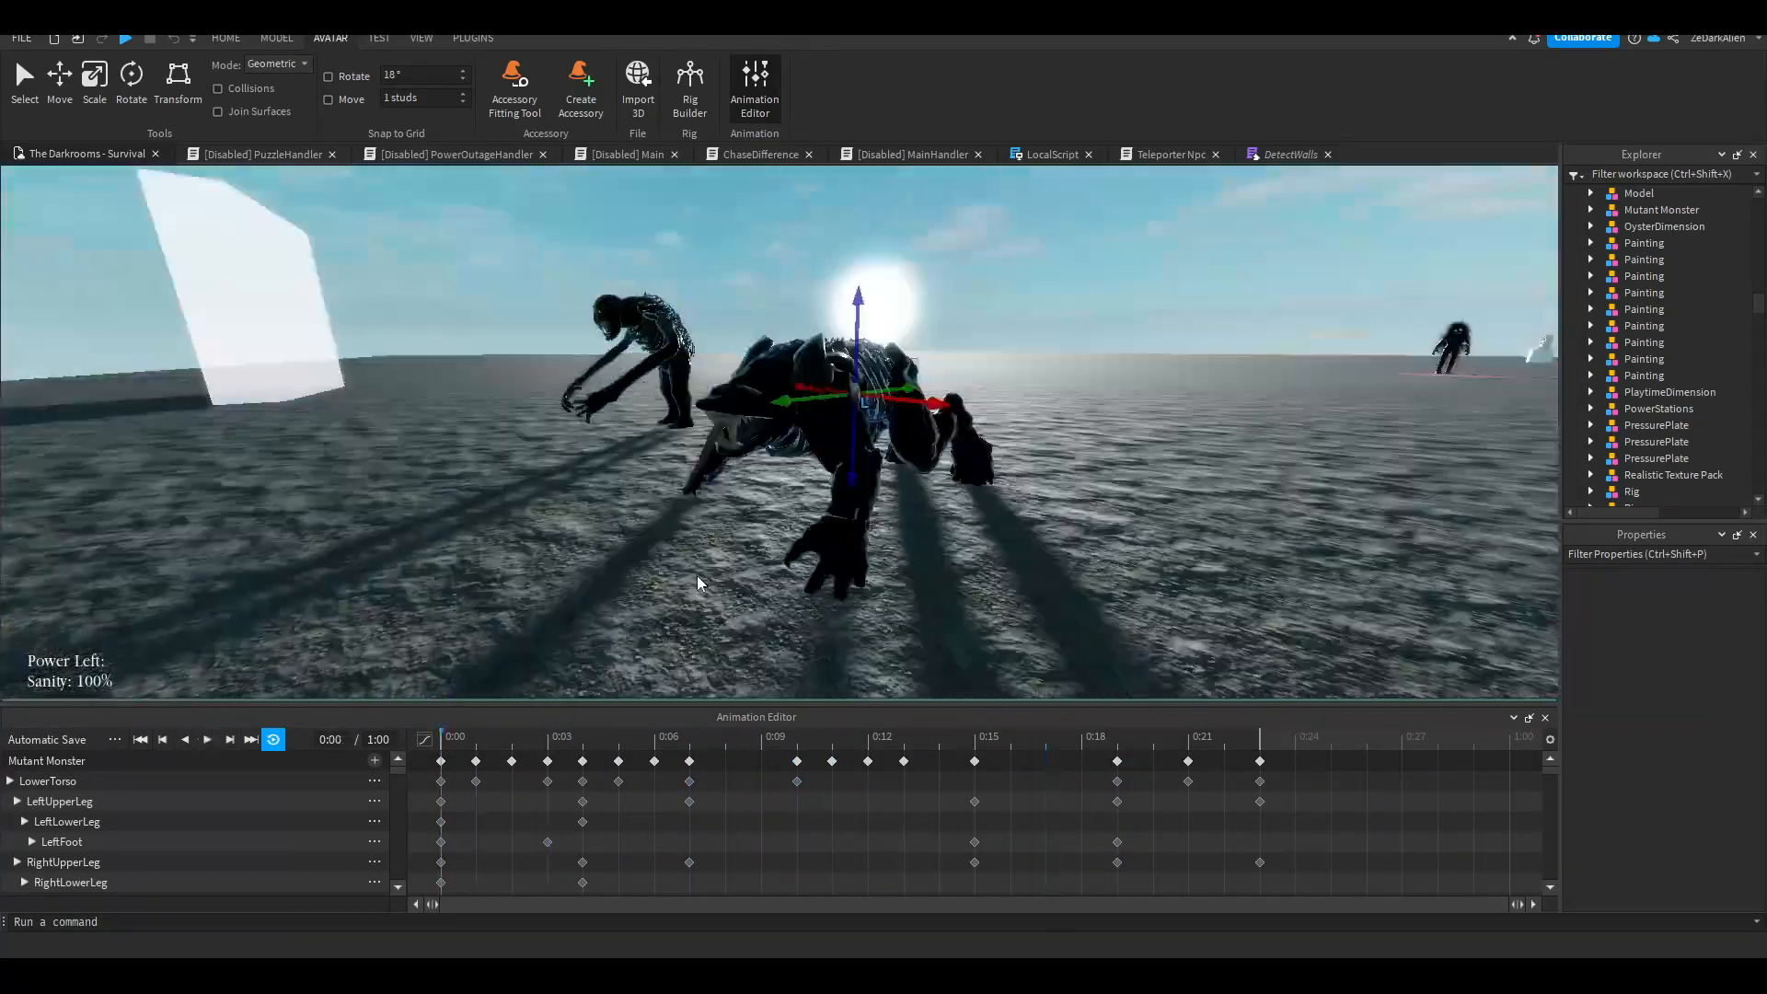
click(206, 740)
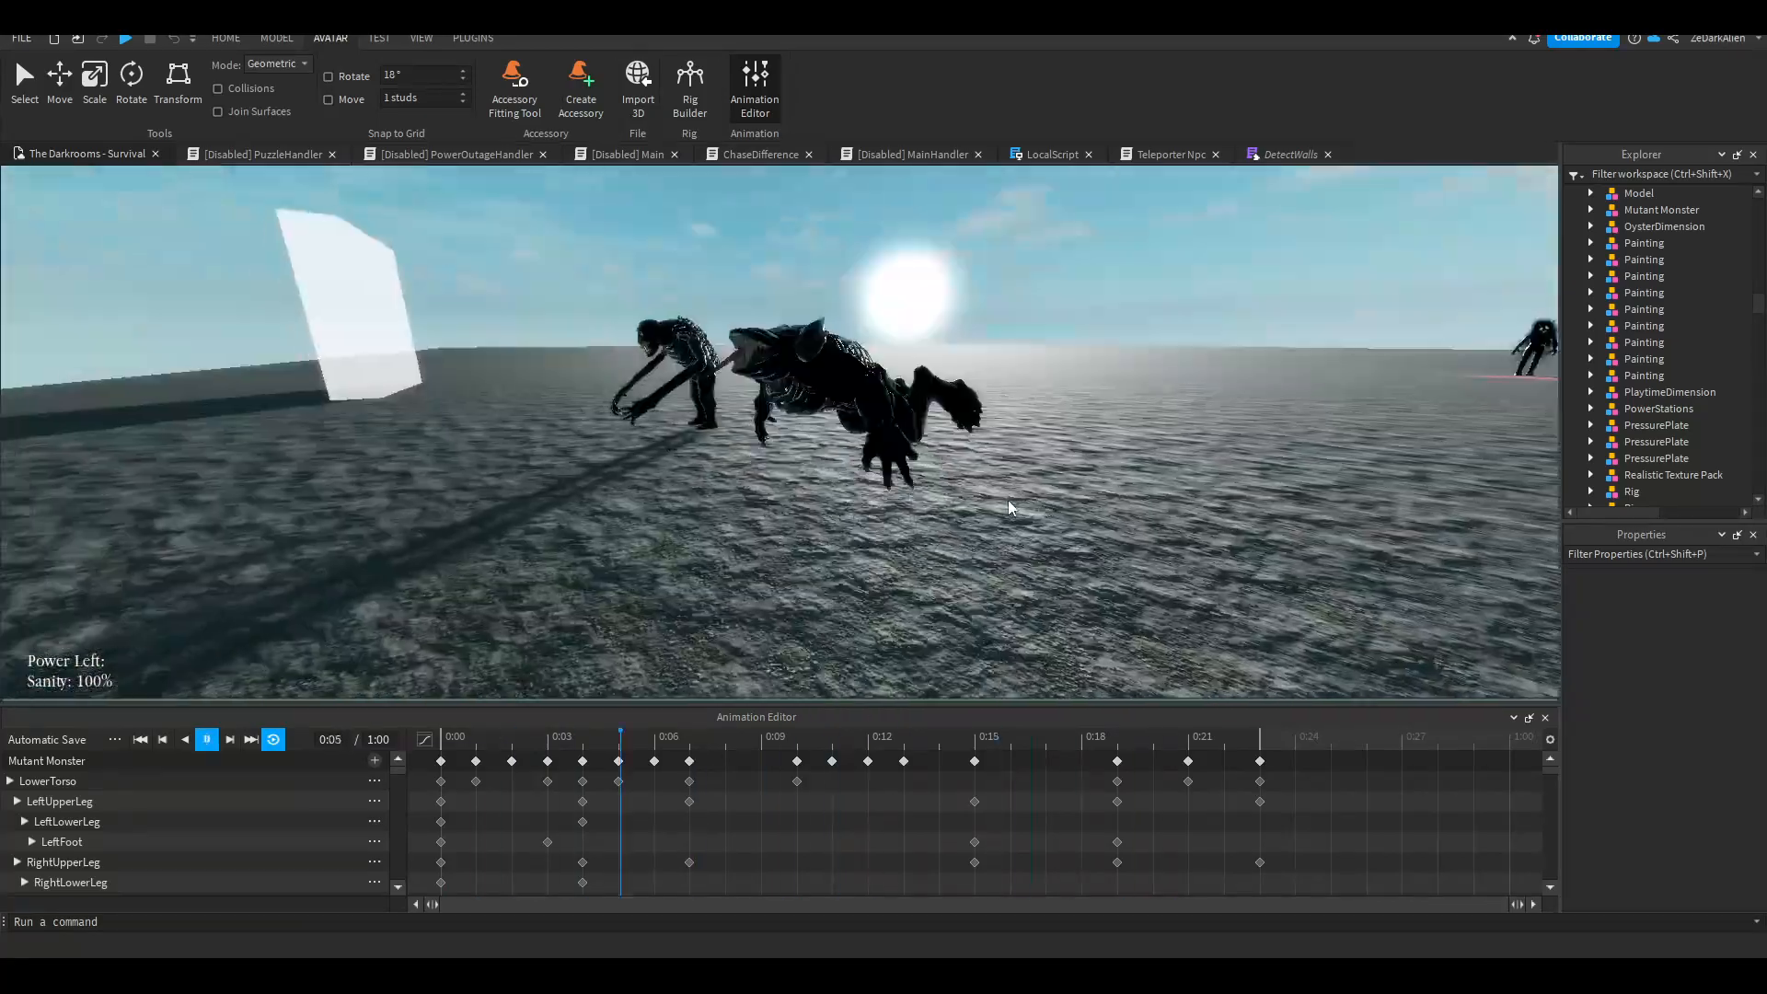
click(206, 739)
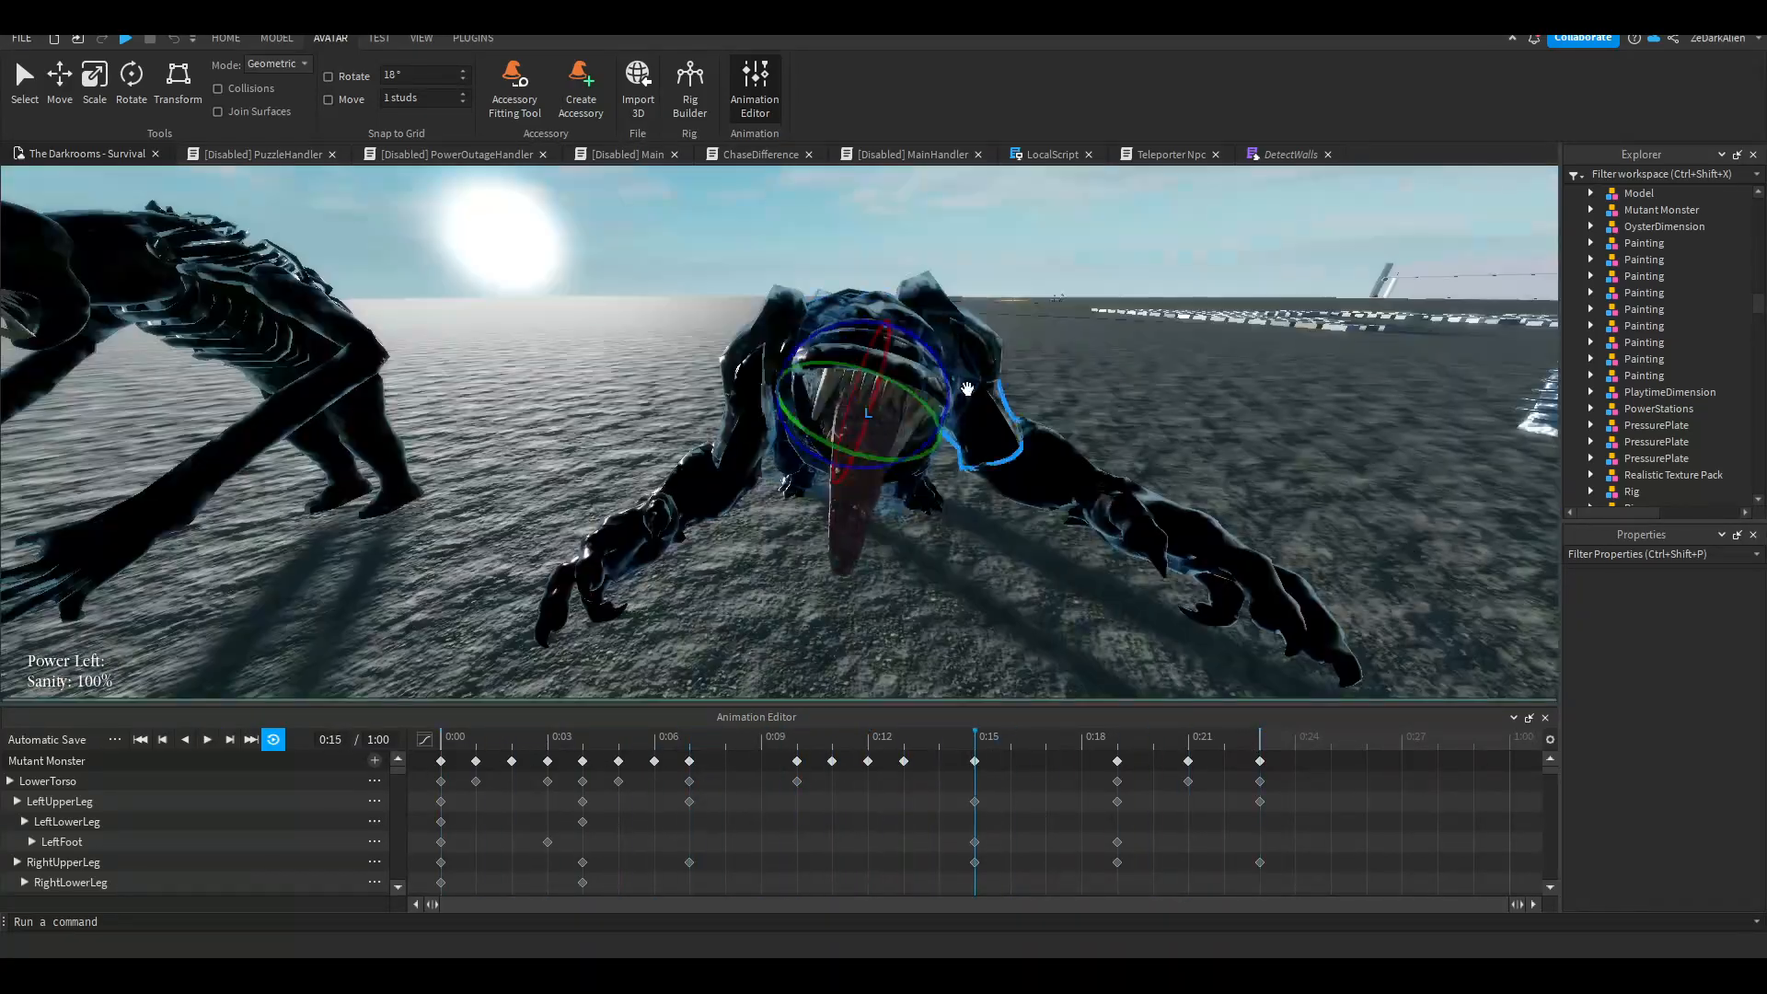
drag(974, 740, 797, 740)
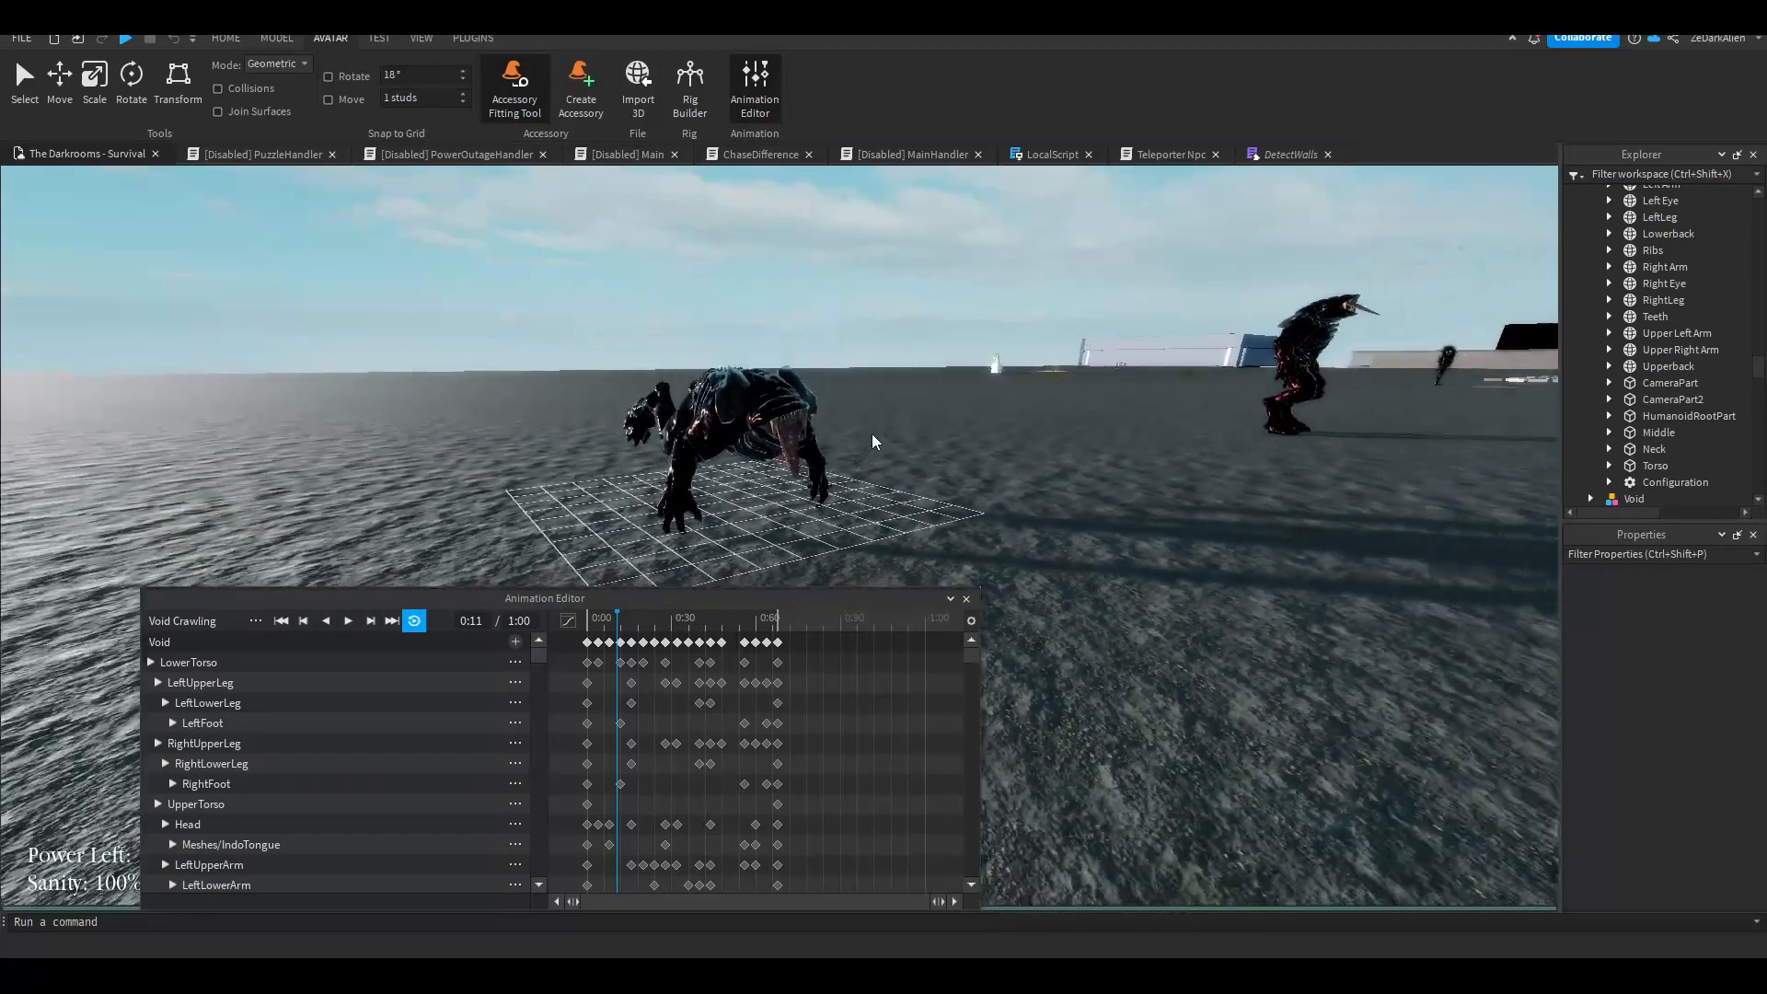
Step: Preview Void Crawling, stop it, and close the Animation Editor
click(347, 620)
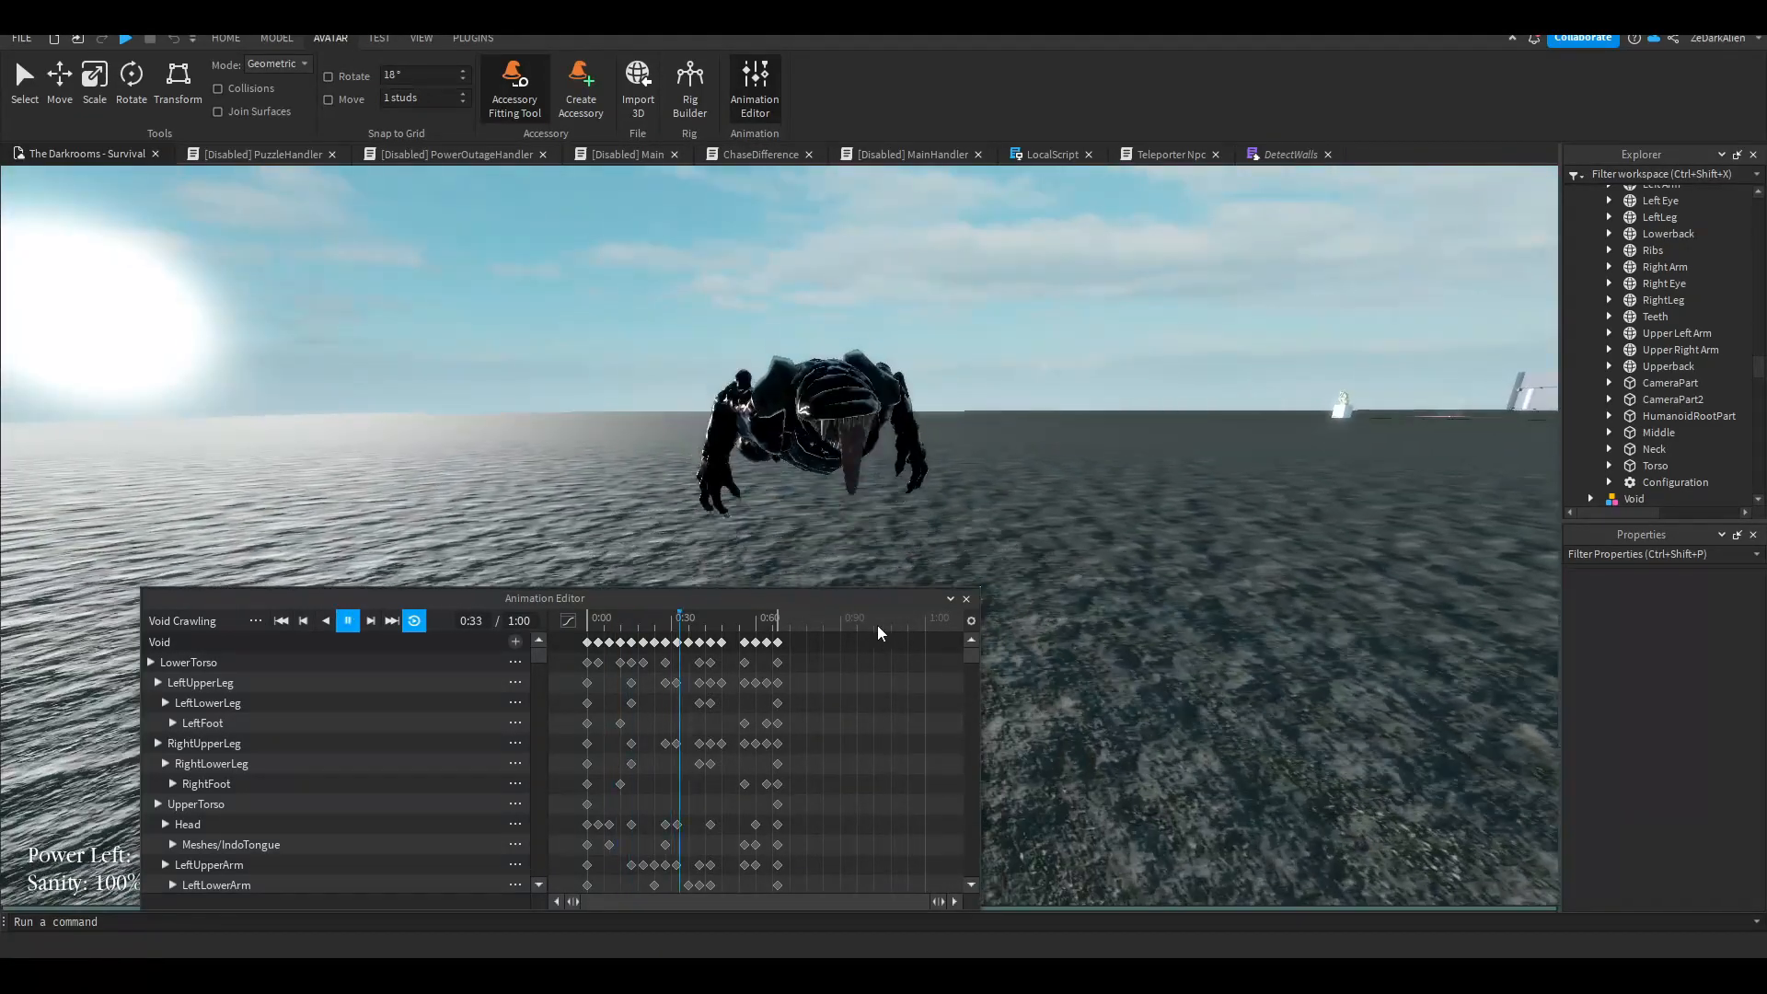
click(347, 621)
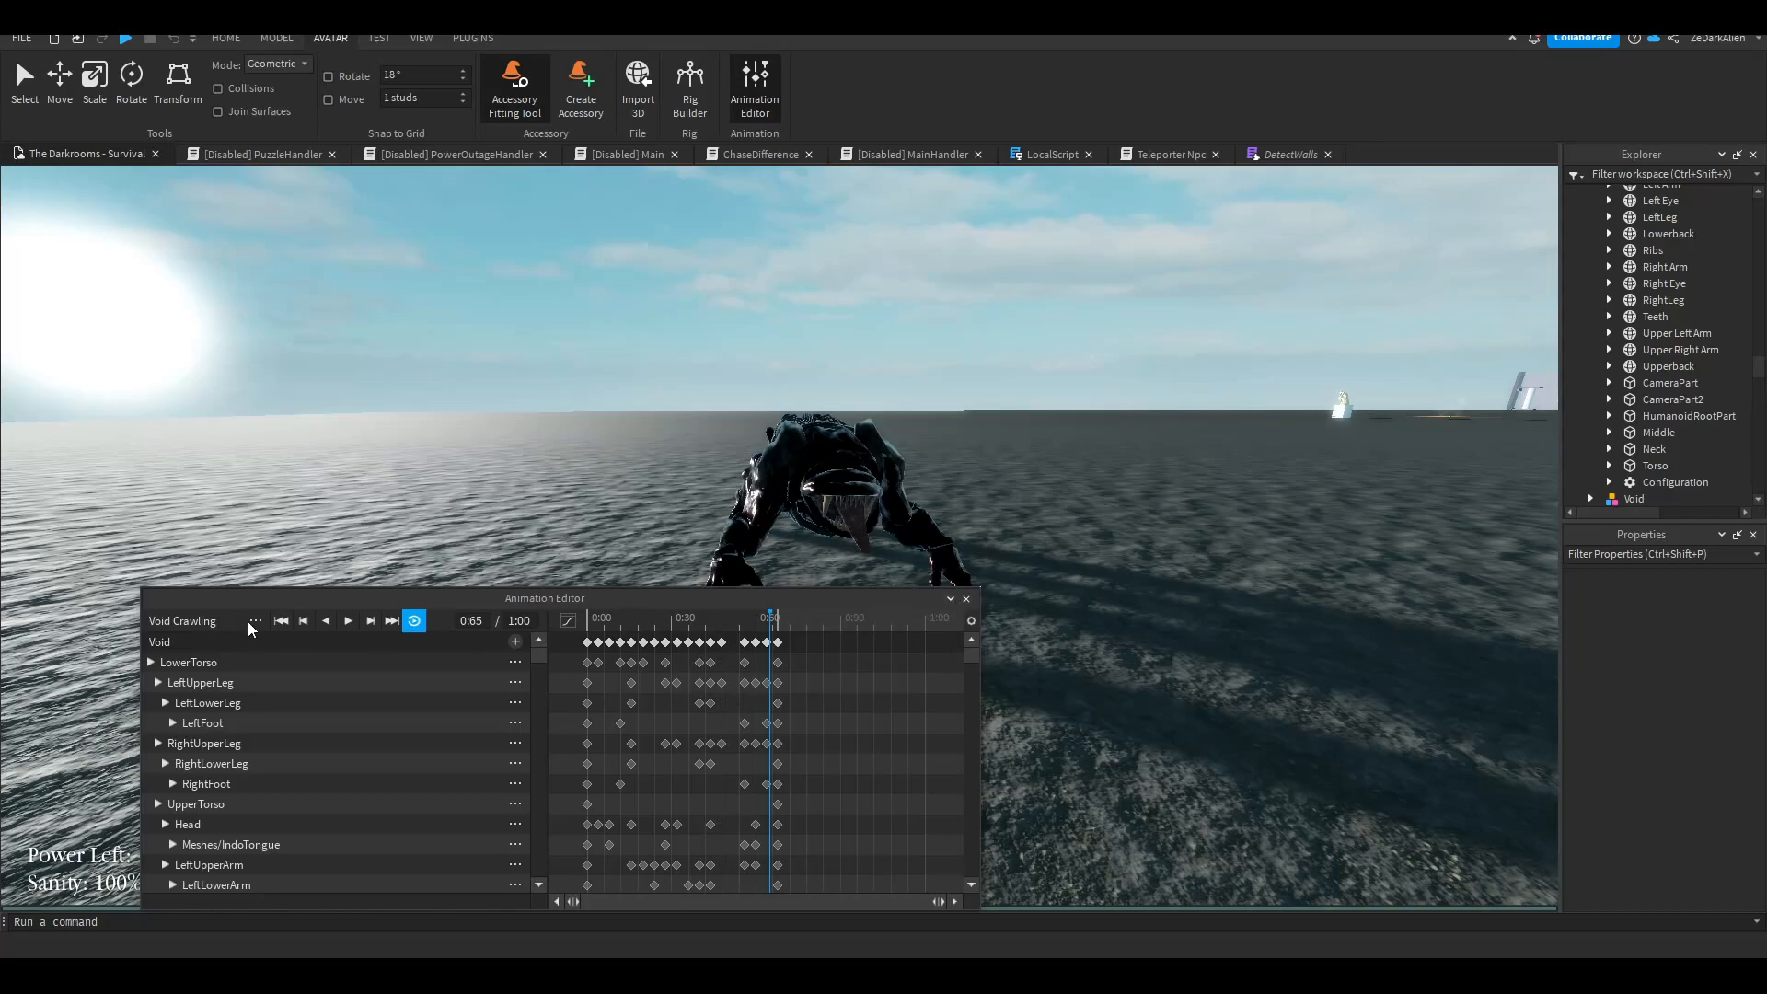
click(253, 620)
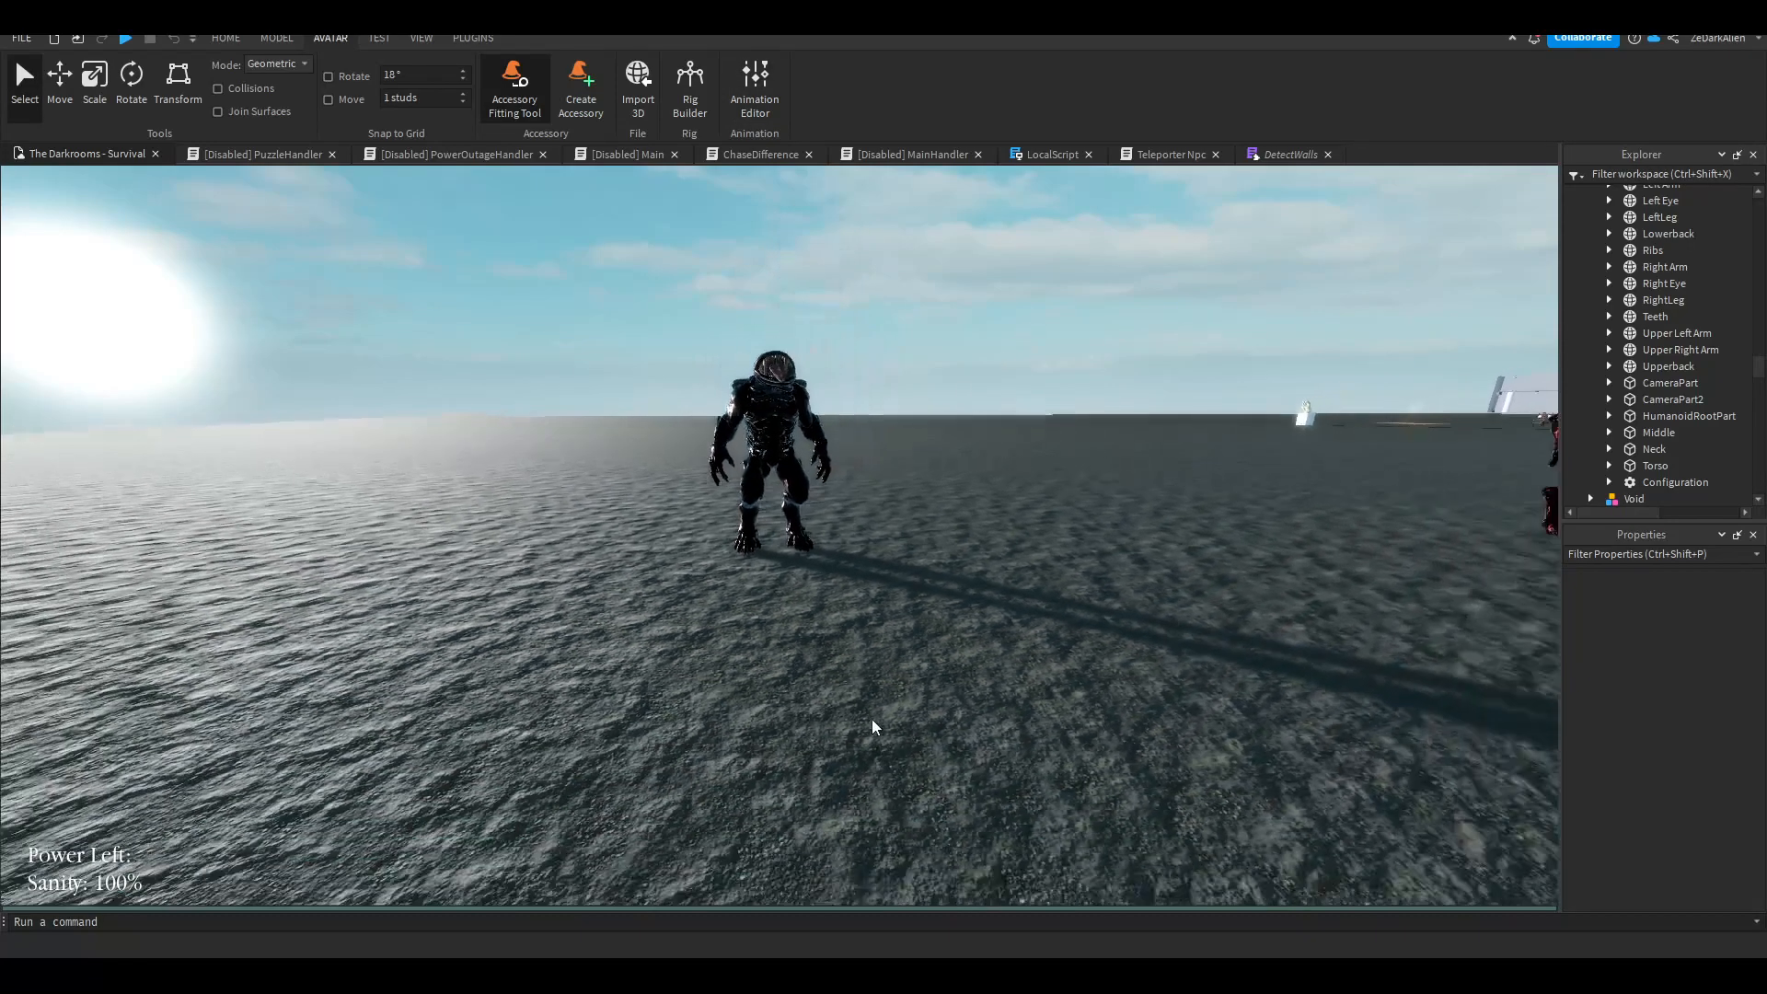
Step: Select the Void model and expand it to show its AI, Animator and kill scripts
click(1632, 498)
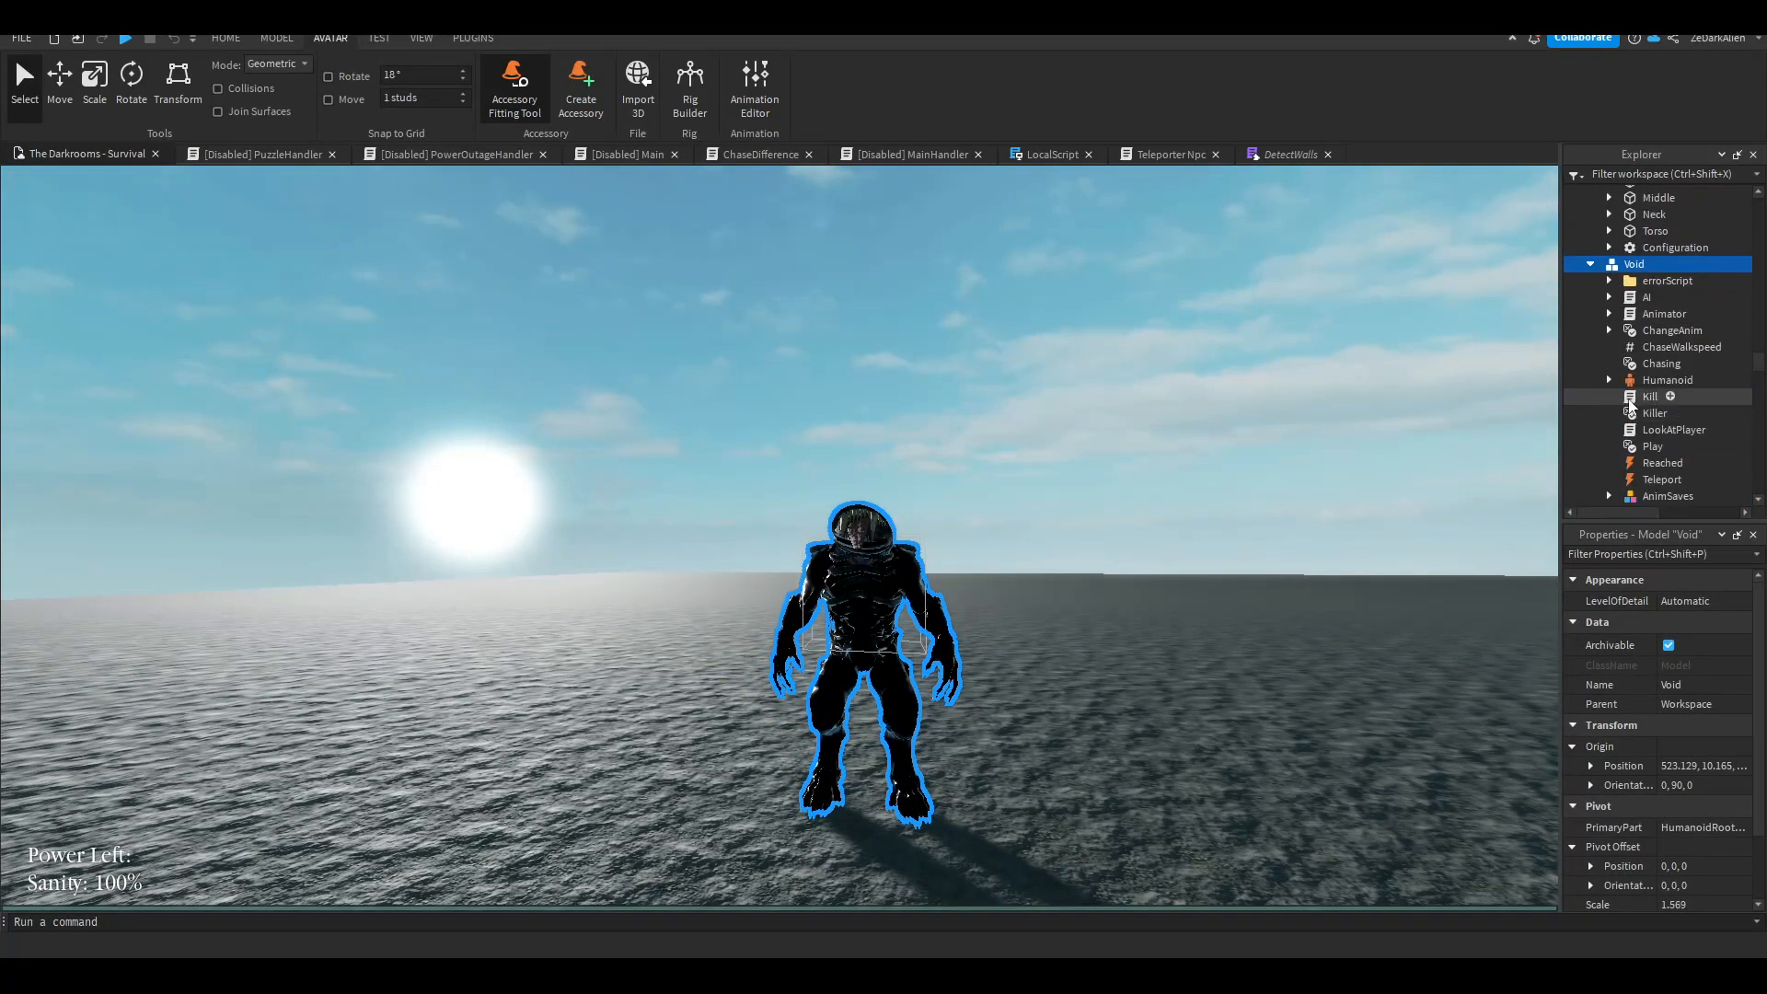
click(1663, 313)
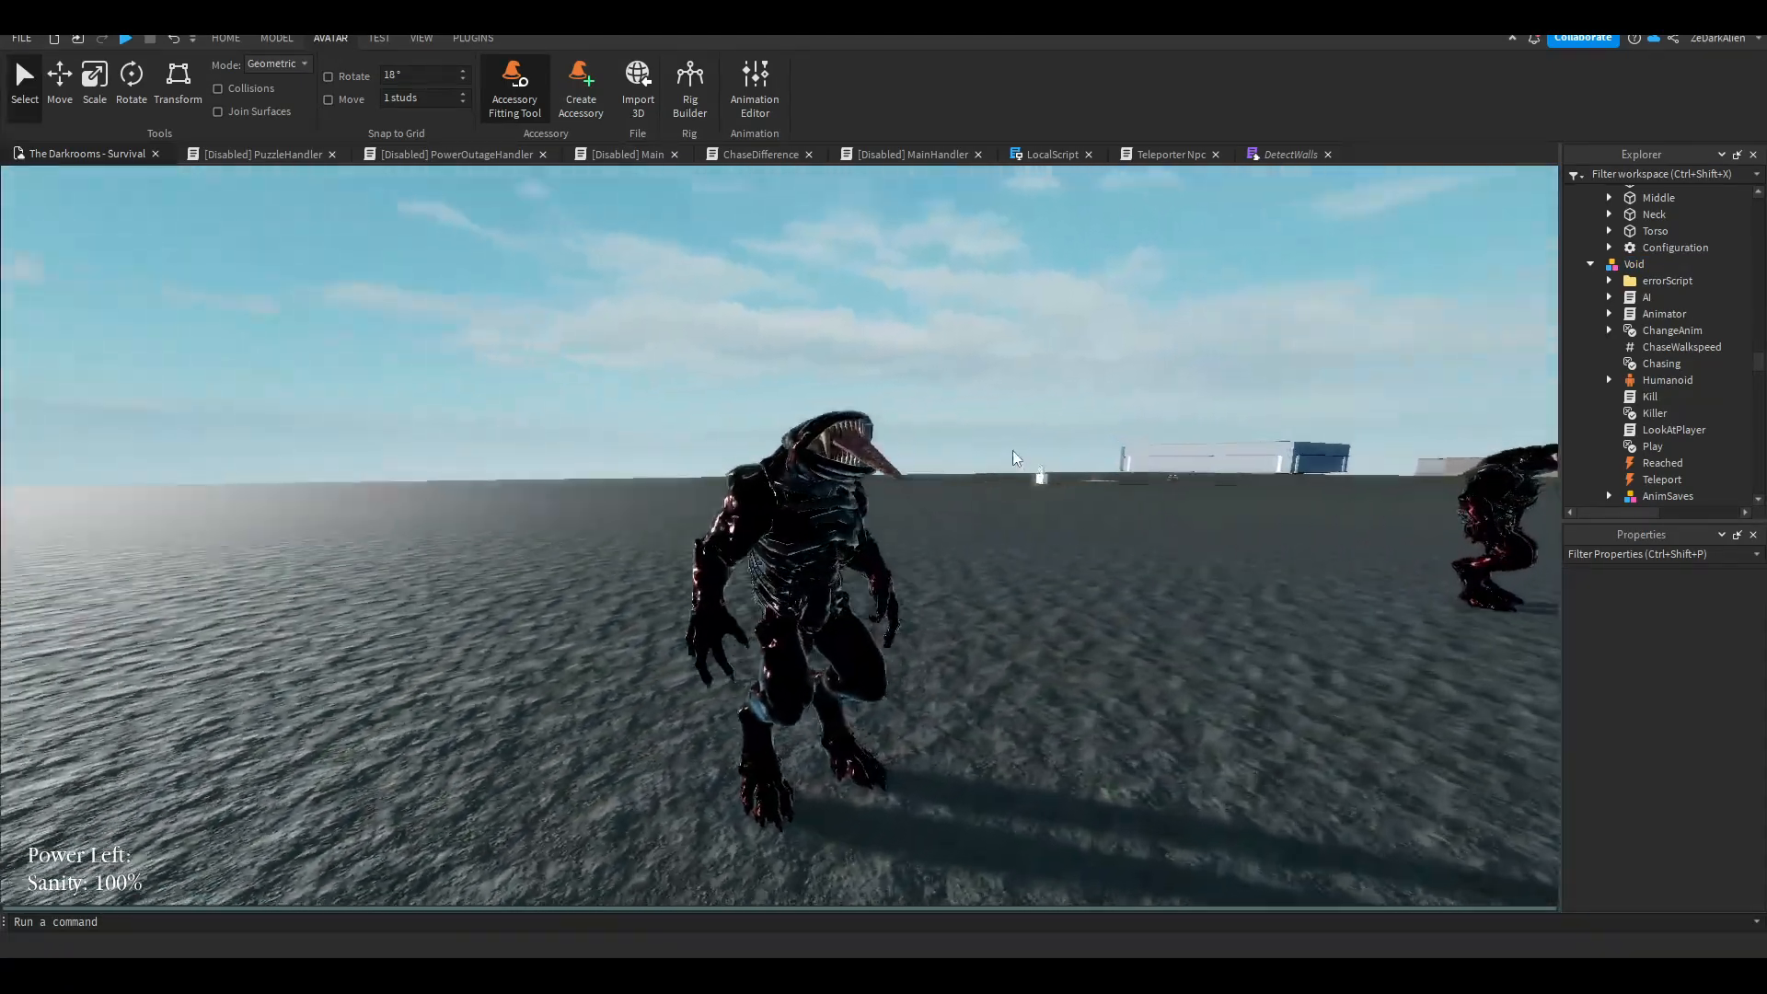
click(225, 37)
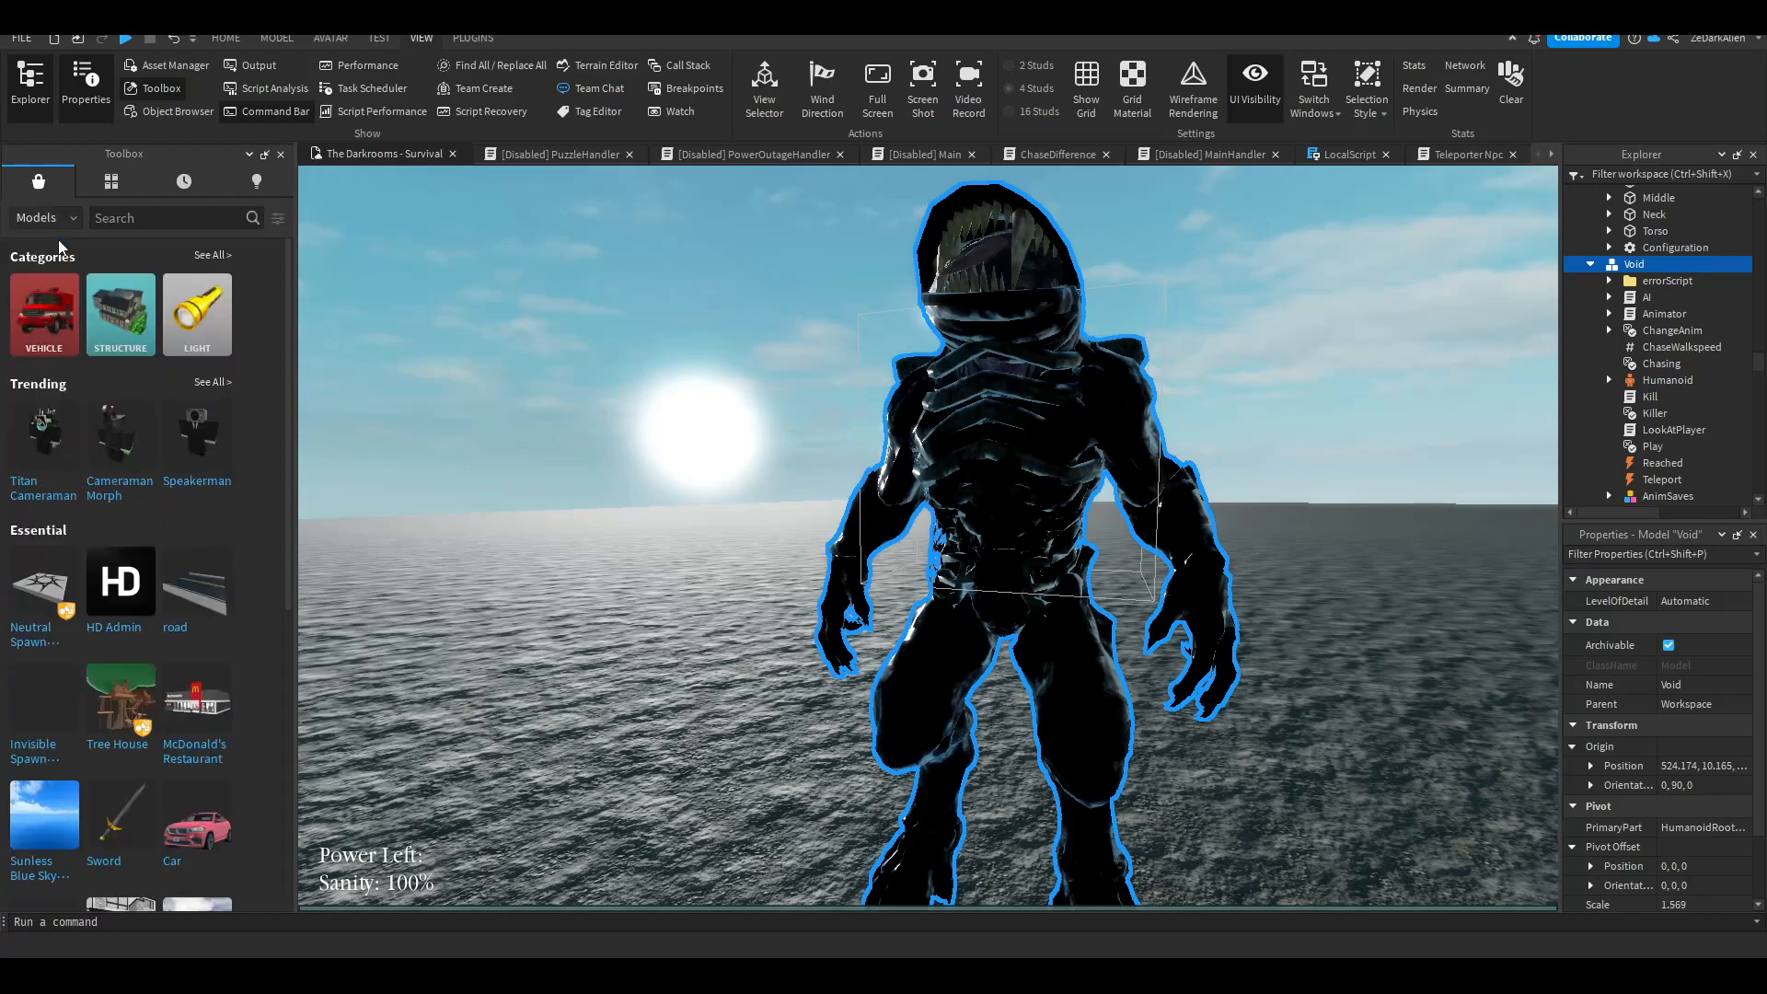
mouse_move(757, 414)
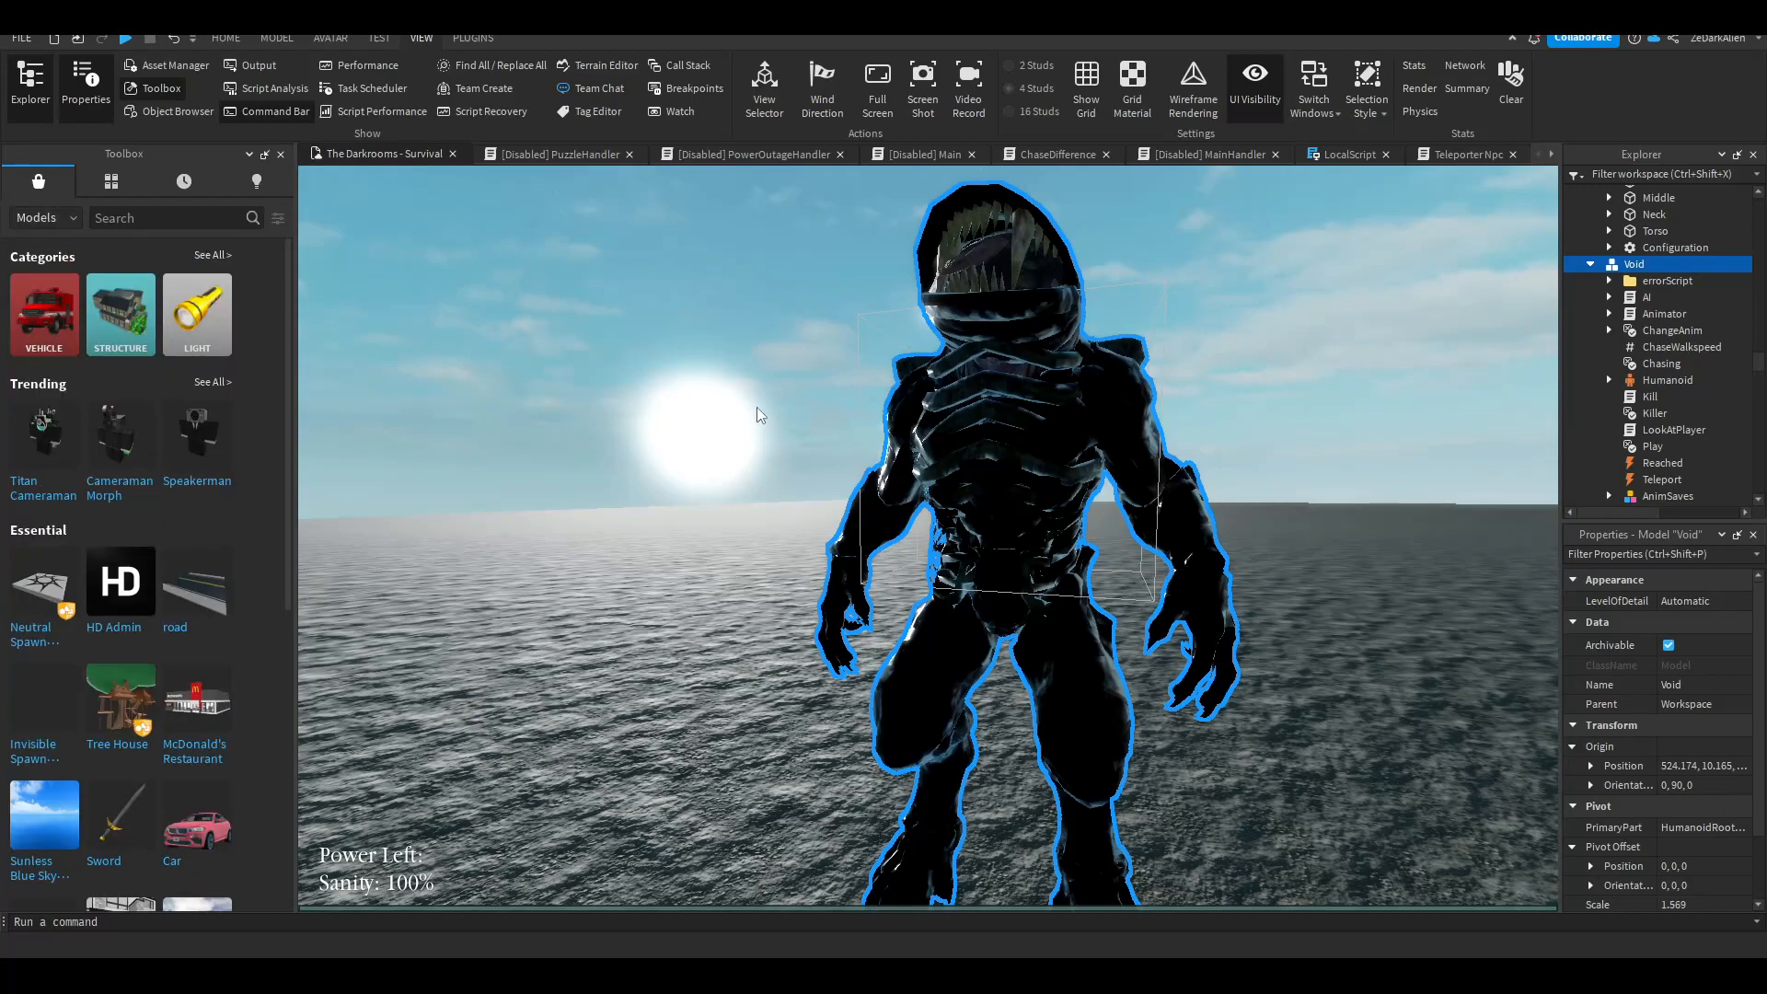
Step: Search the Toolbox for 'ai' models, then close the Toolbox and return to the Home ribbon
click(169, 217)
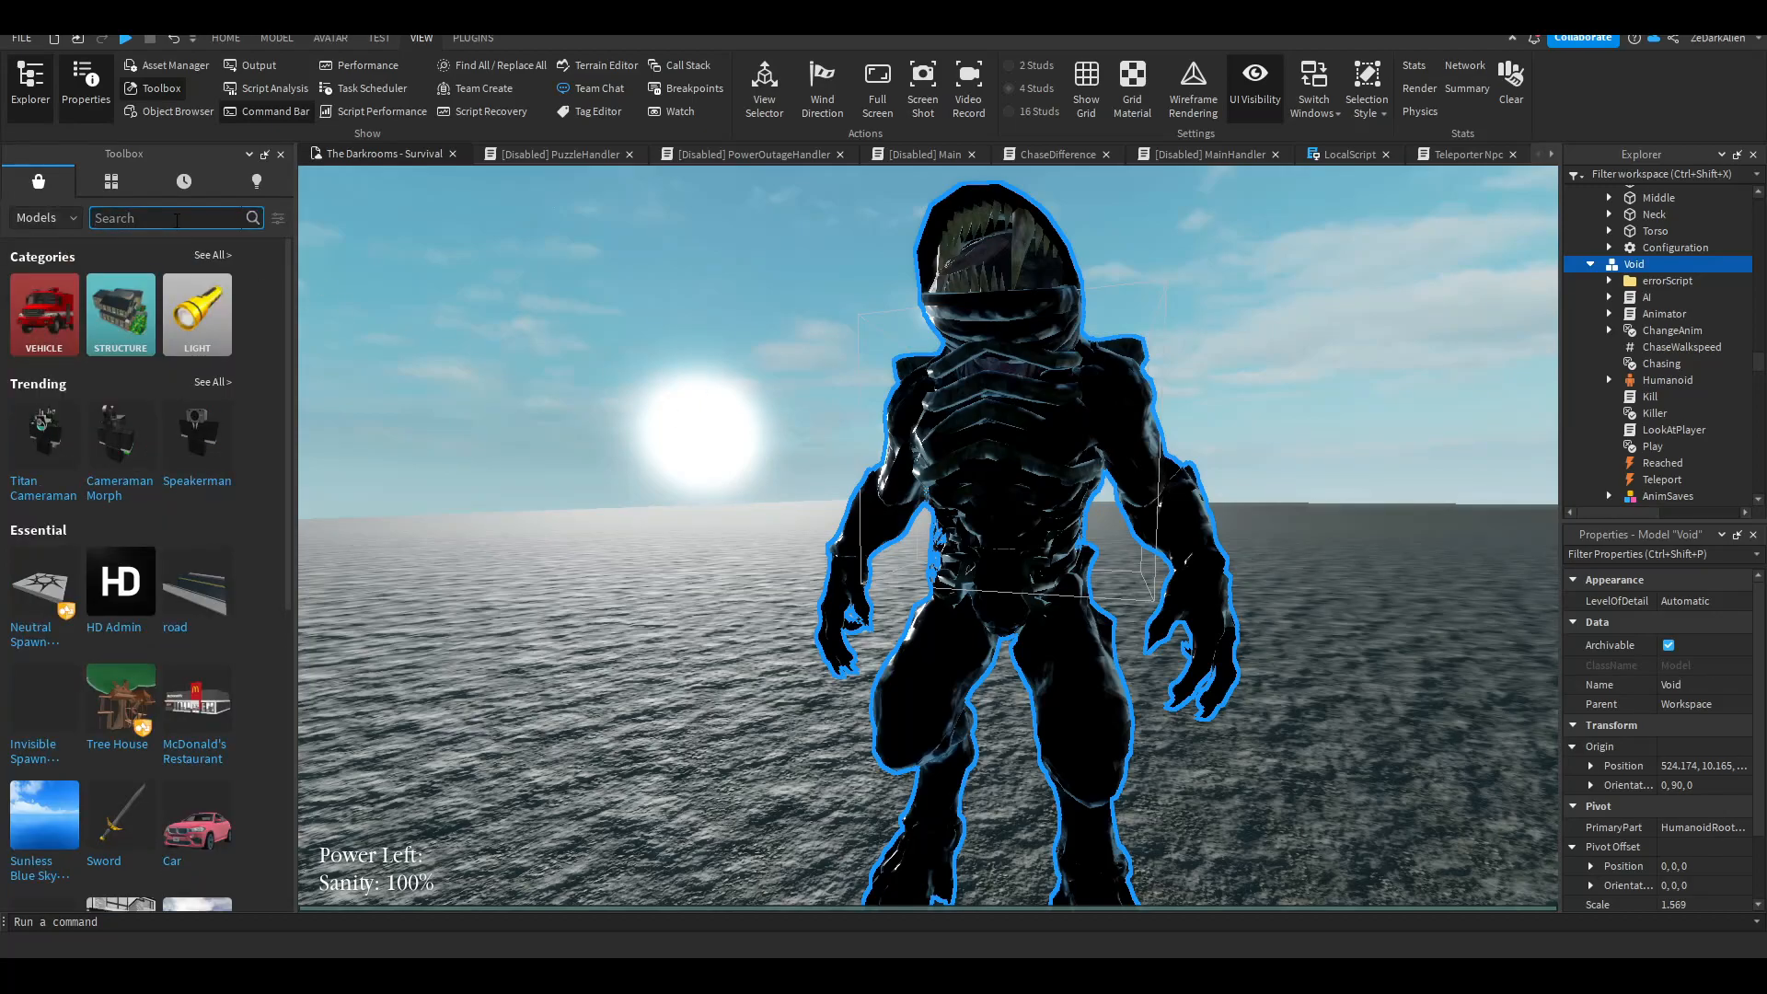
text(ai)
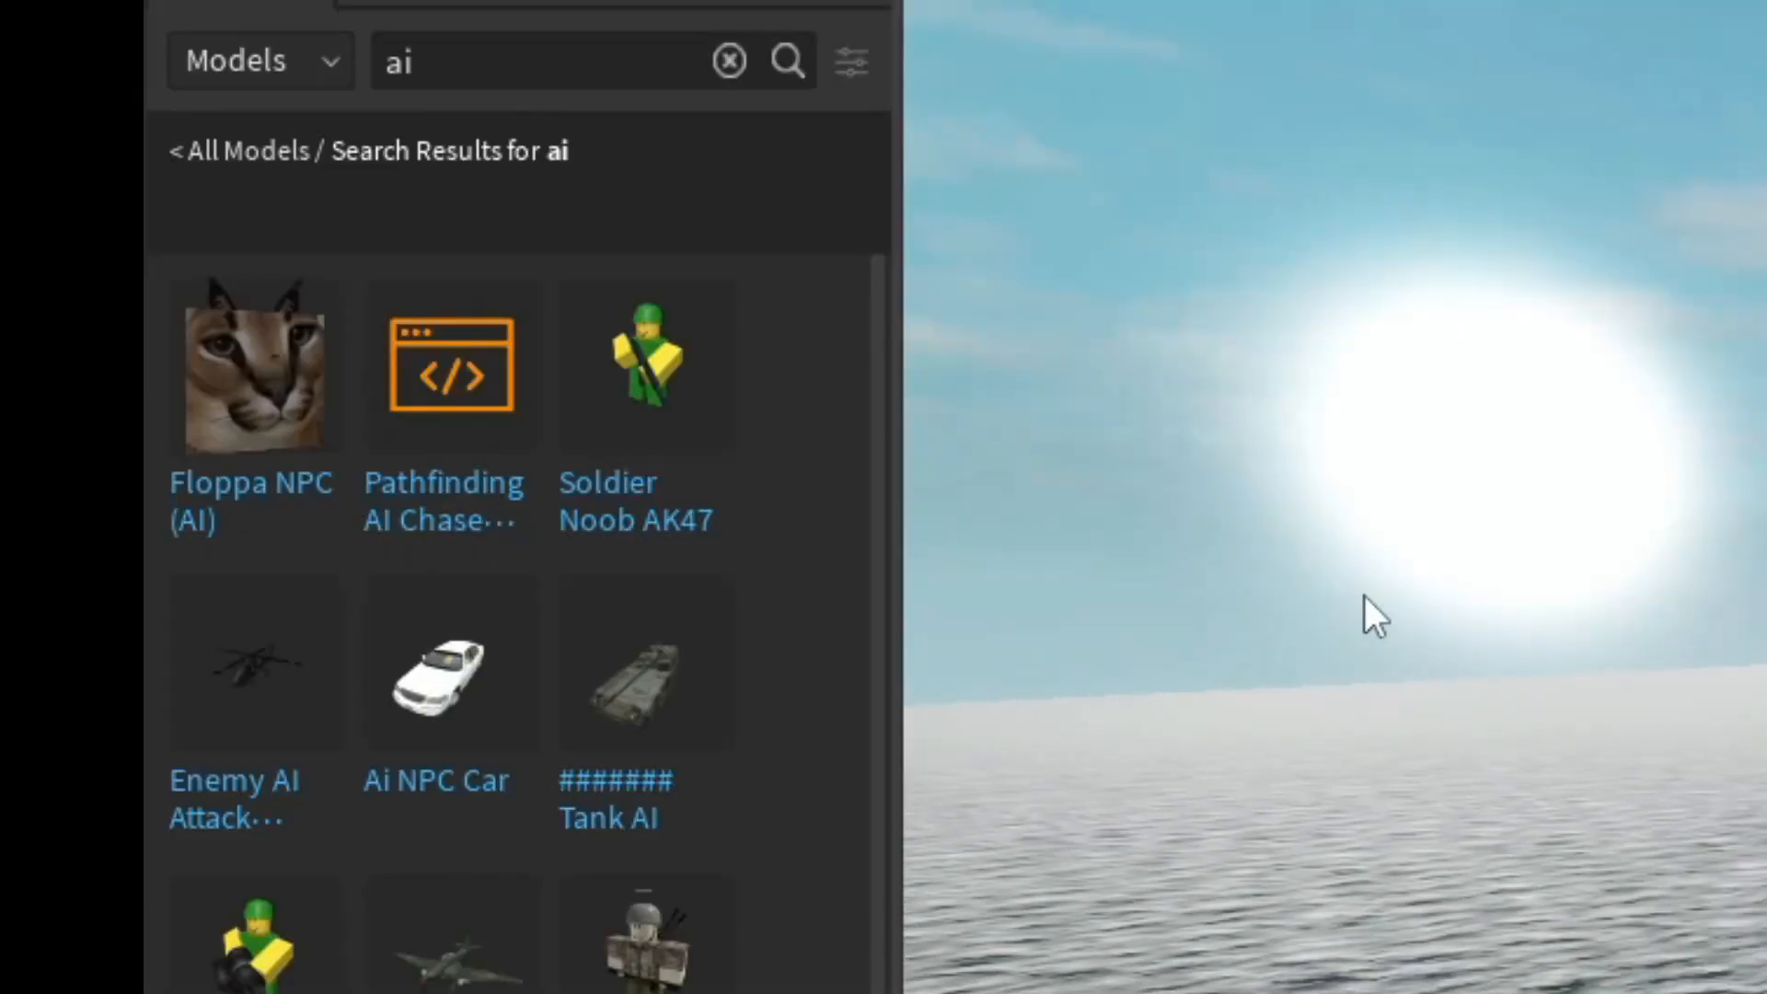
click(552, 61)
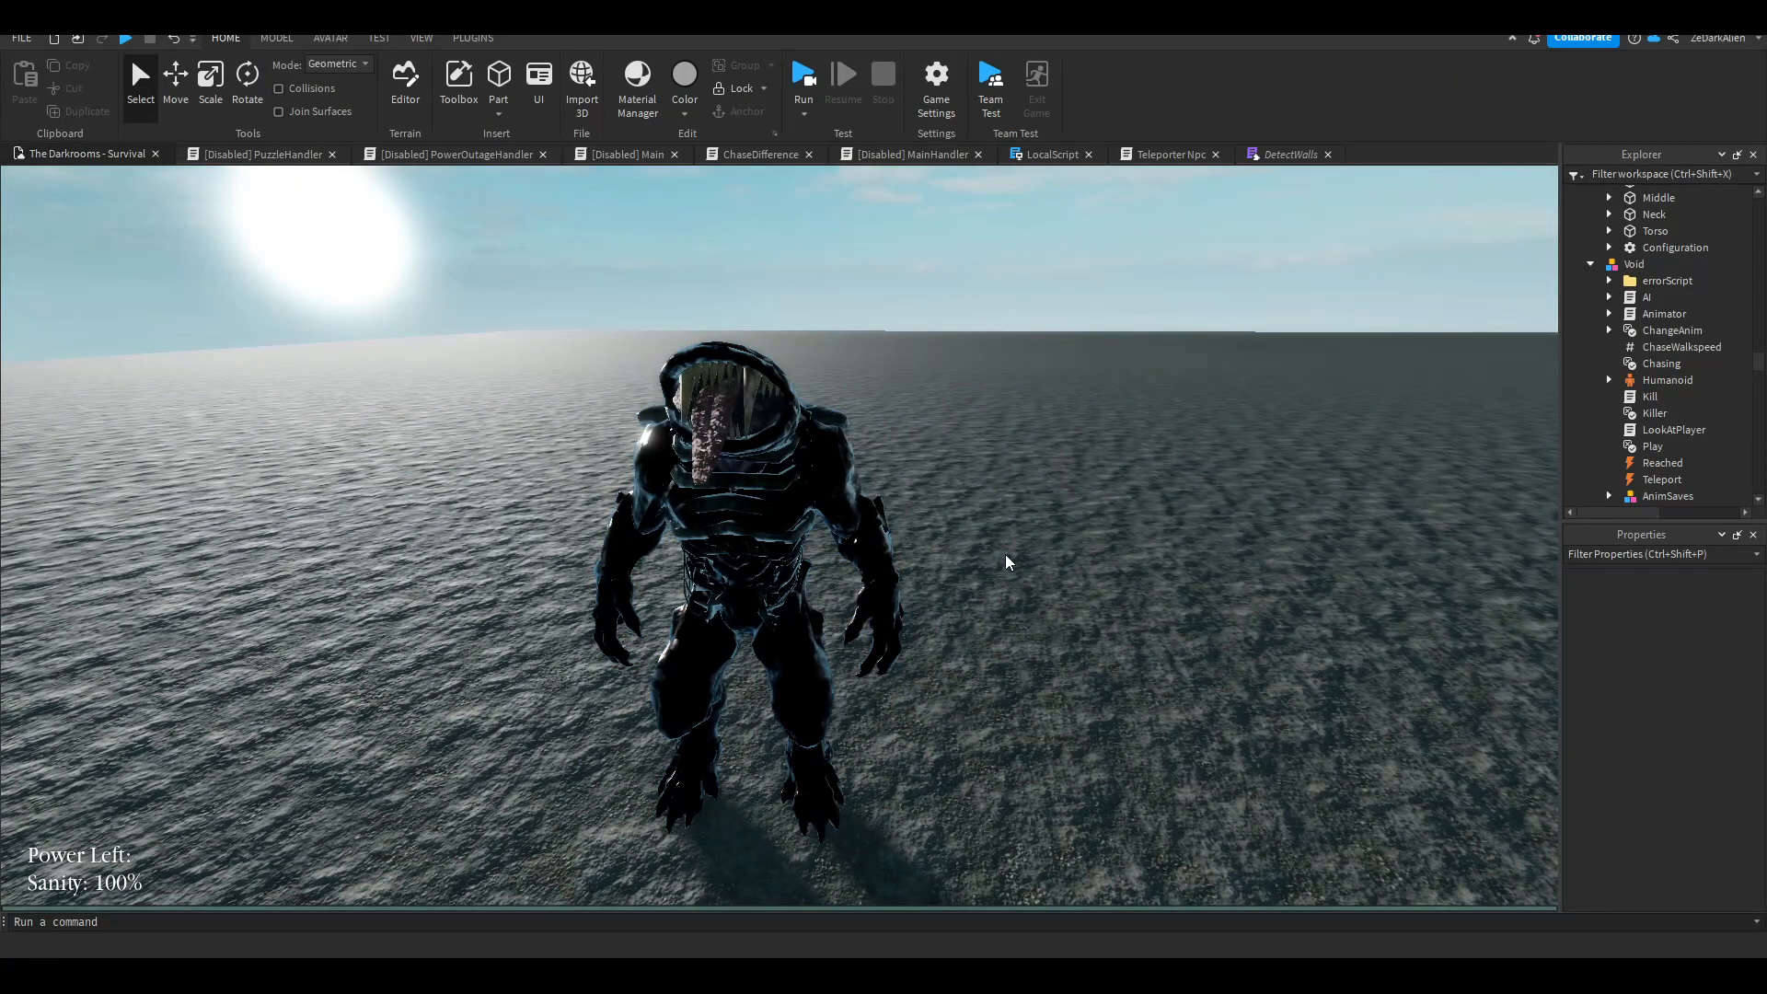
click(802, 74)
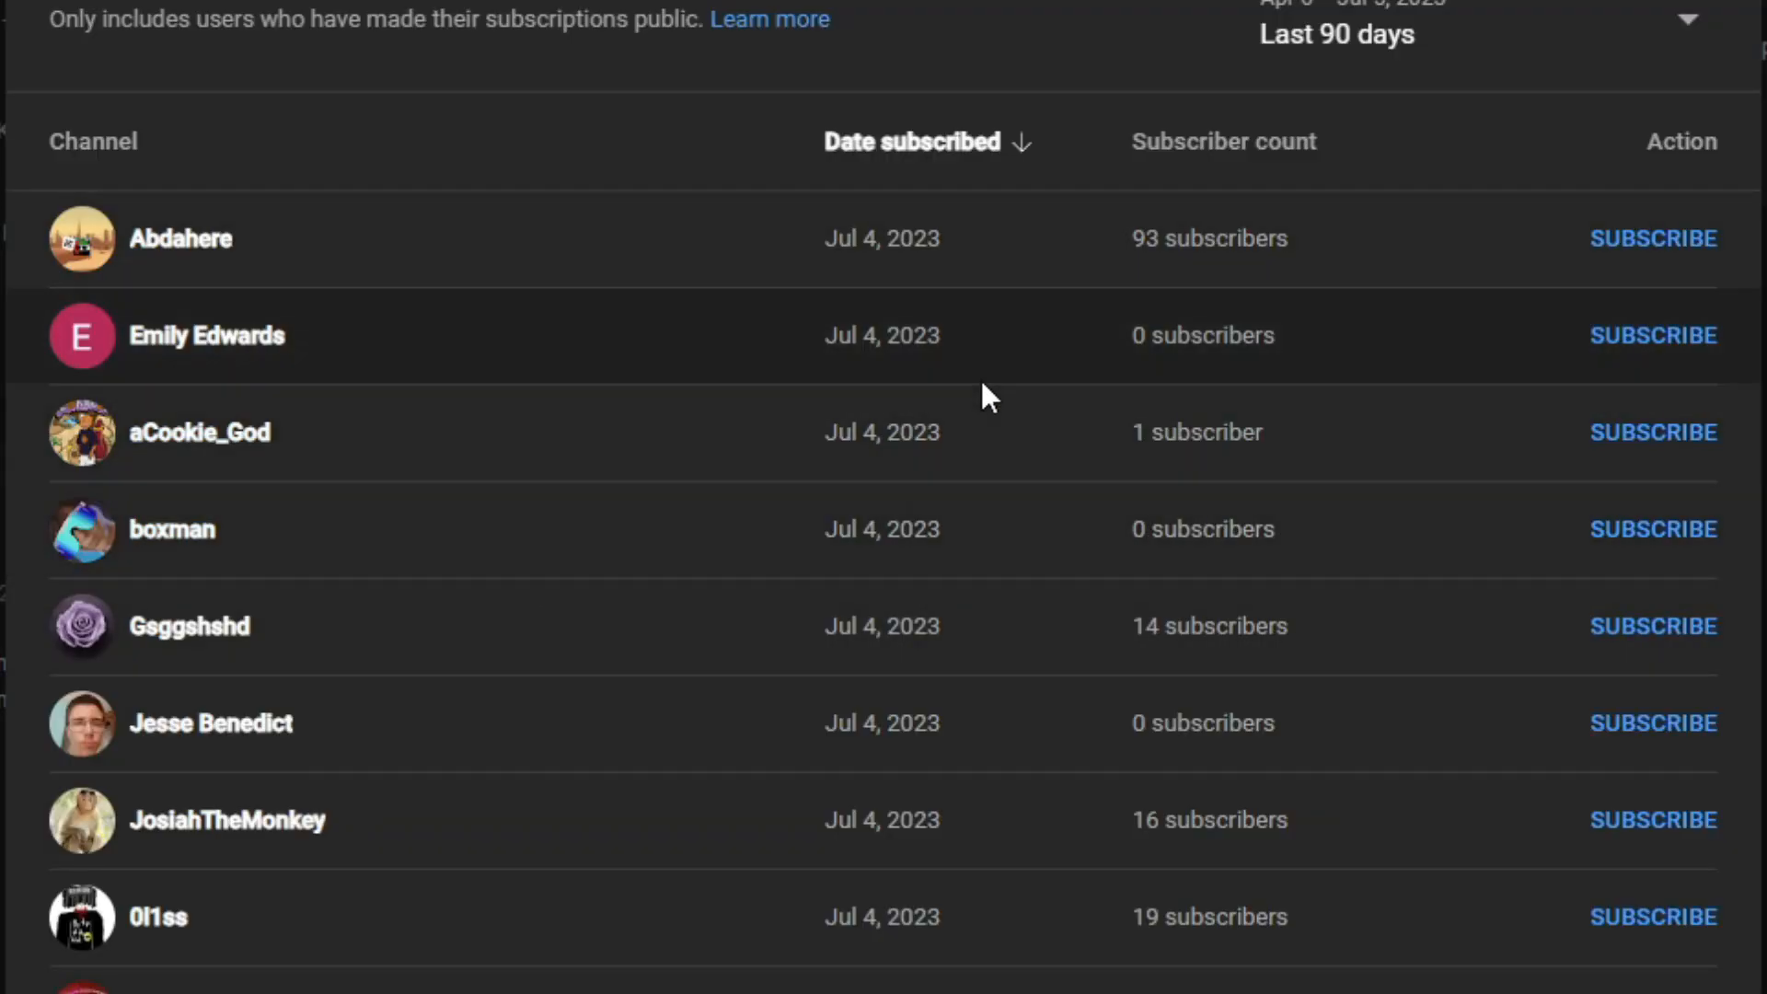
scroll(down, 3)
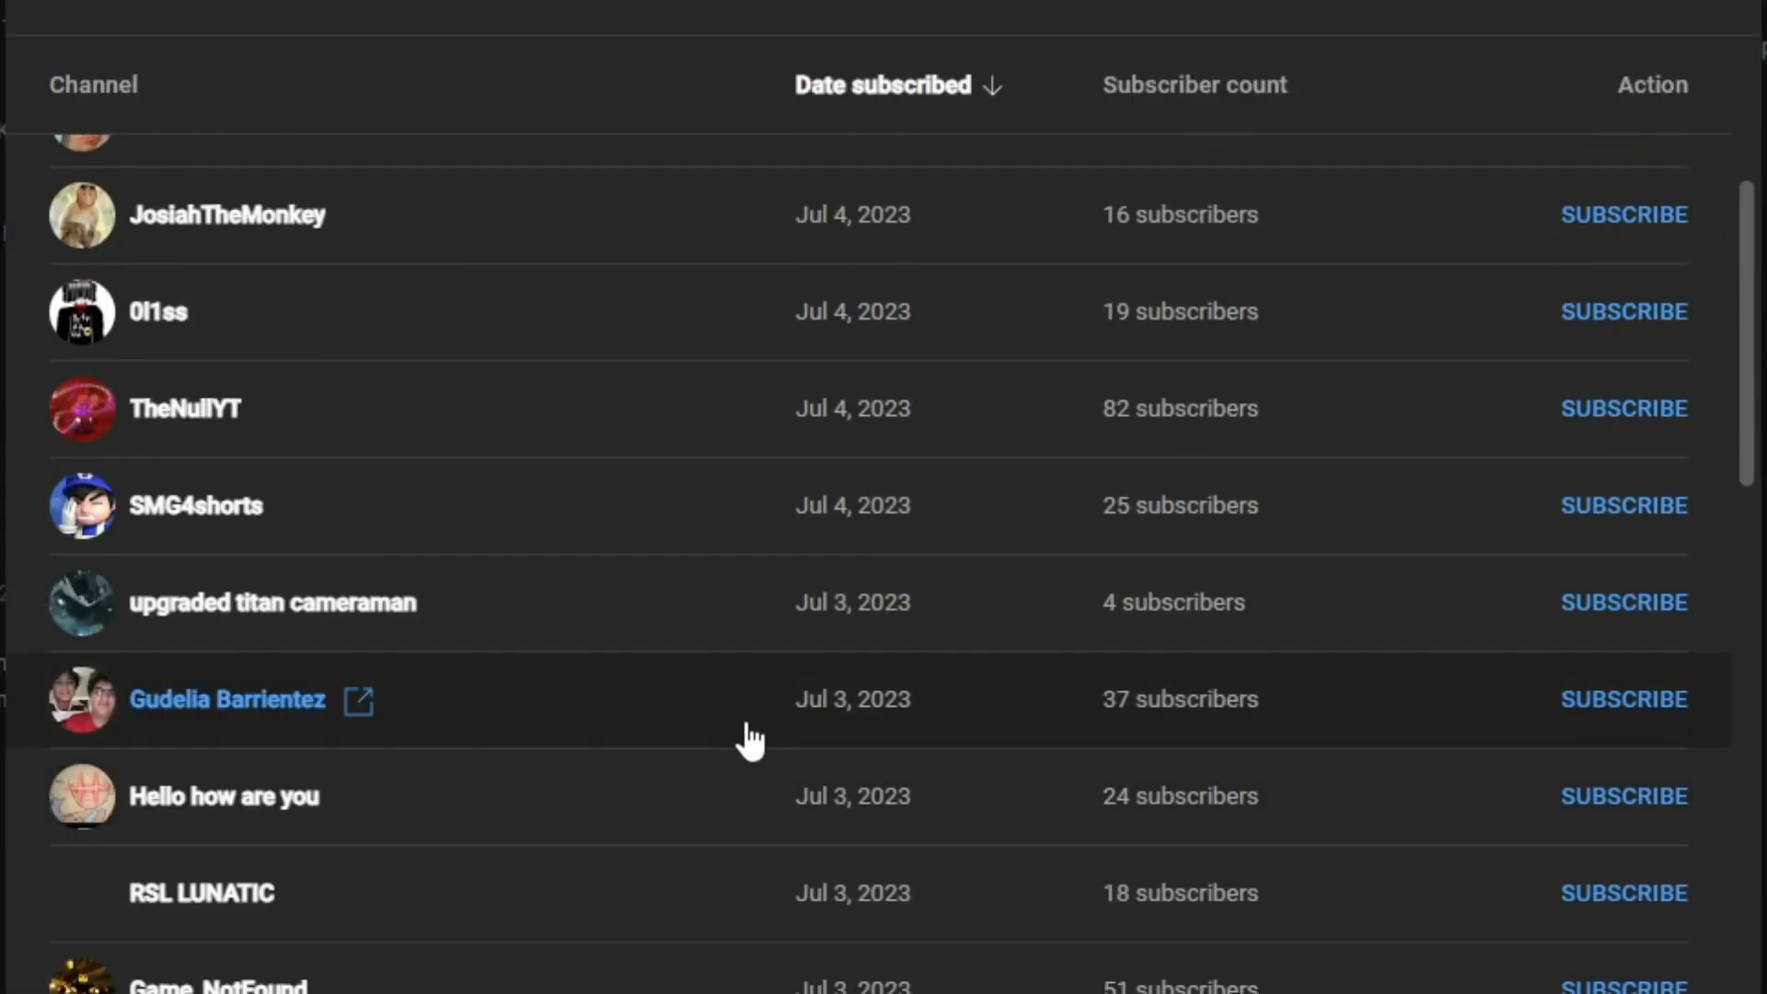
scroll(down, 3)
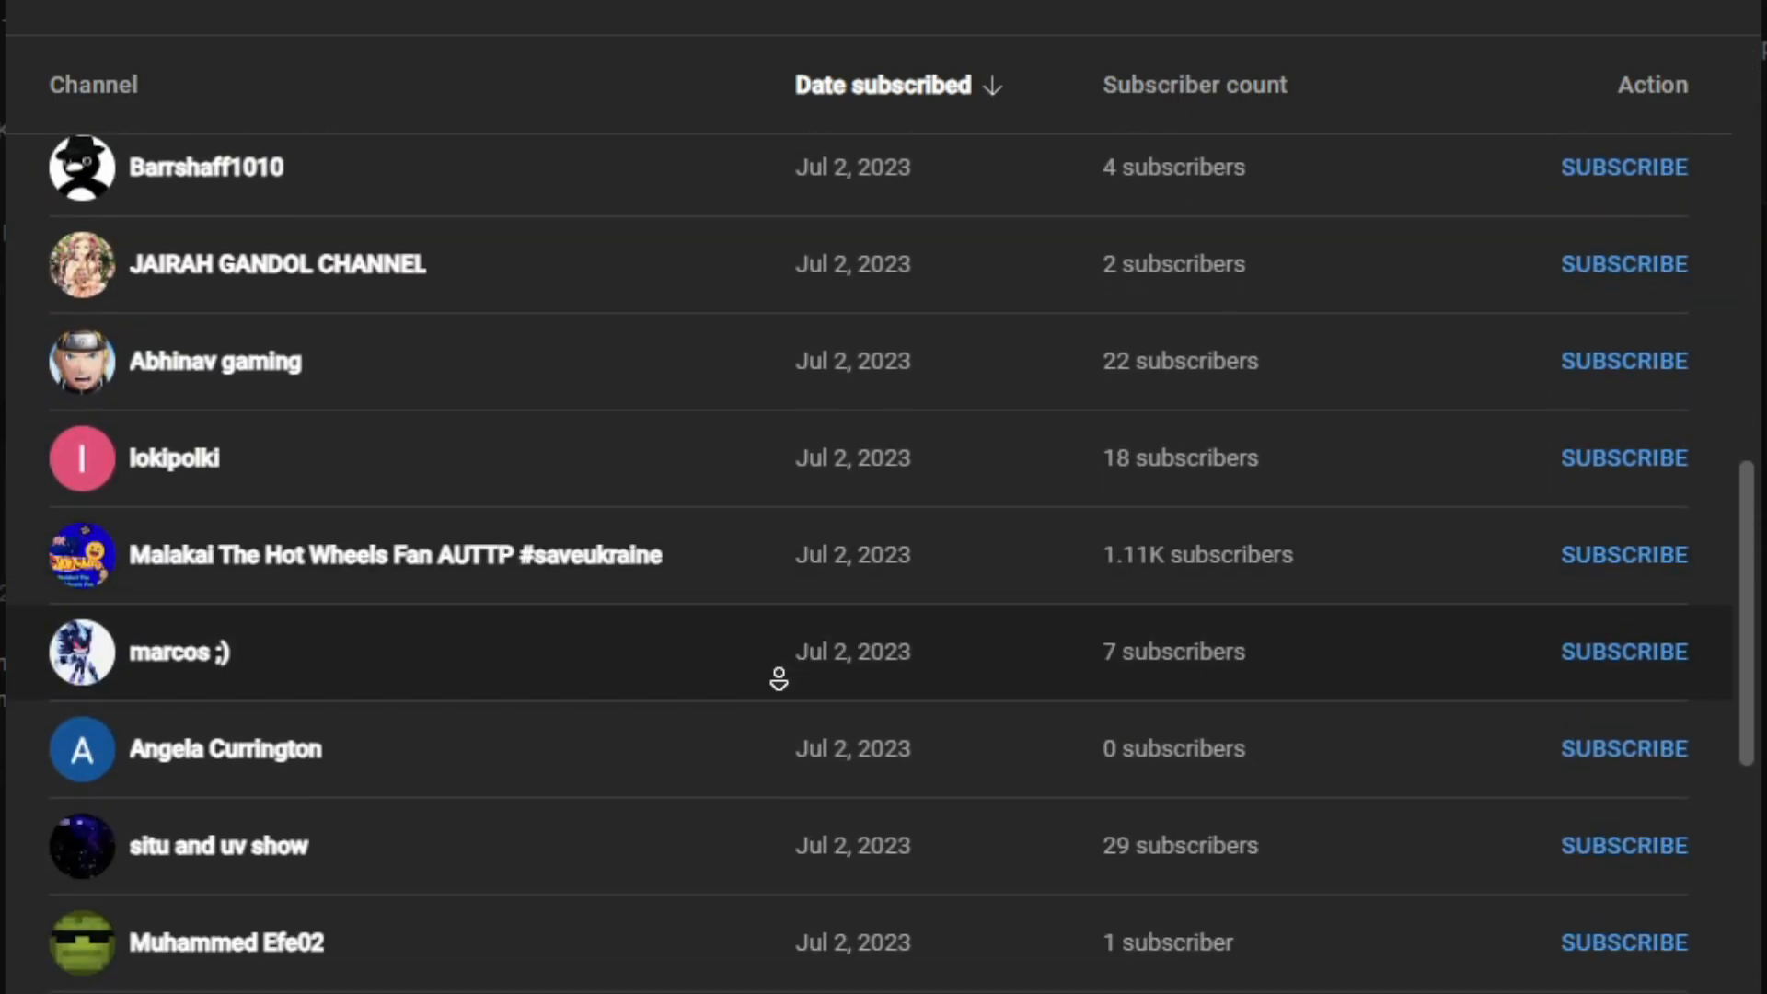
scroll(down, 3)
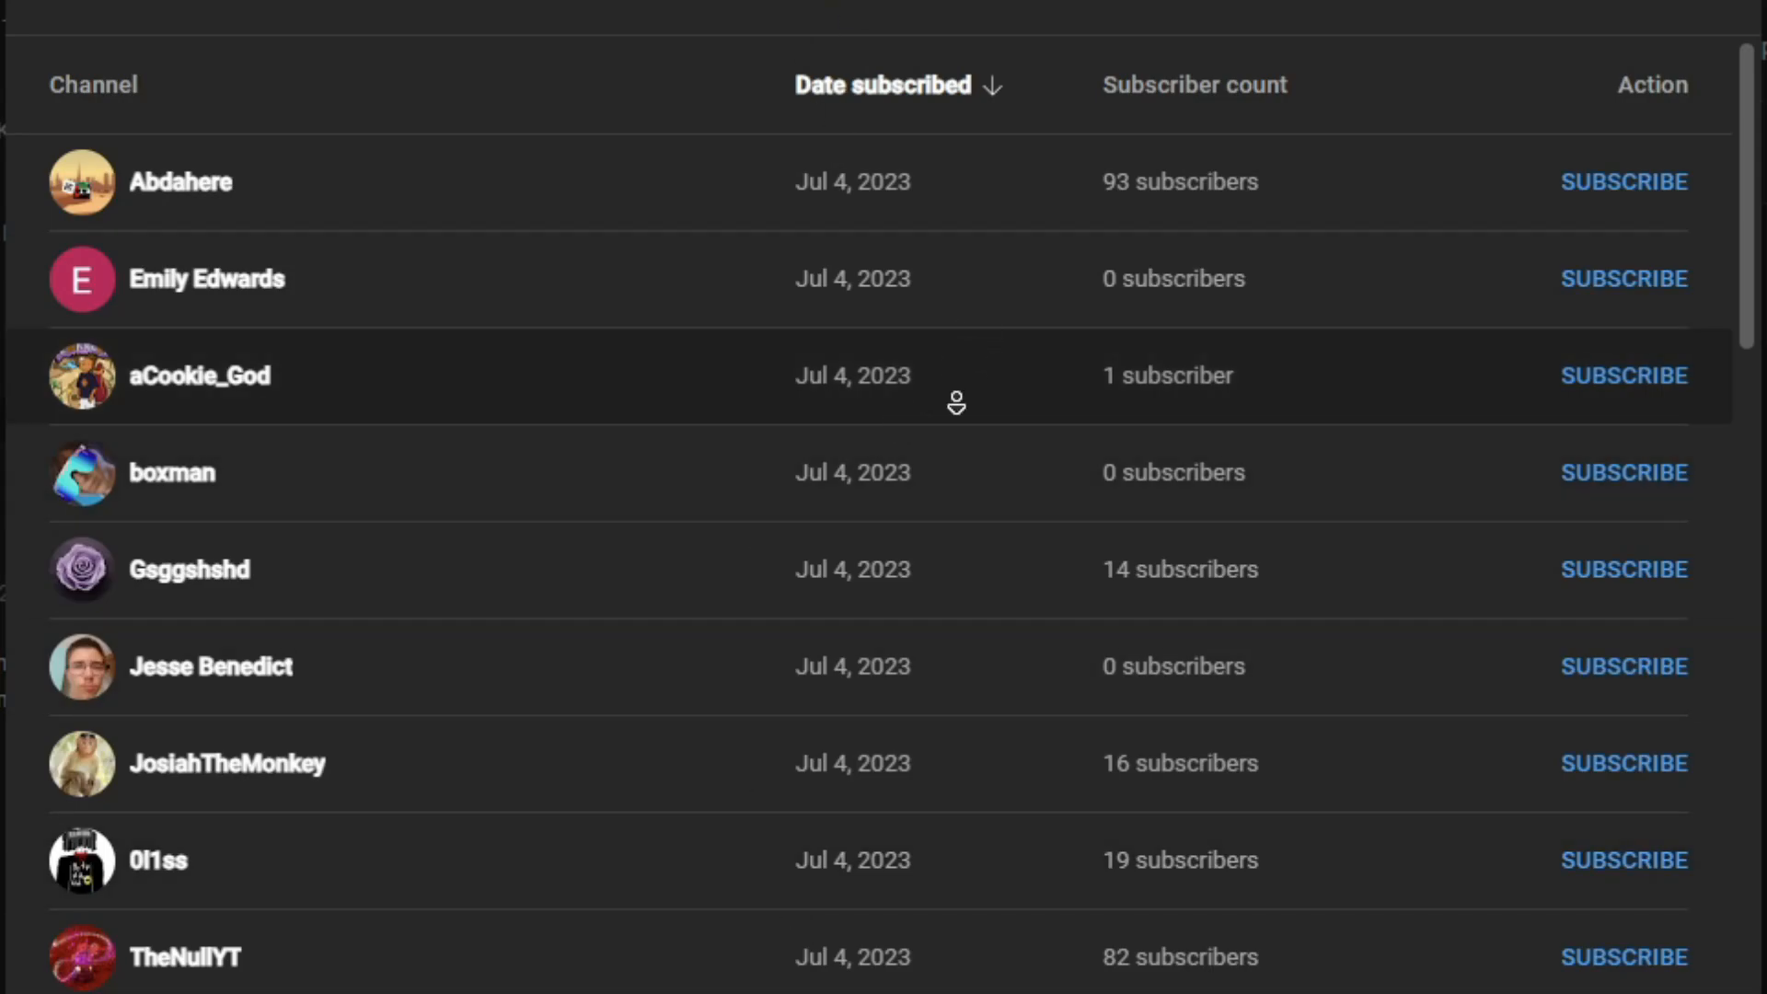
scroll(down, 3)
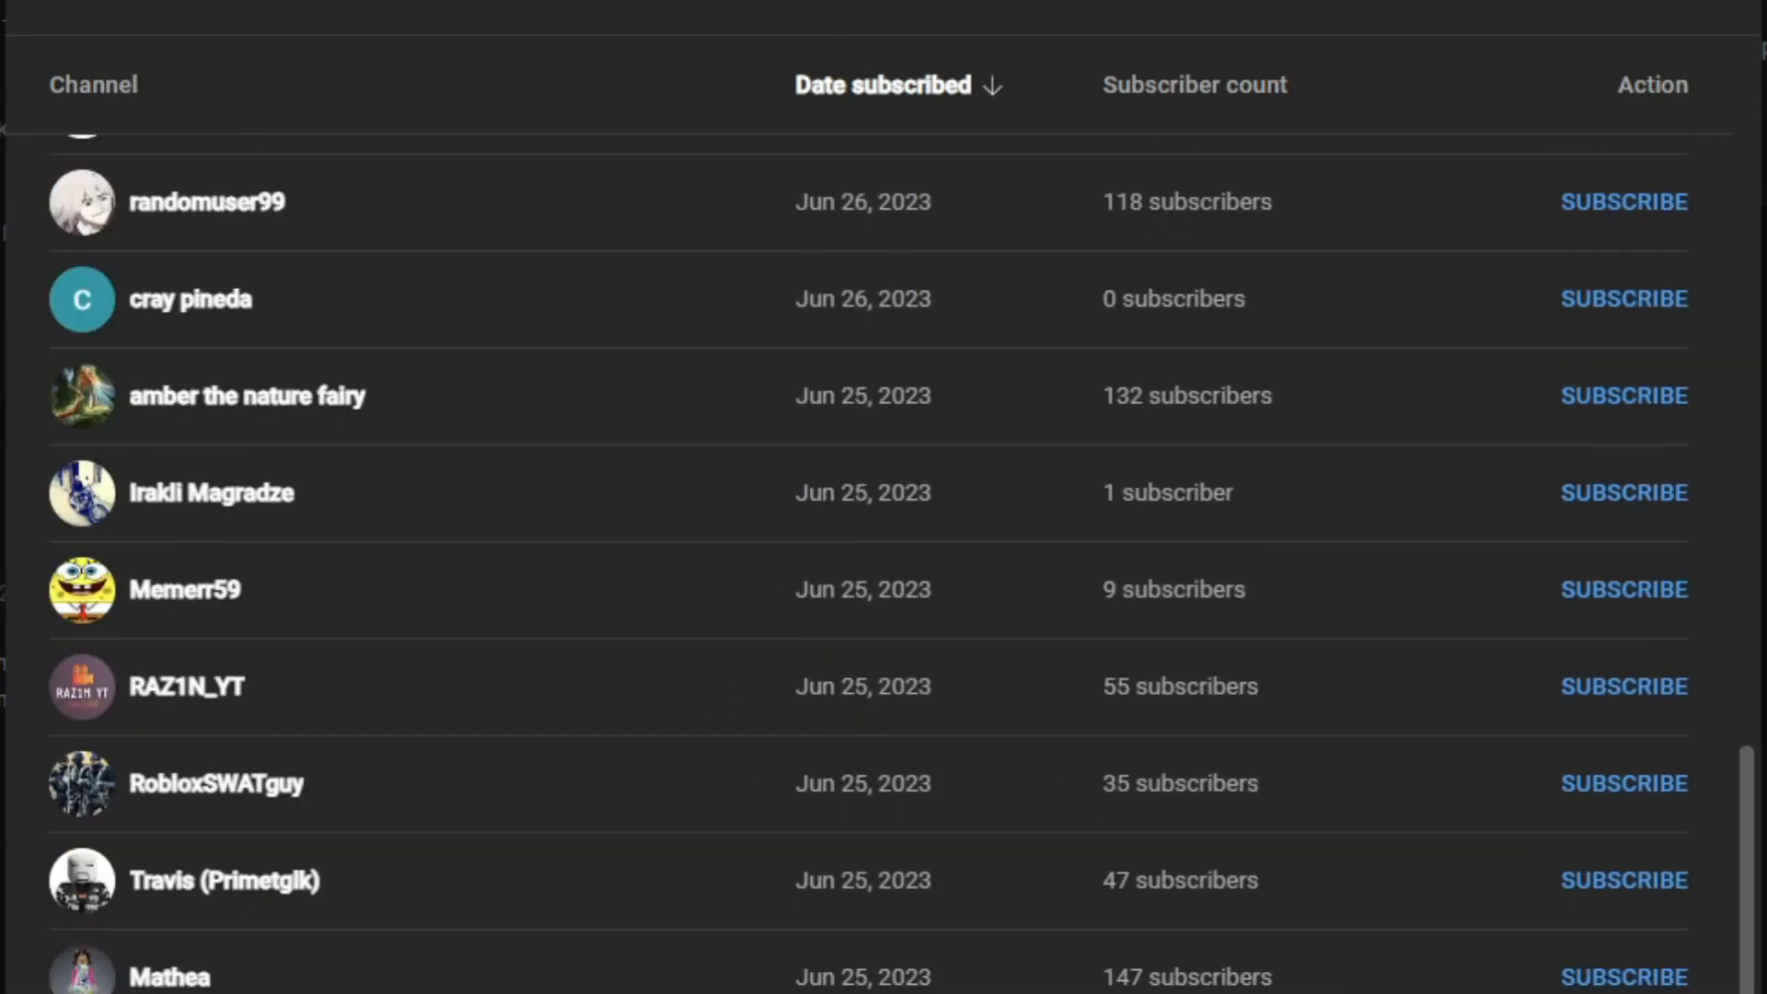
scroll(down, 3)
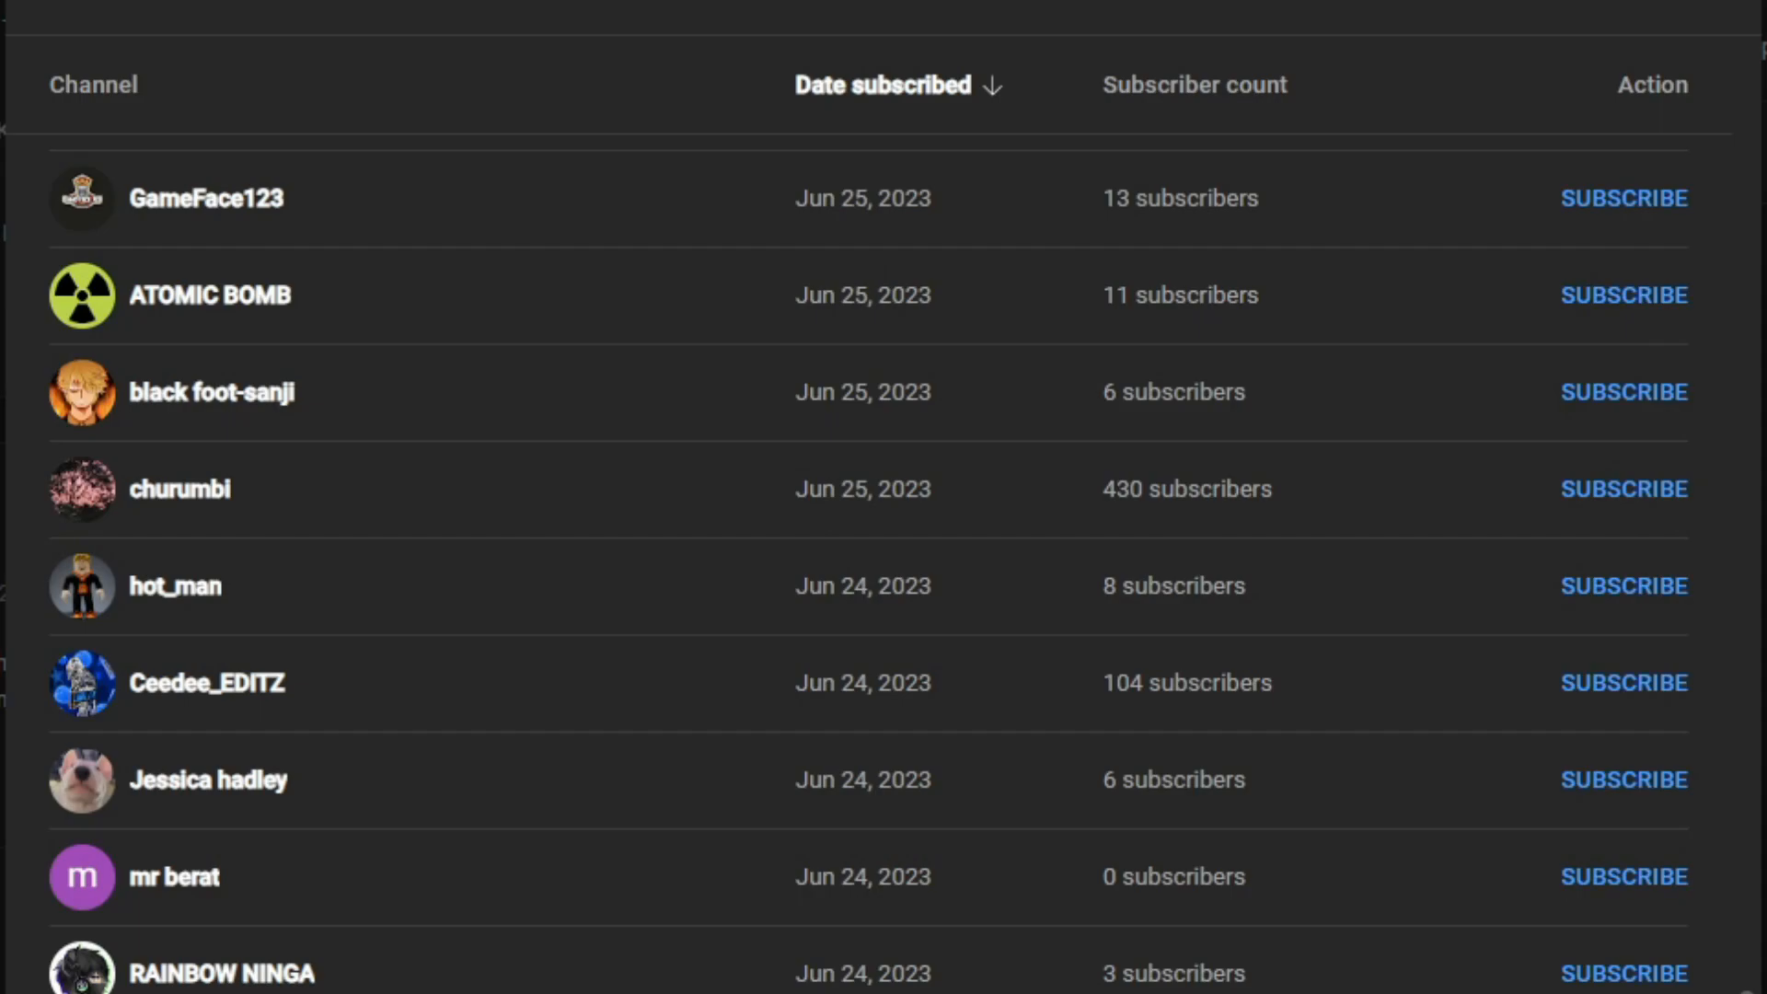